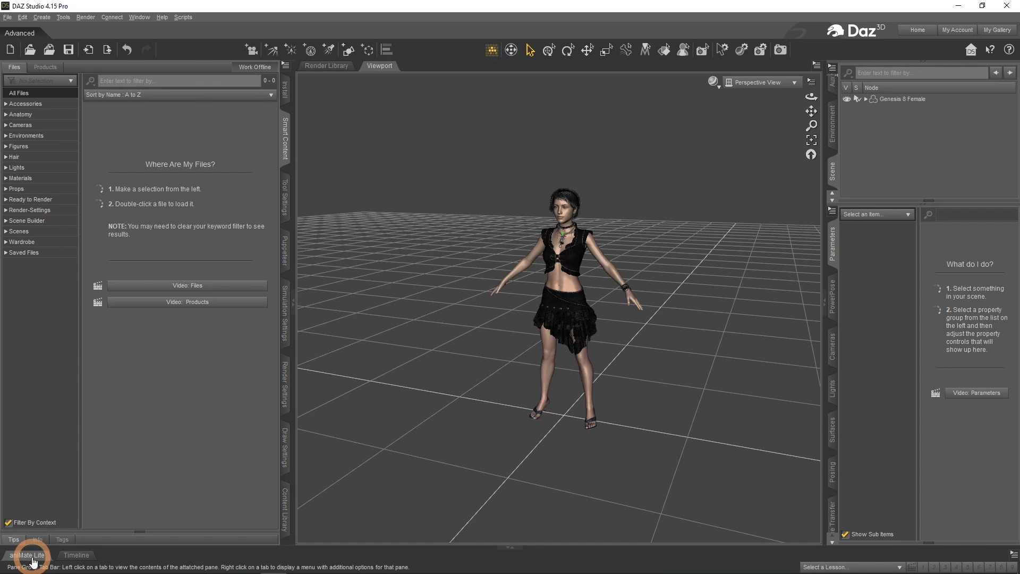
mouse_move(26, 556)
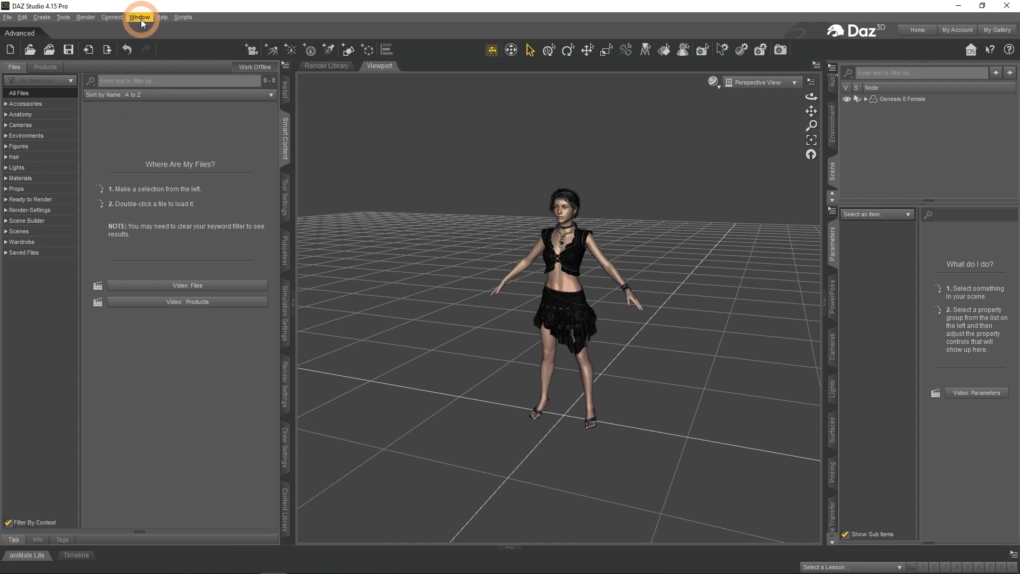
Step: Show the aniMate Lite pane from the Window > Panes list
left_click(139, 17)
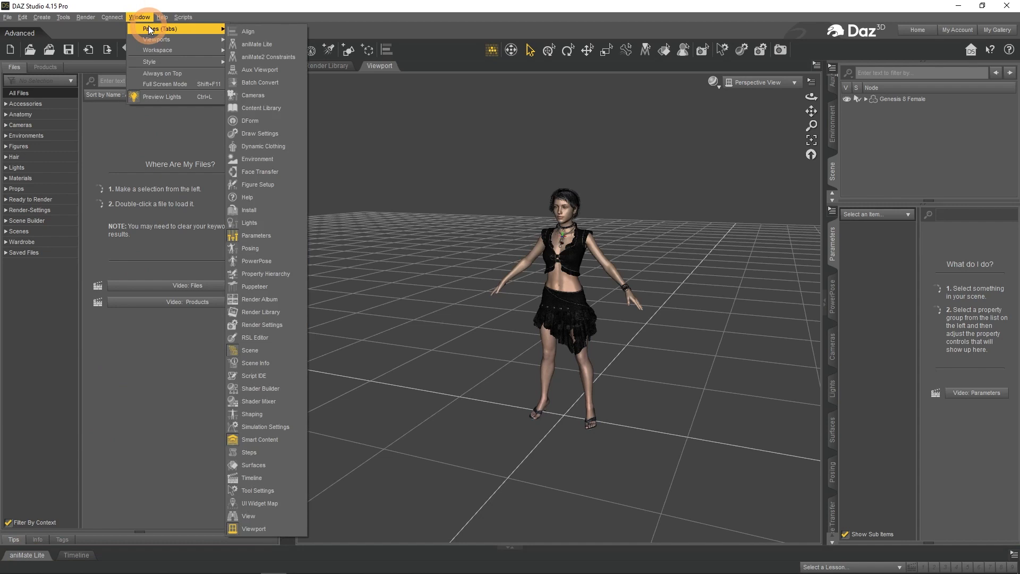
mouse_move(257, 44)
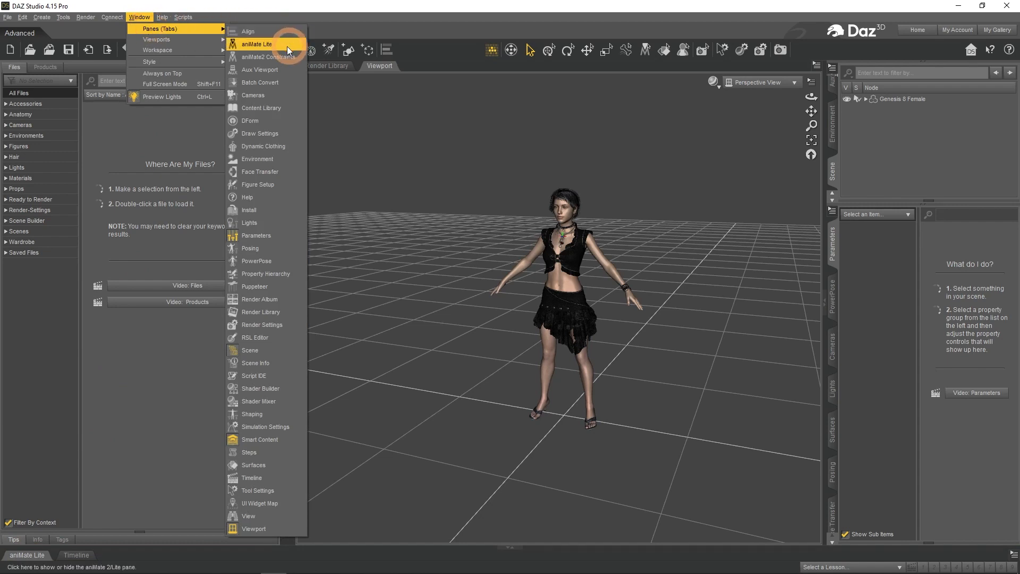
left_click(256, 43)
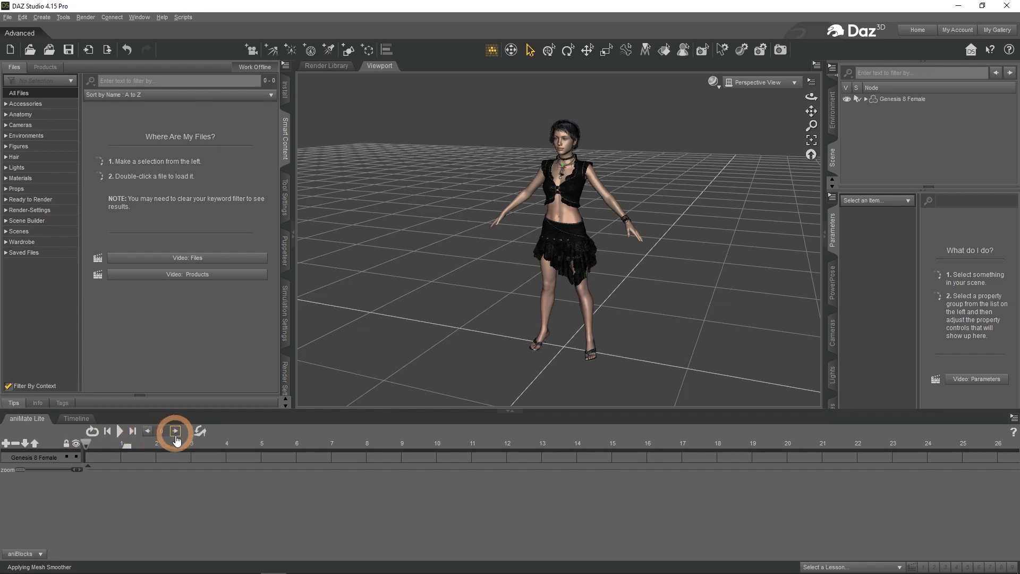
Step: Select Genesis 8 Female in the Scene pane and list her Animations in Smart Content
left_click(174, 430)
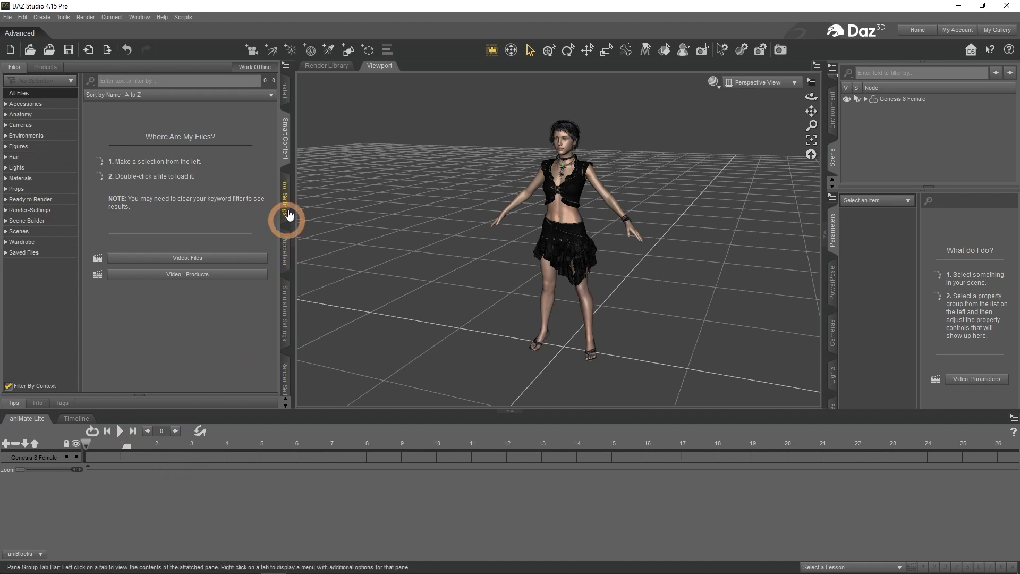
mouse_move(285, 144)
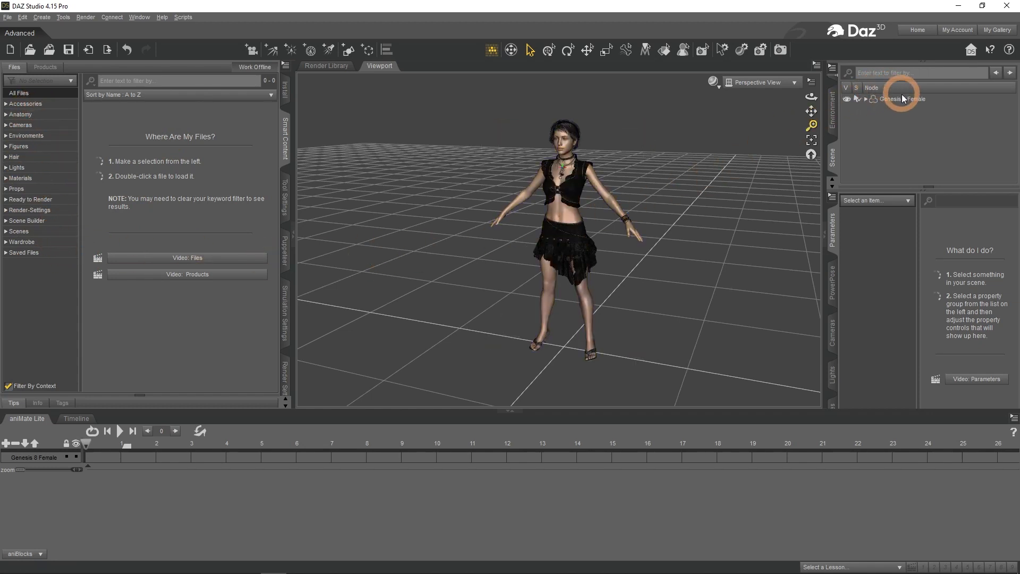
left_click(902, 98)
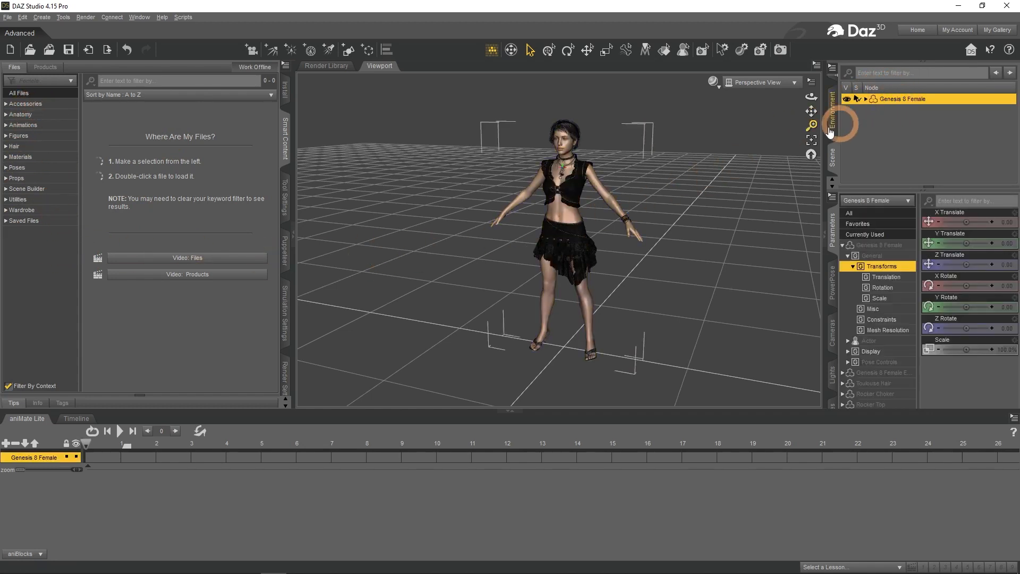
mouse_move(30, 324)
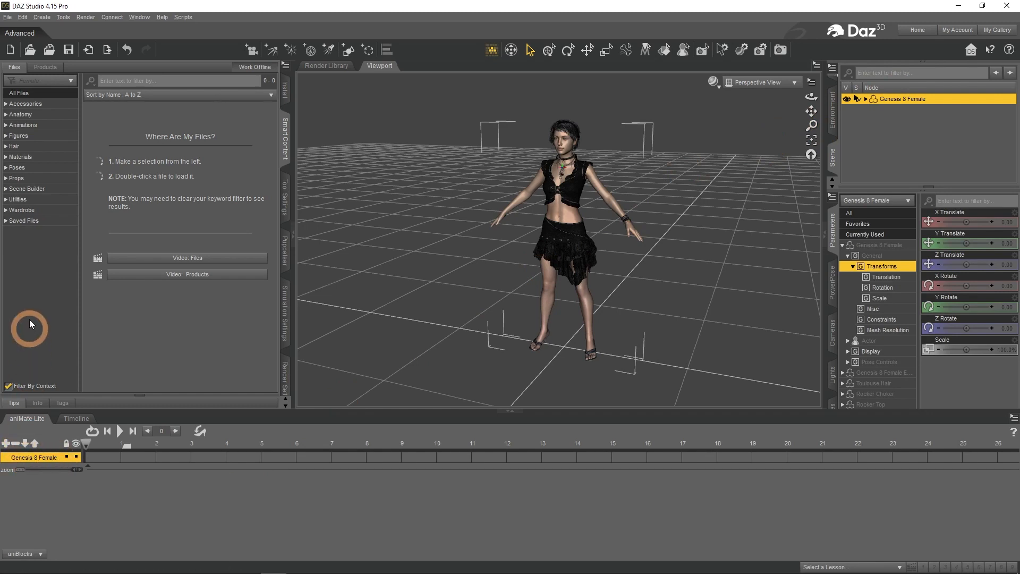
mouse_move(22, 125)
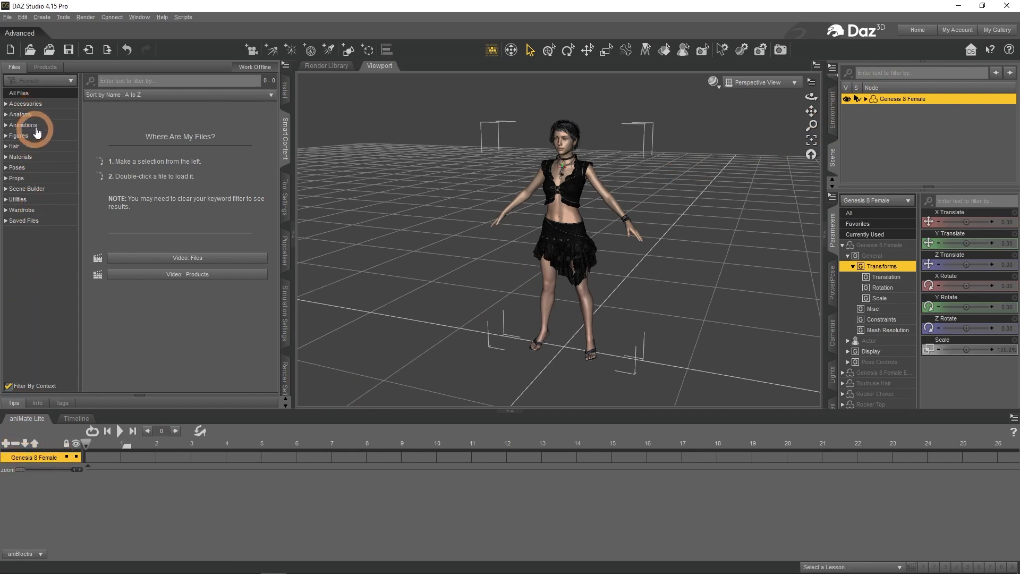
left_click(23, 124)
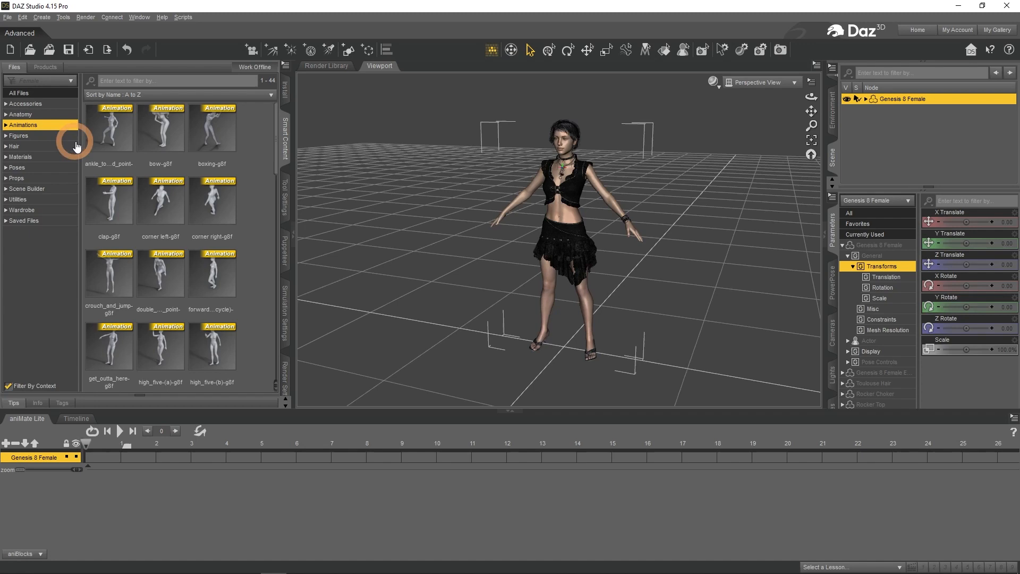
scroll("down", 3)
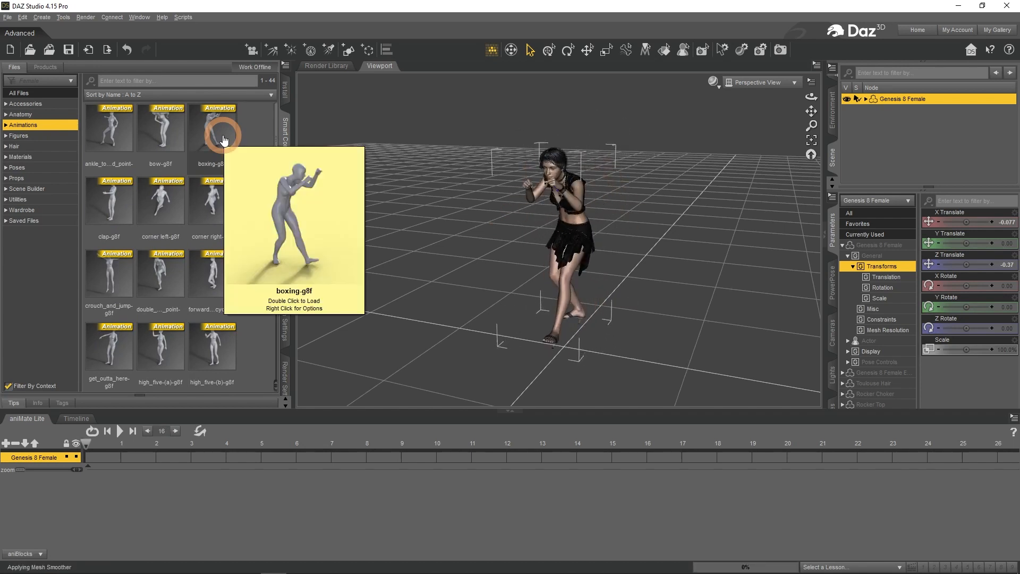
Step: Apply the boxing-g8f pose and add the lockin_arm_and_leg-g8f block to the figure's track
double_click(219, 126)
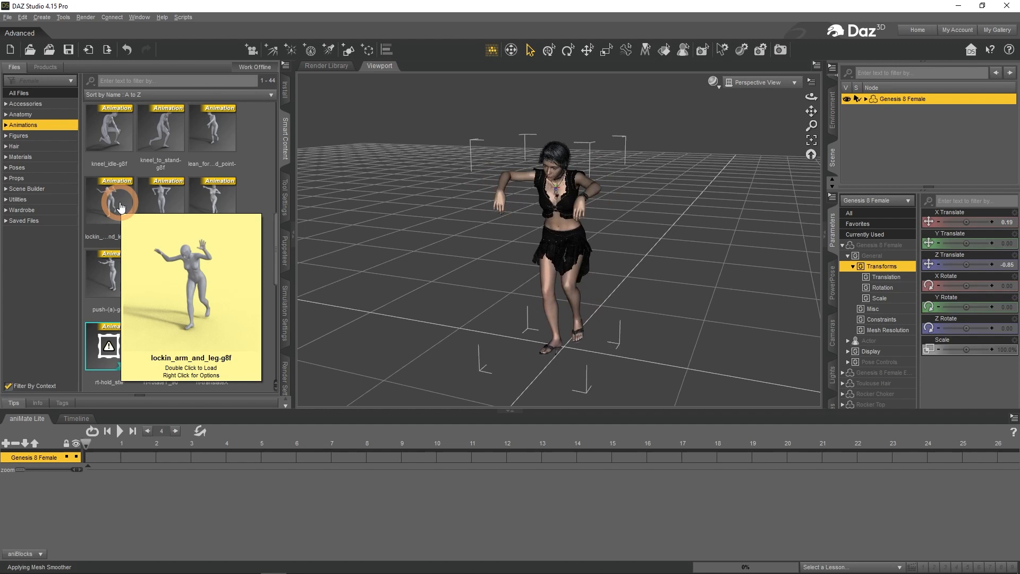
double_click(108, 199)
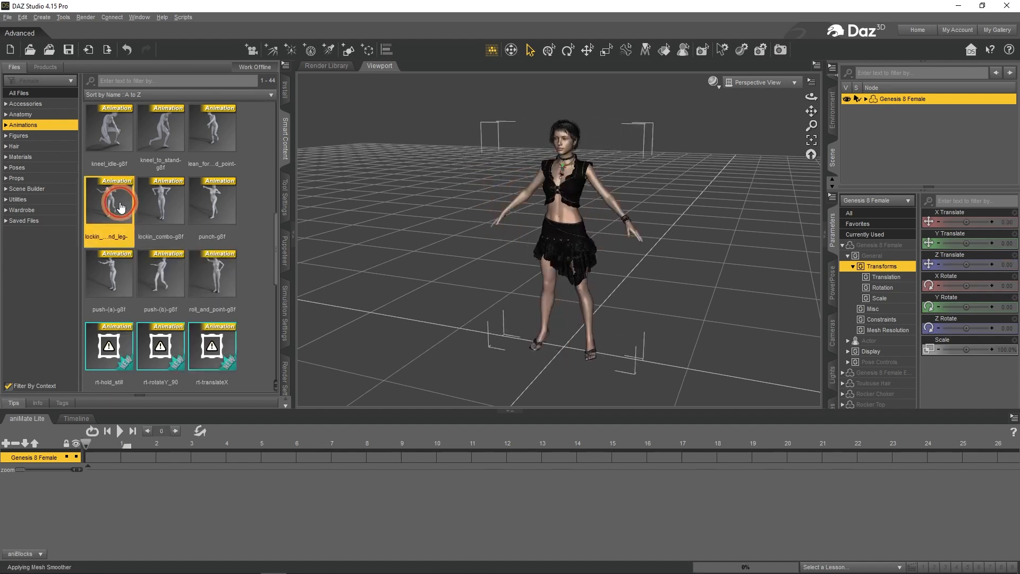
double_click(108, 202)
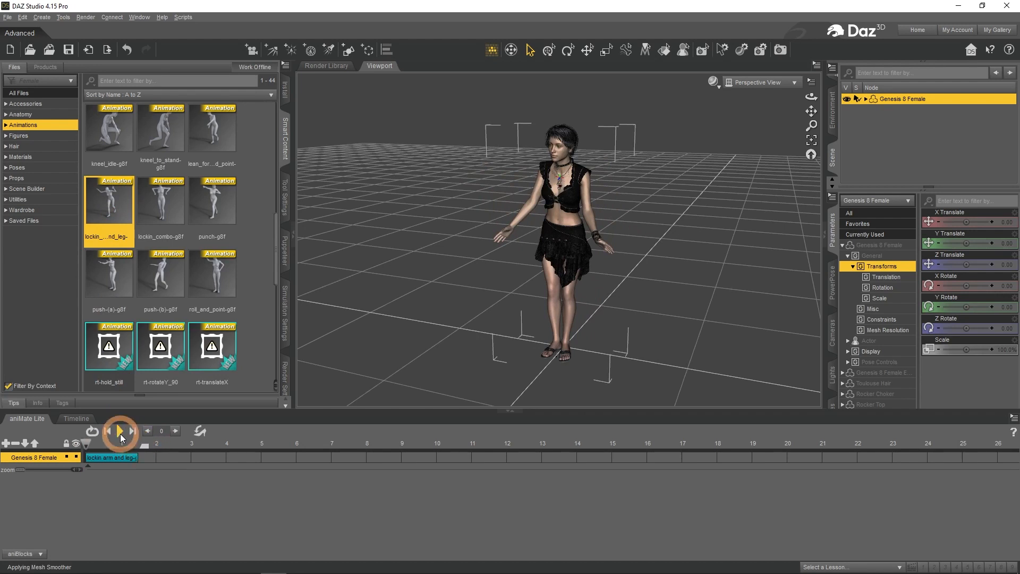
left_click(120, 431)
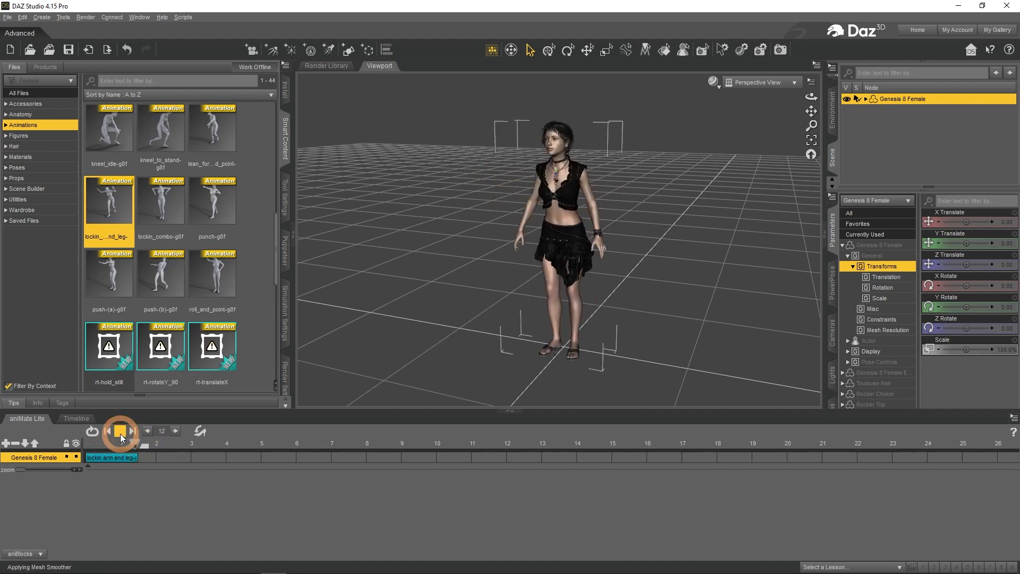
left_click(120, 431)
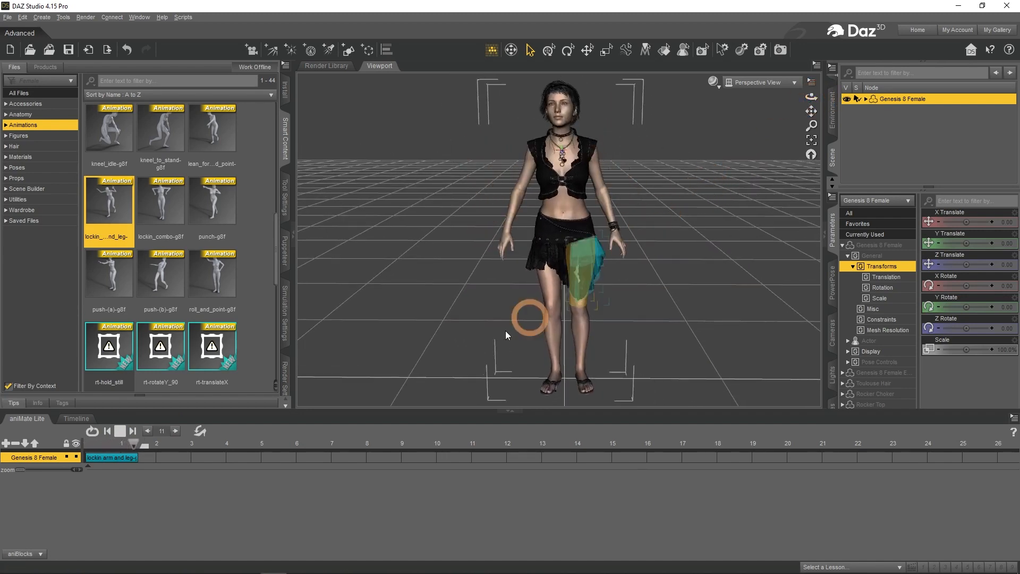
left_click(121, 431)
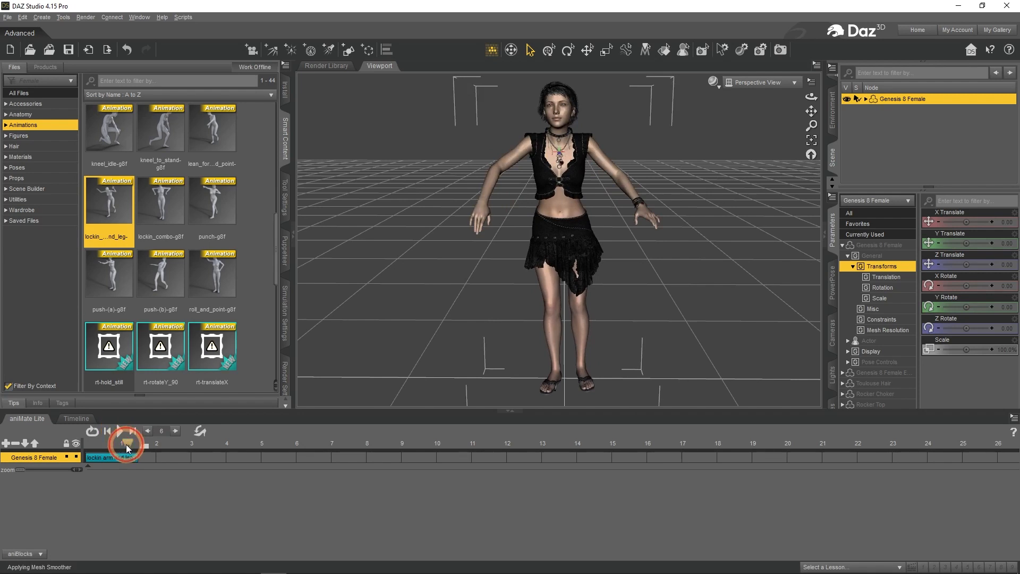
left_click(125, 442)
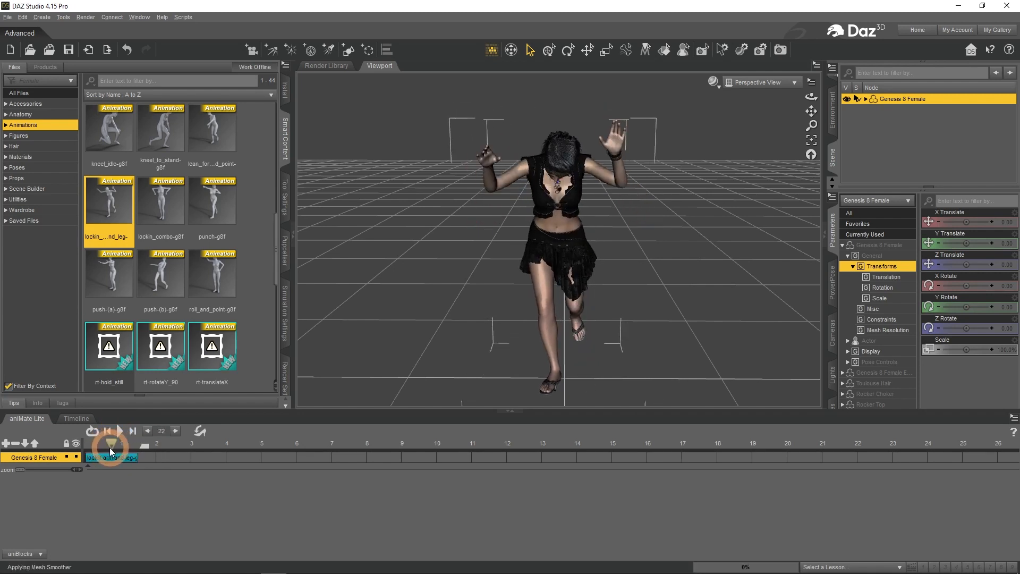
left_click(106, 431)
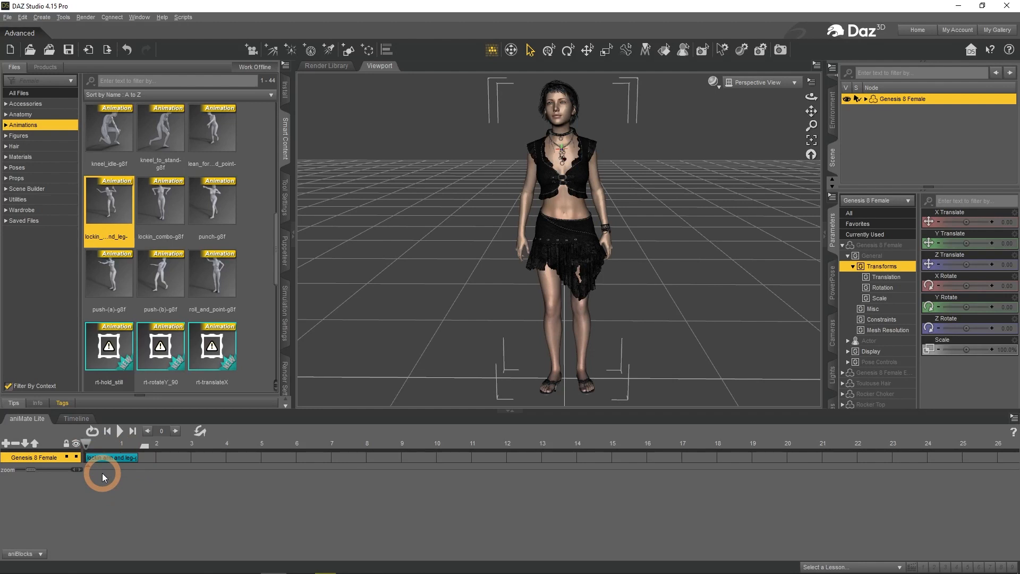
mouse_move(67, 540)
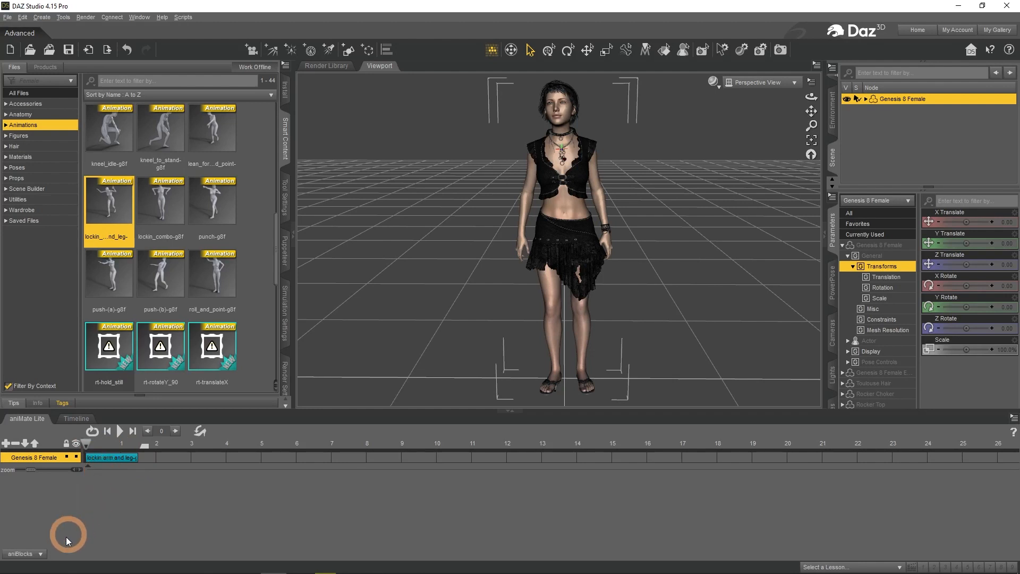
Step: Switch the aniBlocks library to the aniMate Dance collection and browse its blocks
left_click(22, 553)
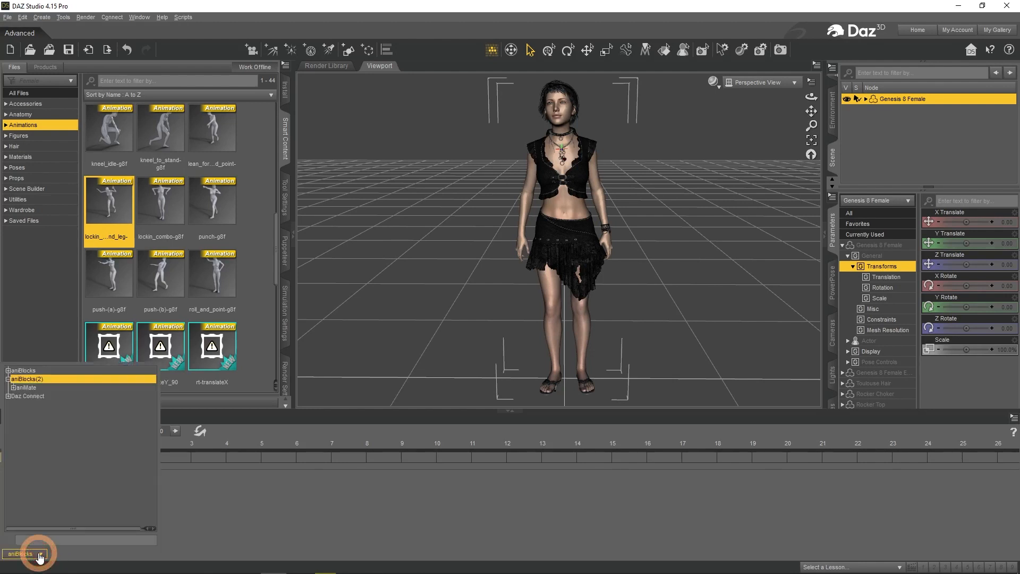
left_click(7, 386)
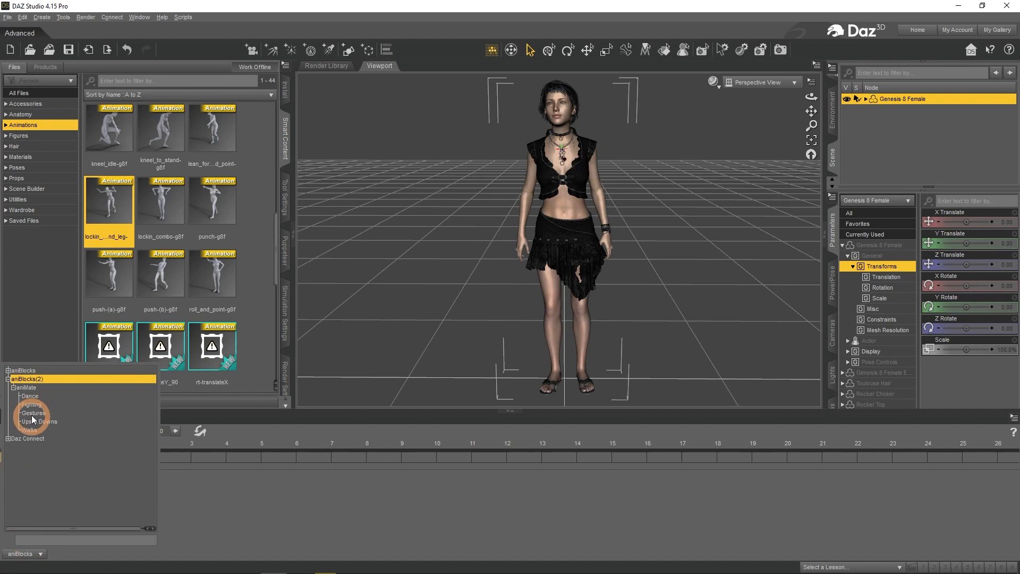
left_click(30, 395)
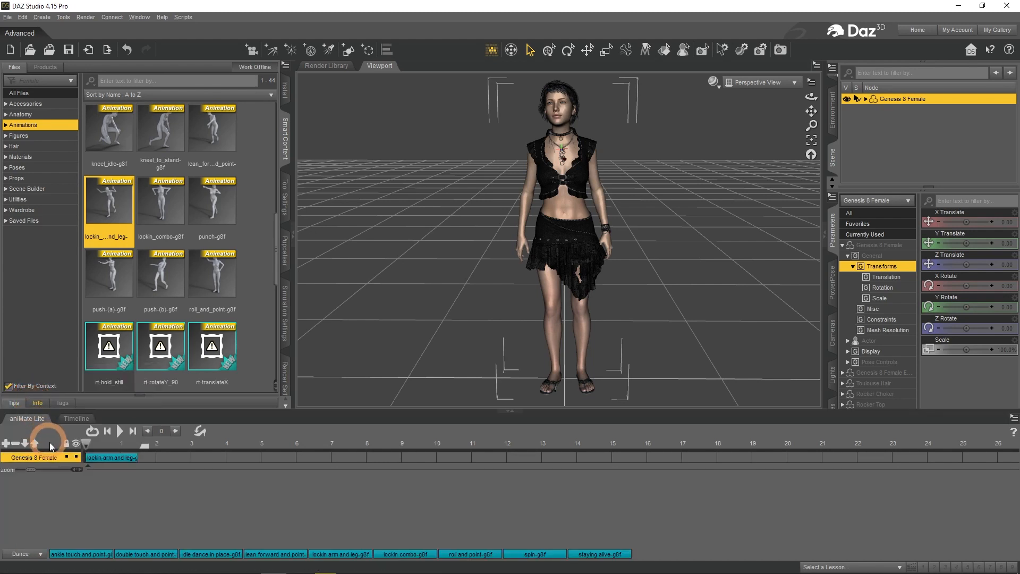
mouse_move(86, 524)
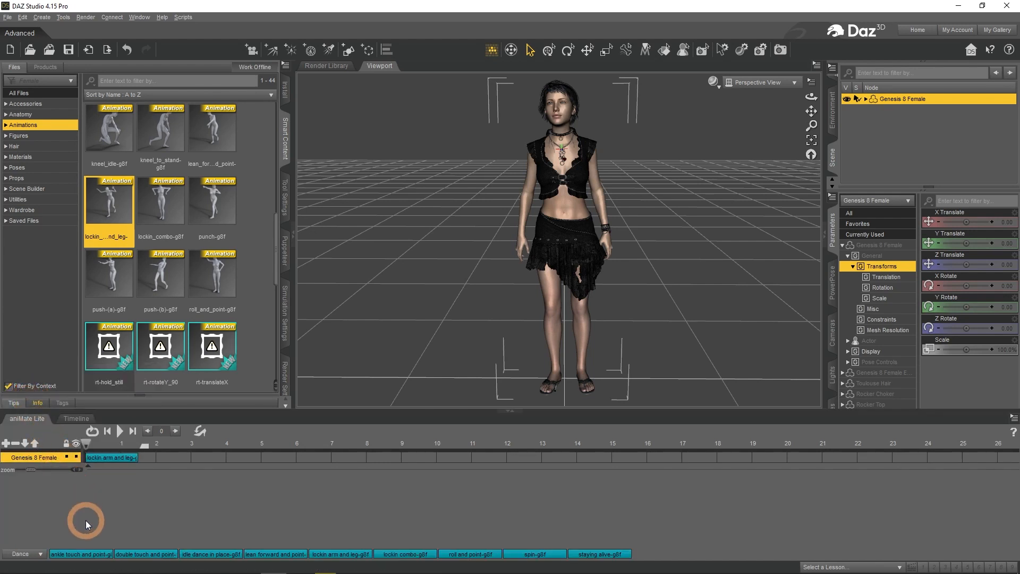
mouse_move(104, 538)
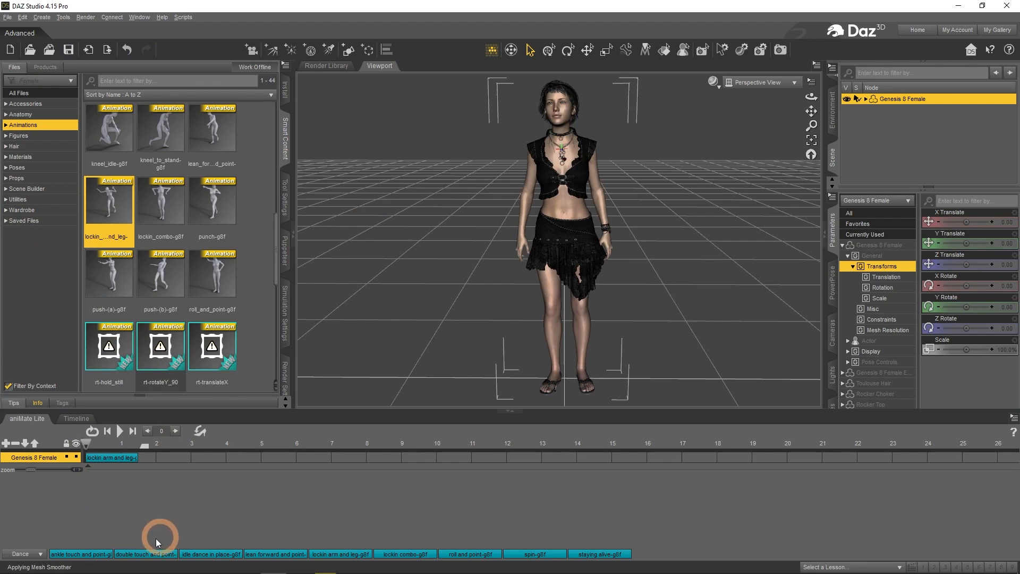
left_click(146, 553)
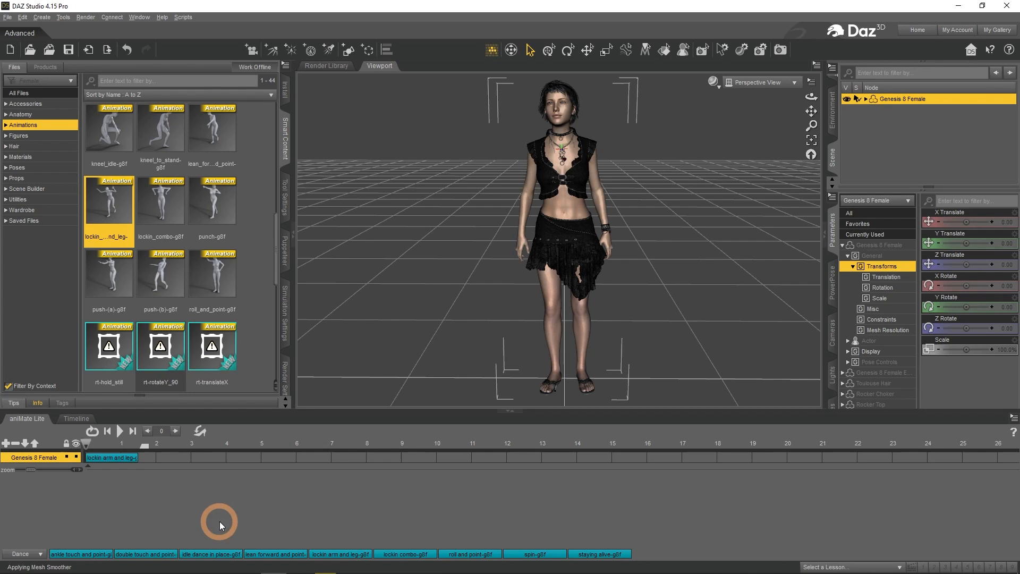
left_click(340, 554)
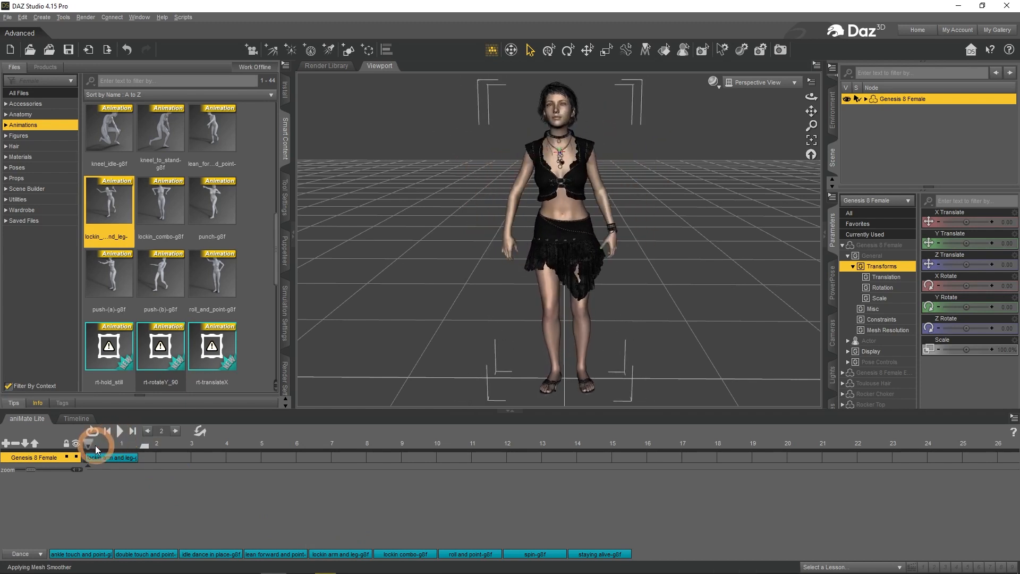
Step: Move the lockin arm and leg block to the track start and play it back
left_click(88, 430)
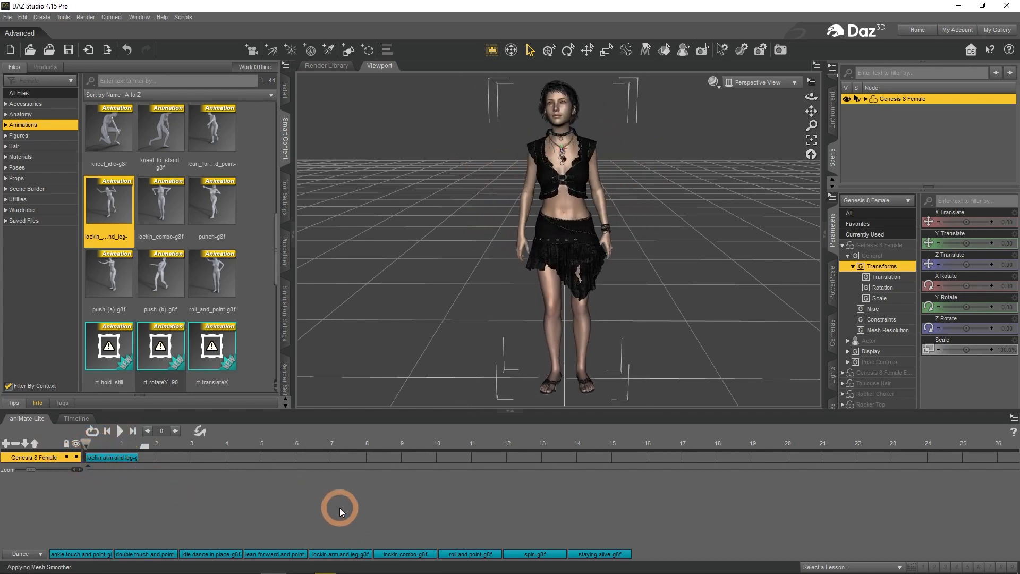
mouse_move(225, 490)
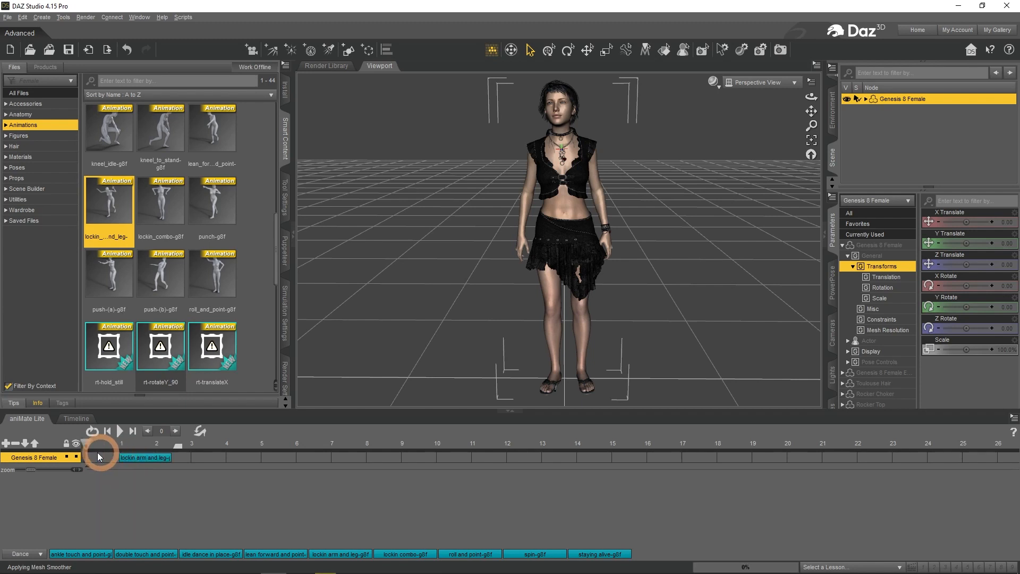
left_click(132, 430)
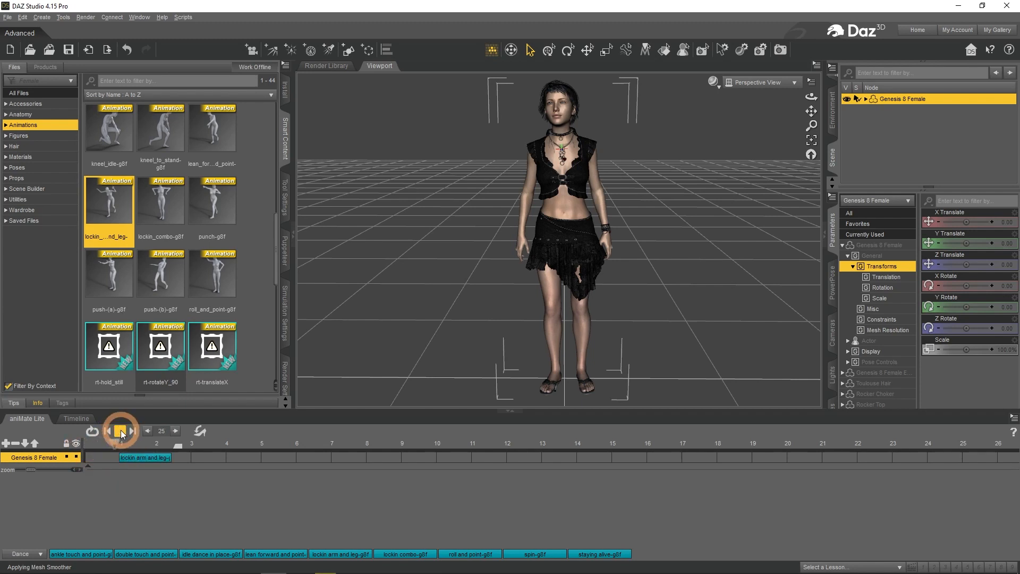
left_click(120, 431)
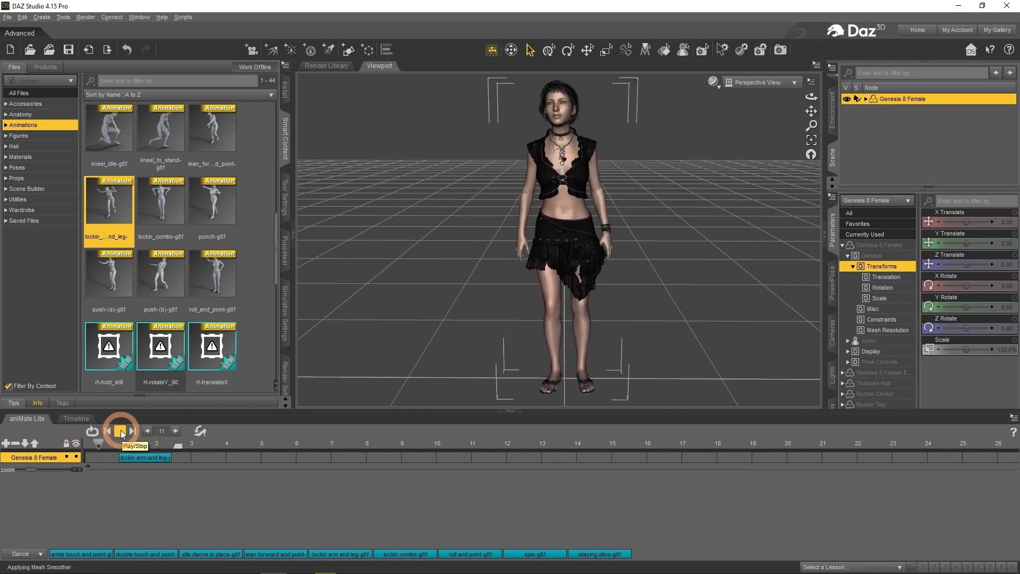
left_click(120, 430)
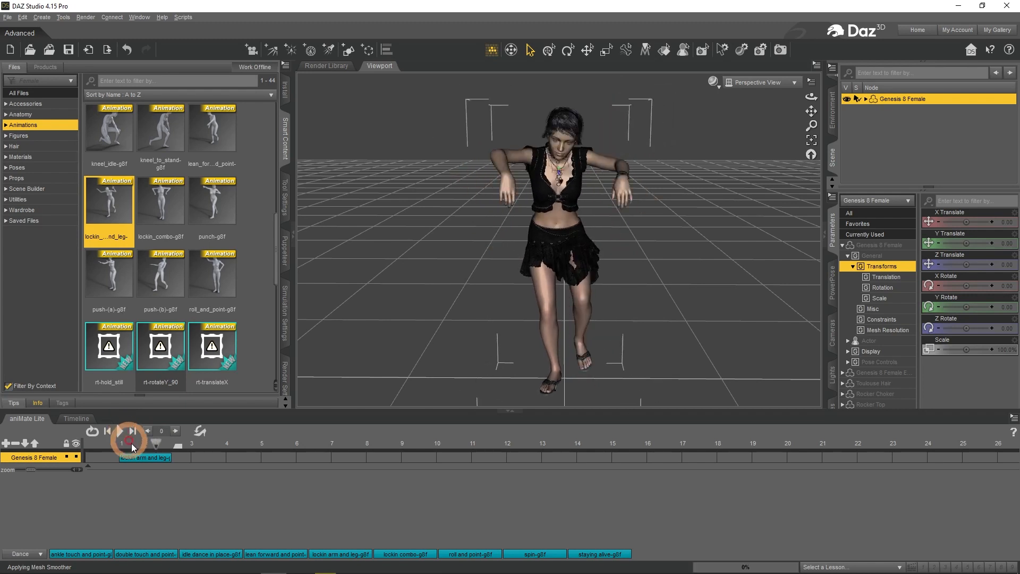
left_click(130, 431)
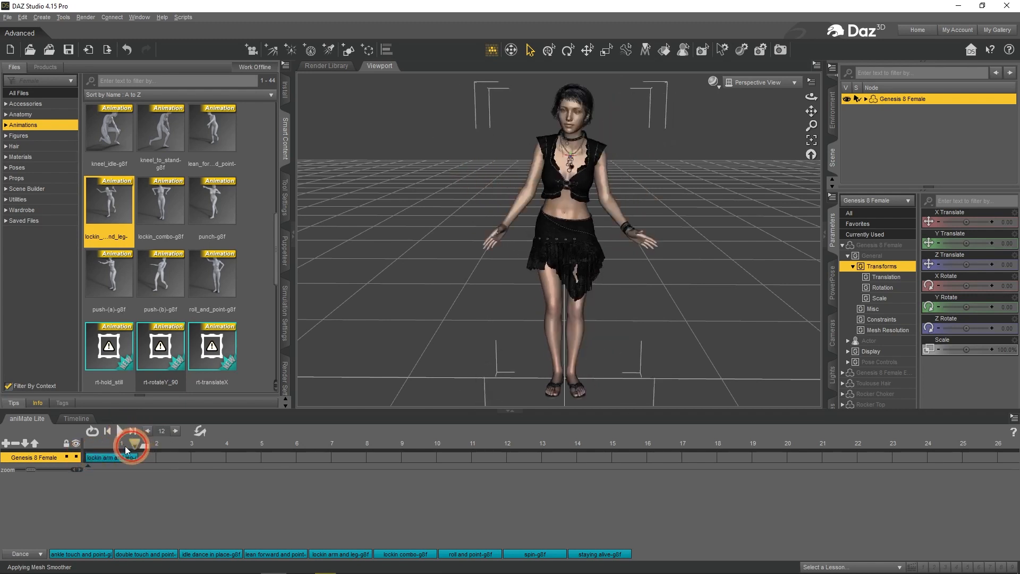
Step: Replay the dance animation, stop it, and select the lockin arm and leg block
left_click(134, 430)
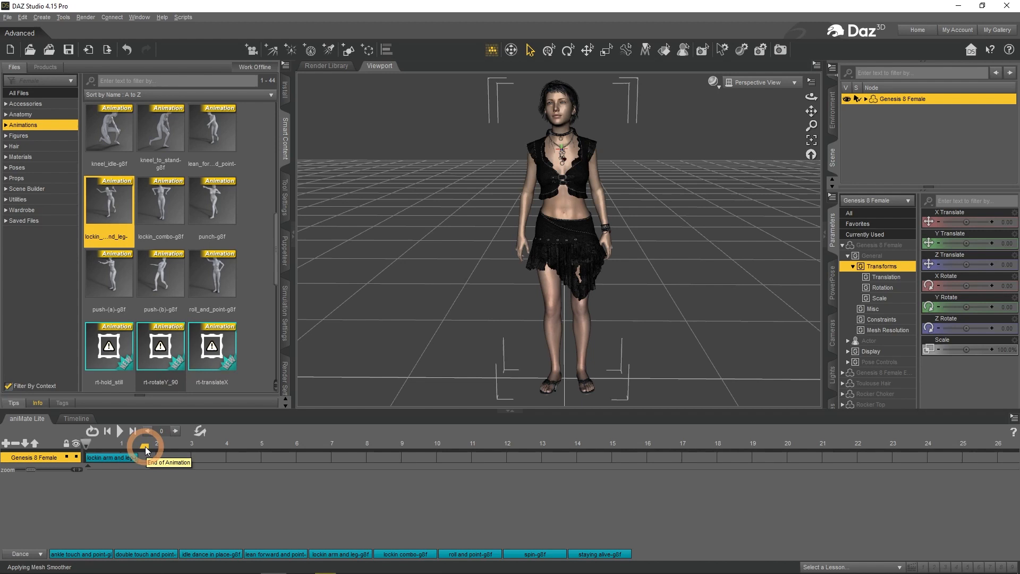
left_click(107, 430)
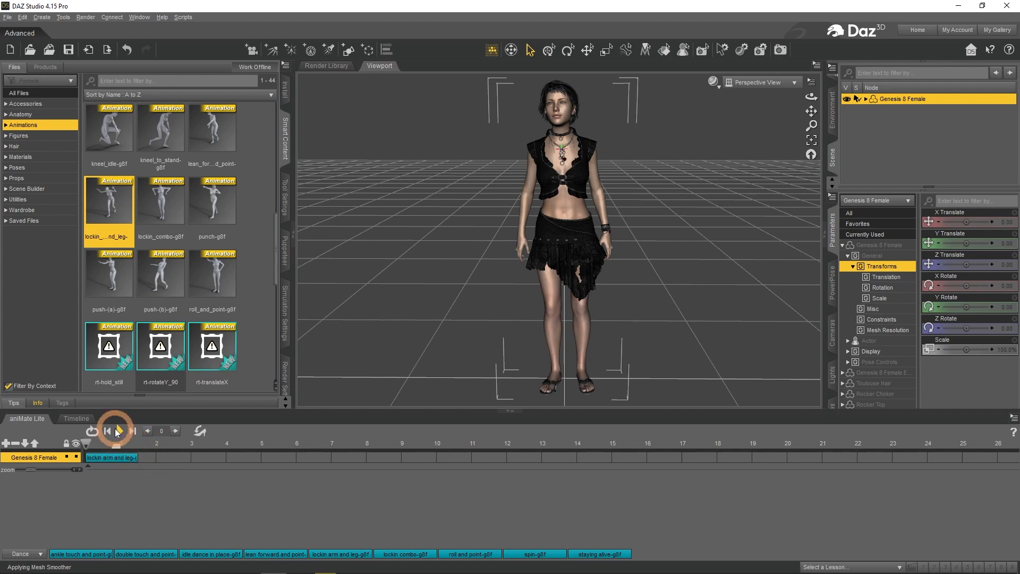
left_click(119, 430)
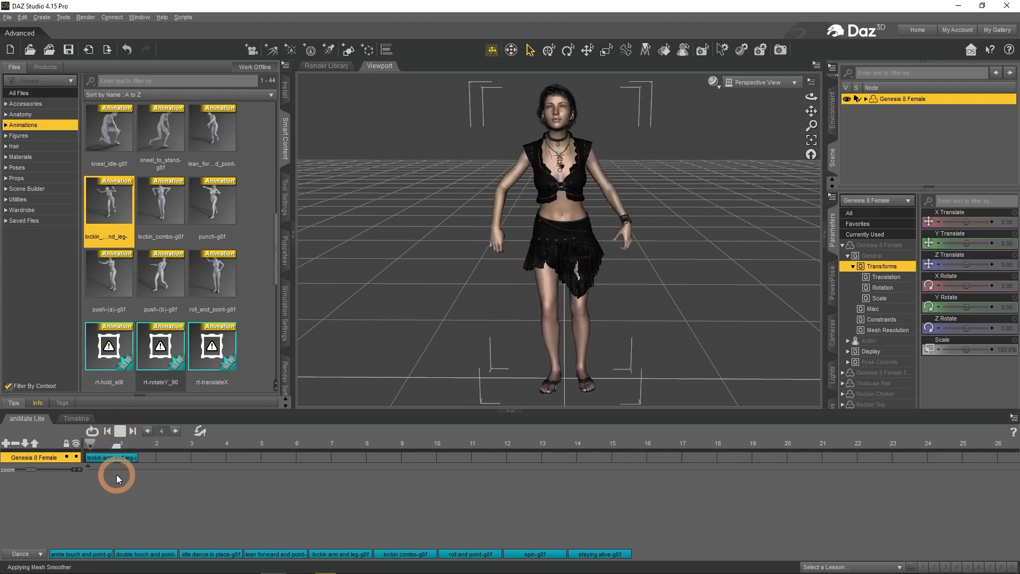
left_click(118, 431)
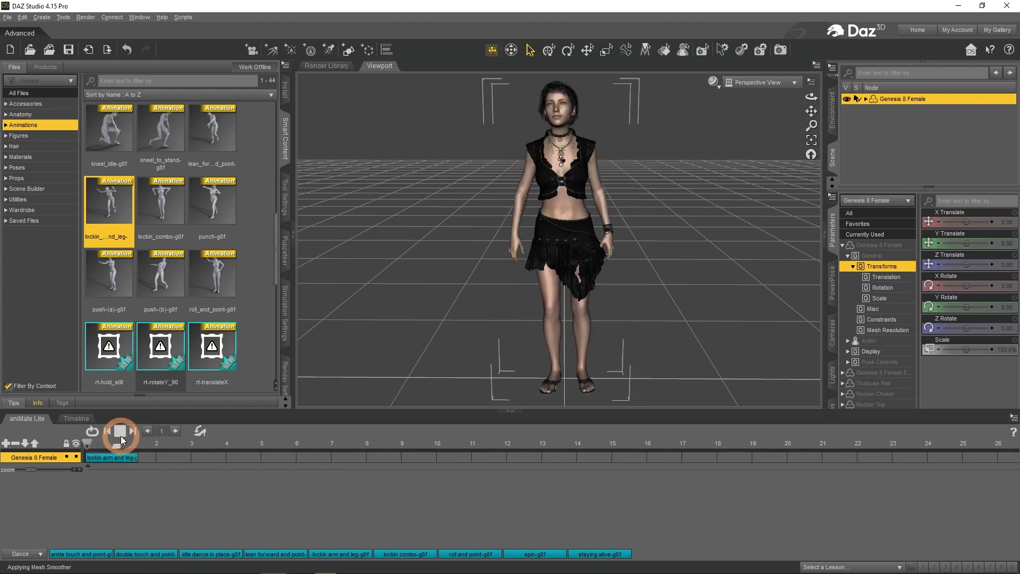
left_click(116, 430)
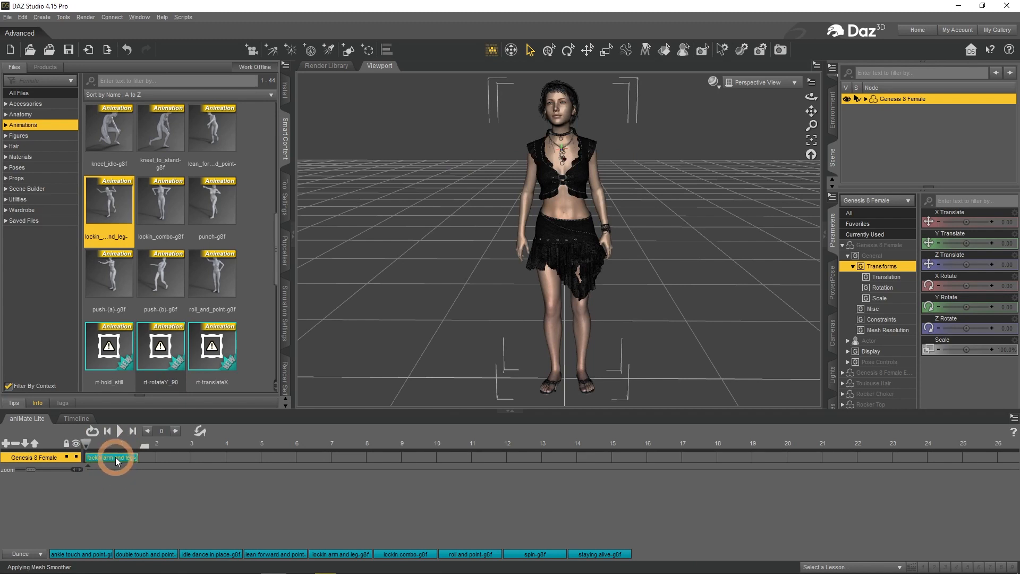
Step: Show the aniBlock's adjustment settings, slow it to 30% speed and preview, then reset to 100%
left_click(115, 457)
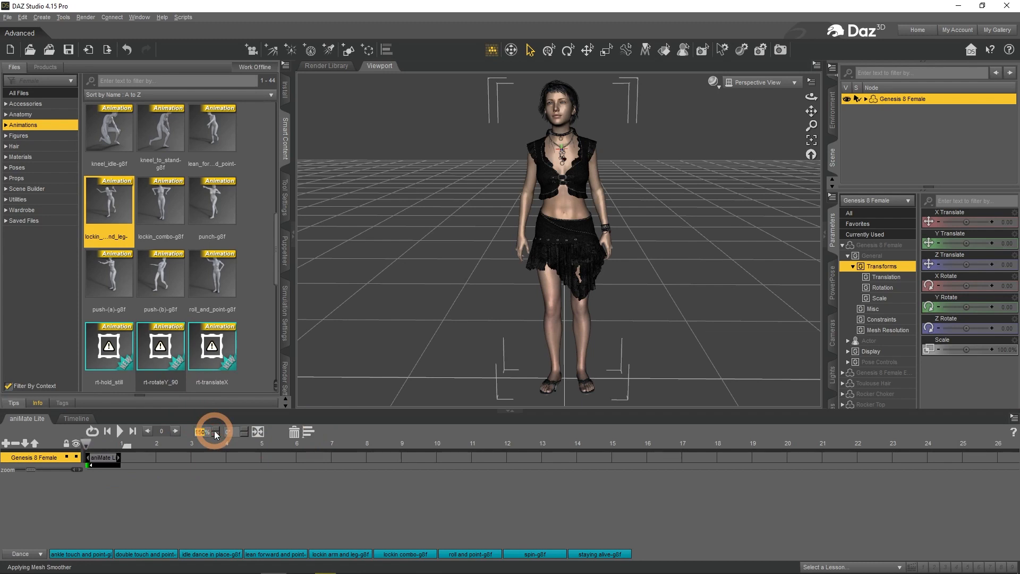
left_click(120, 430)
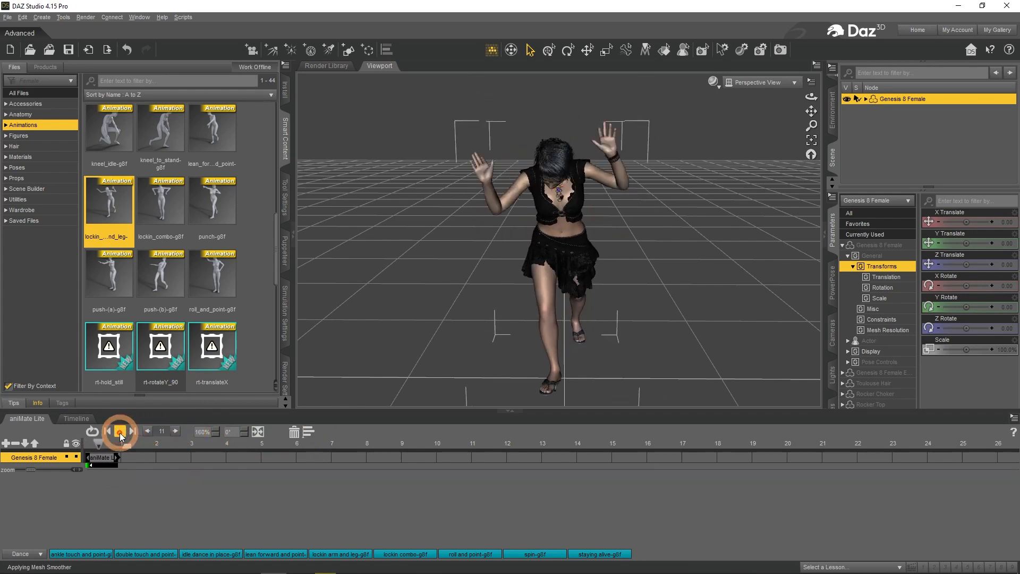
left_click(120, 431)
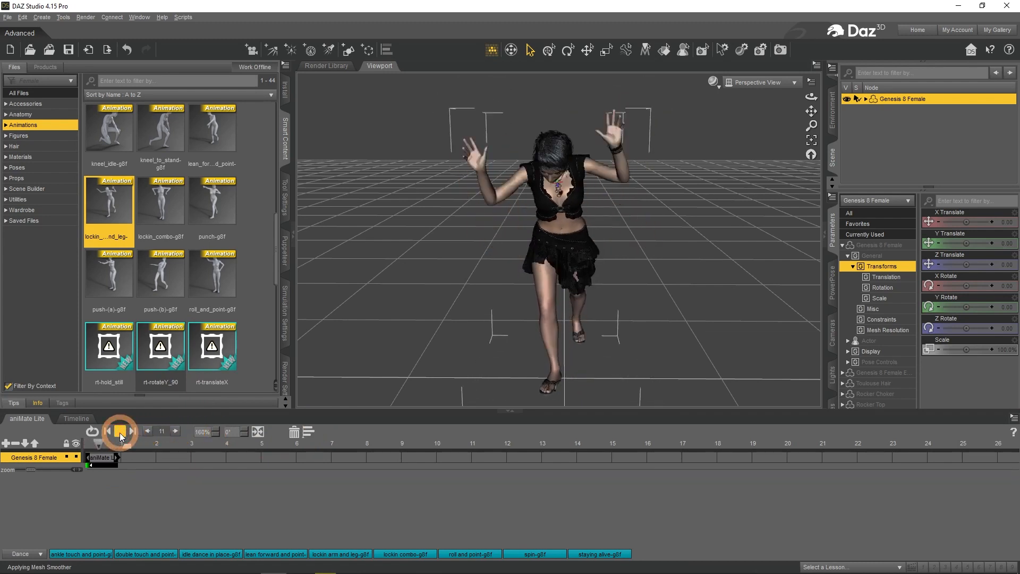
left_click(119, 430)
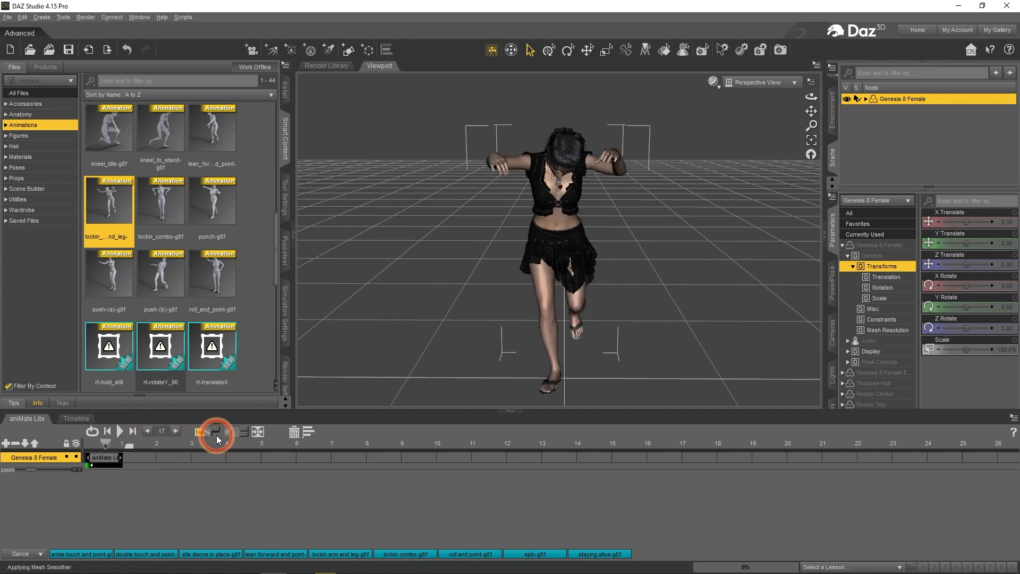
left_click(105, 431)
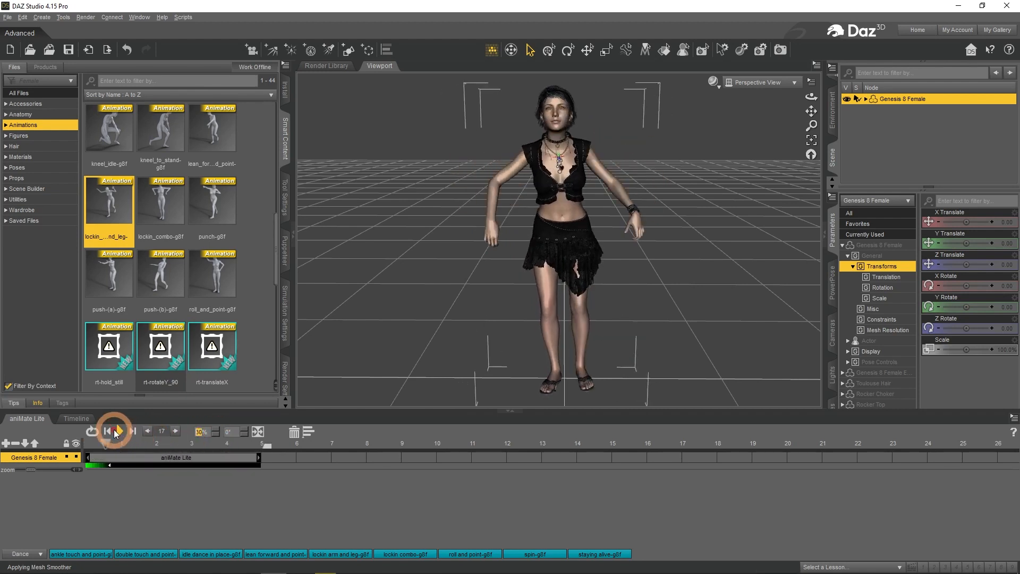
left_click(120, 431)
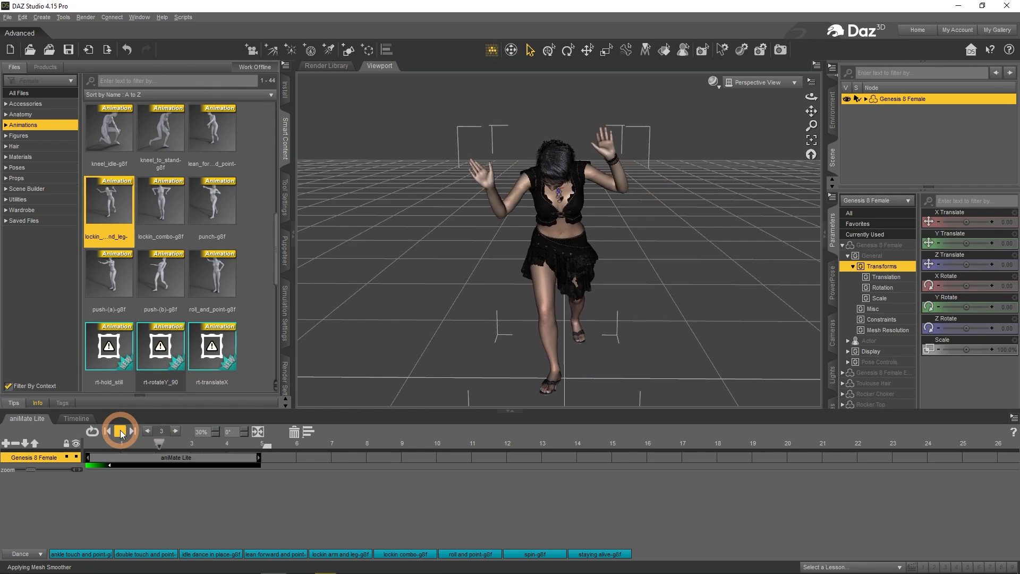
left_click(131, 431)
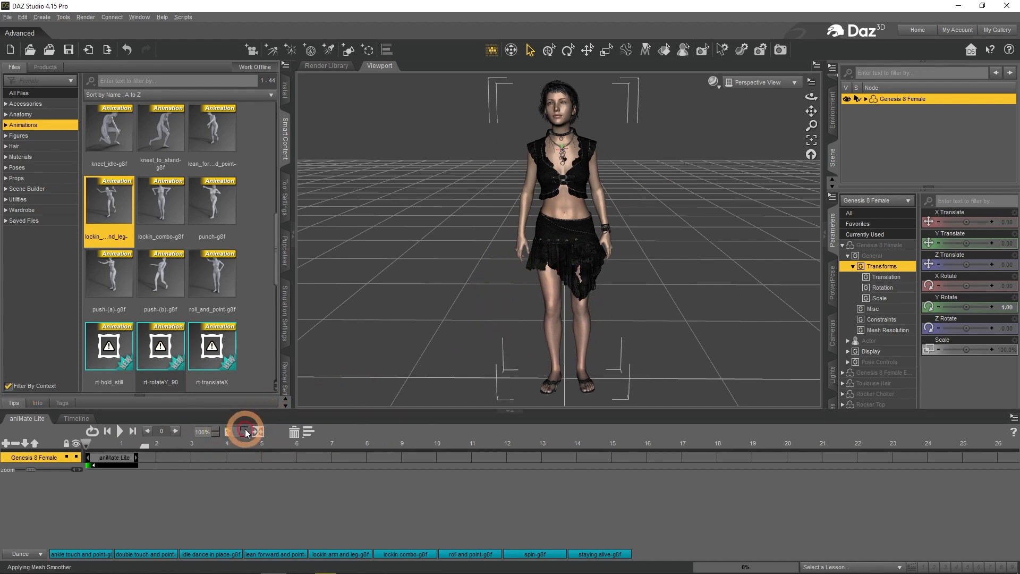
Step: Turn the block's direction 35°, preview it, then reset the rotation to 0°
left_click(245, 431)
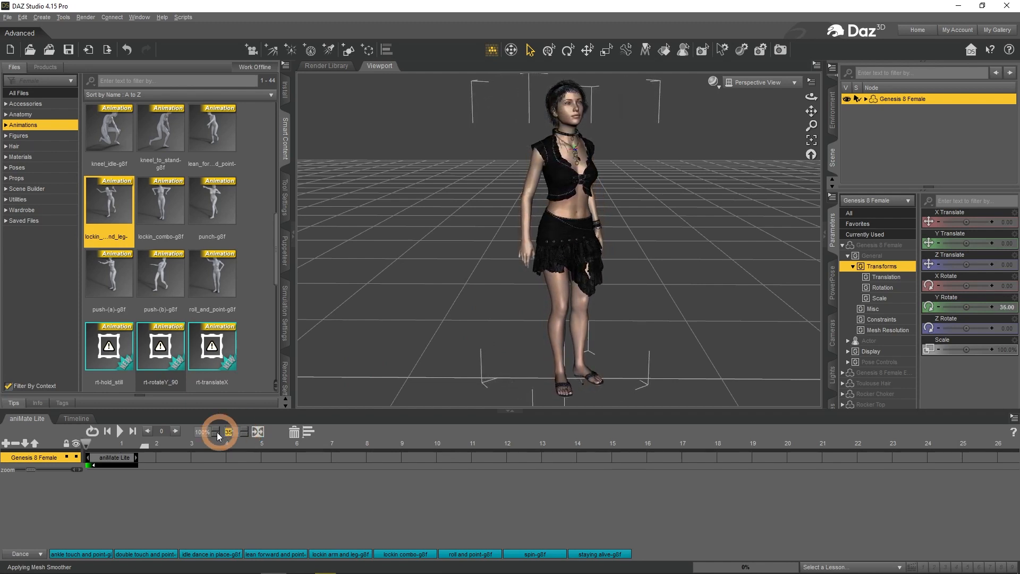
left_click(119, 431)
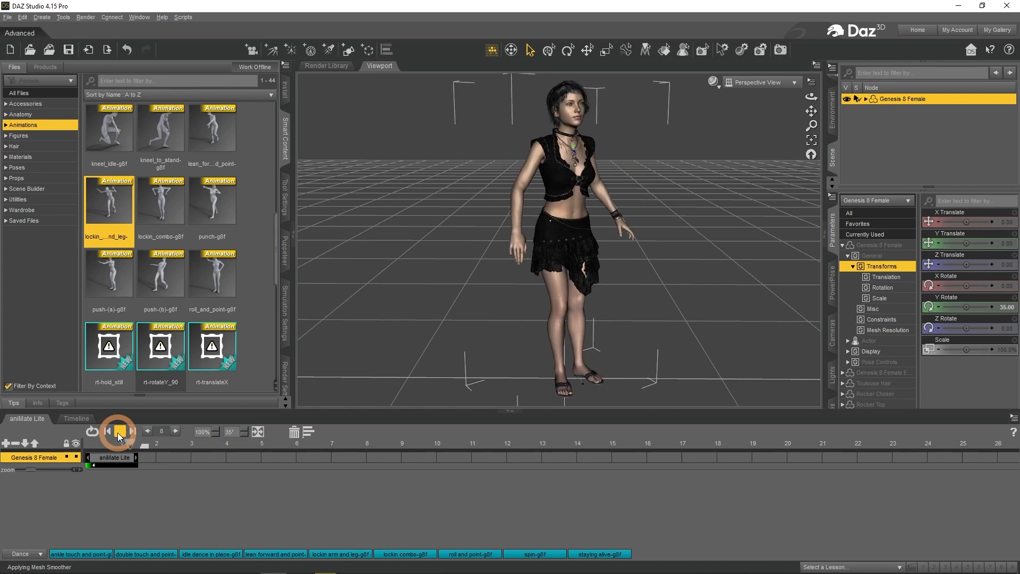
left_click(119, 431)
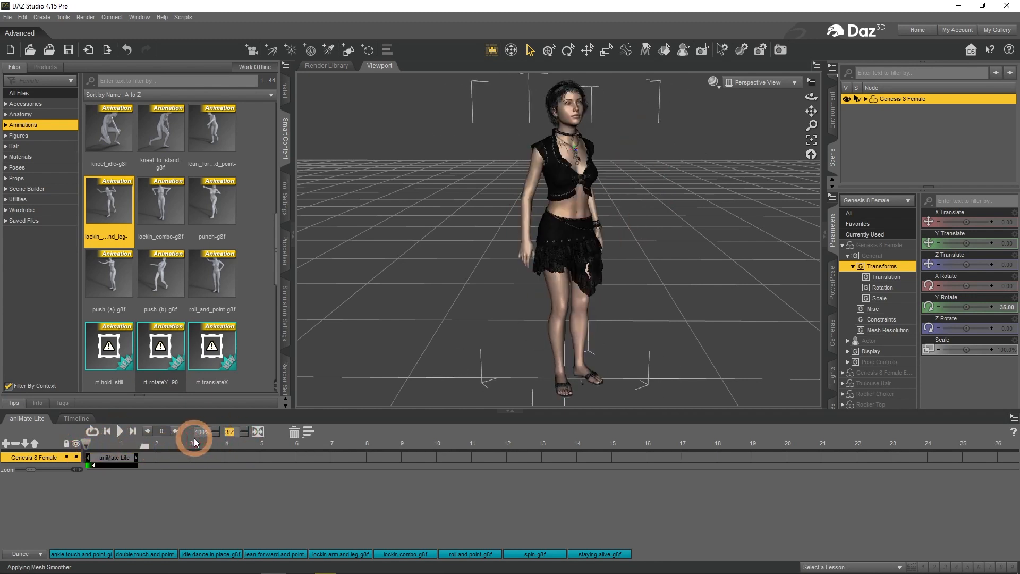
left_click(257, 431)
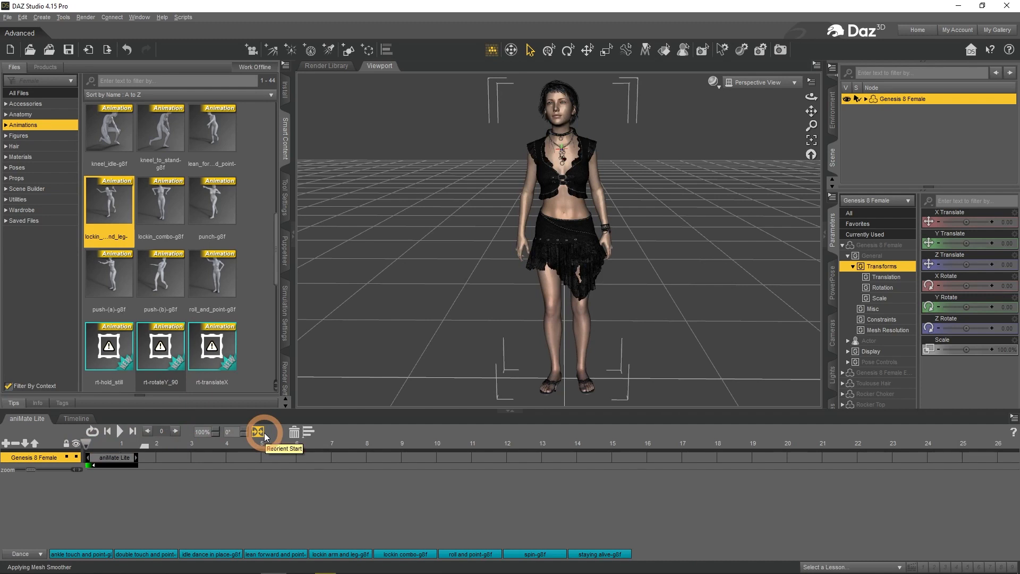
left_click(259, 432)
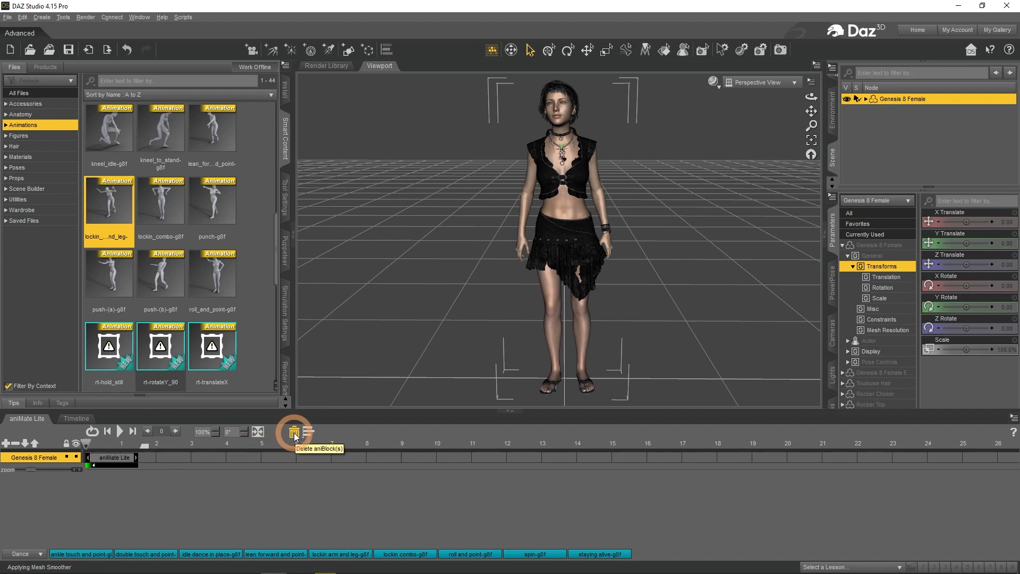
mouse_move(306, 433)
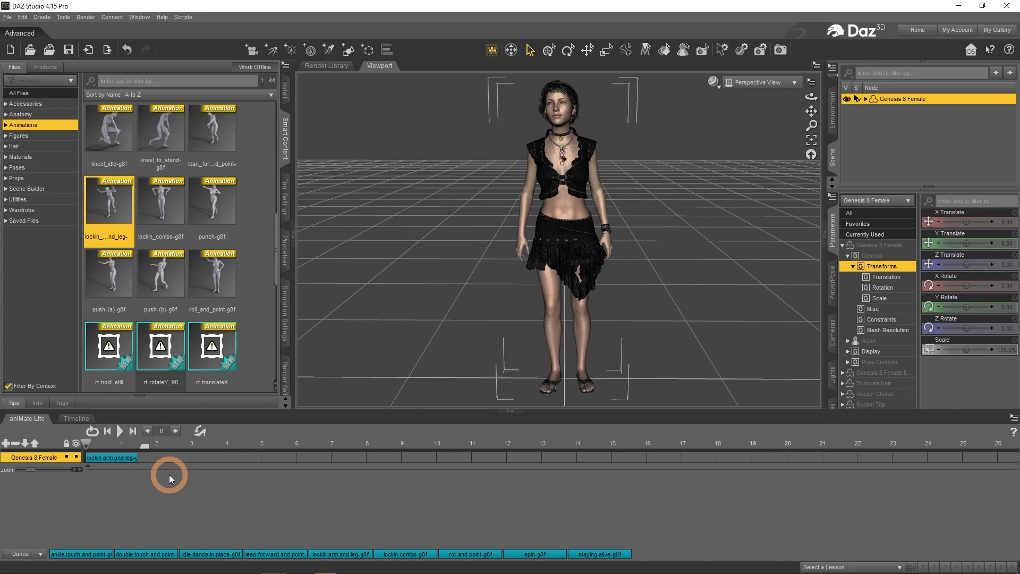
mouse_move(102, 488)
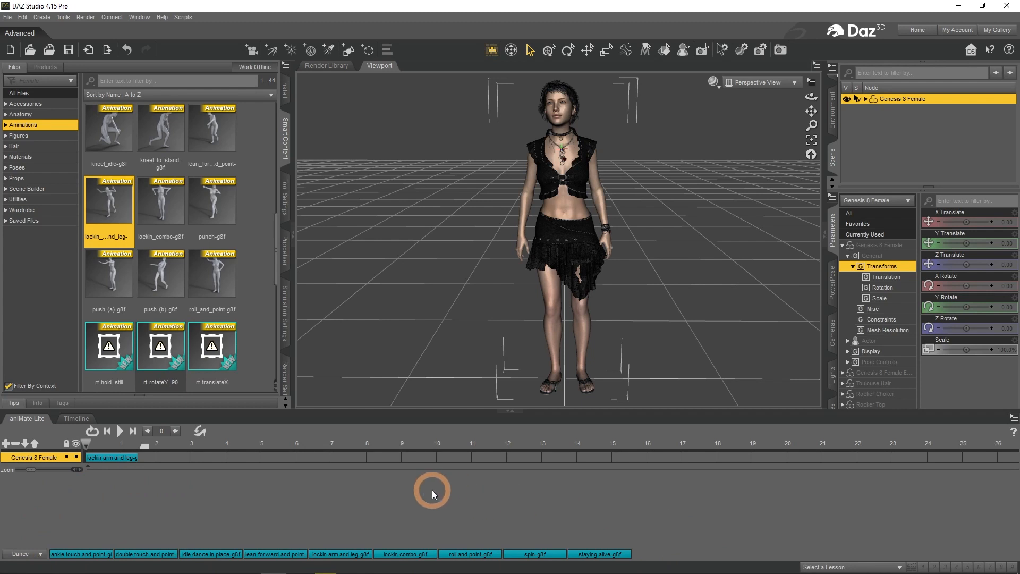
Step: Add the lockin combo-g8f dance block after lockin arm and leg on the figure's track
left_click(405, 553)
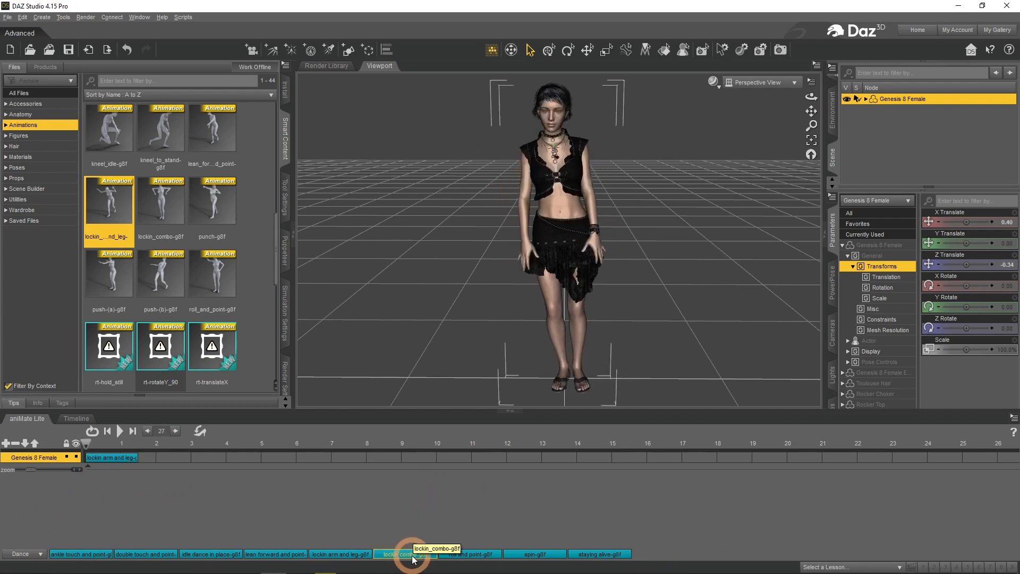
left_click(403, 553)
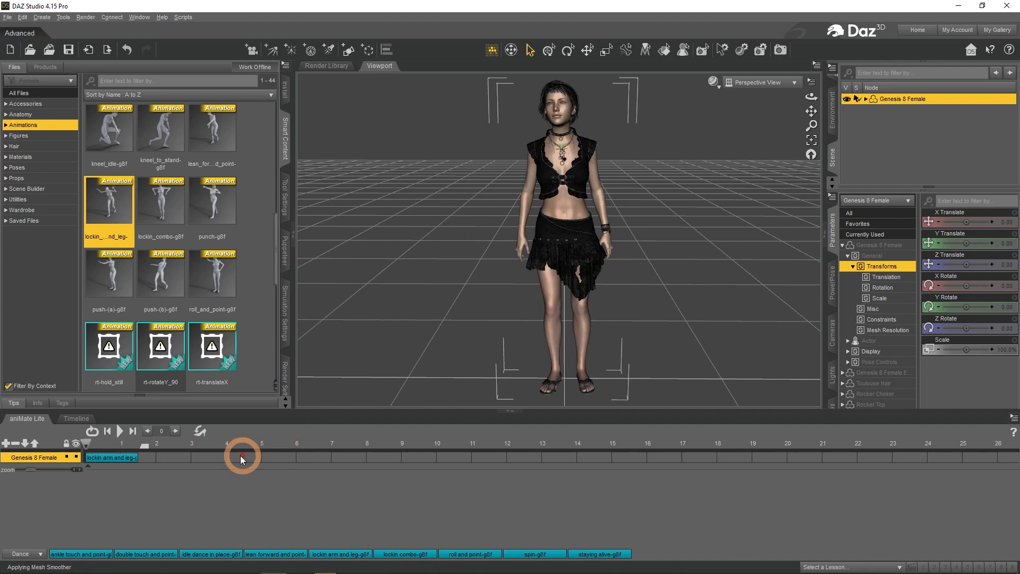
left_click(404, 553)
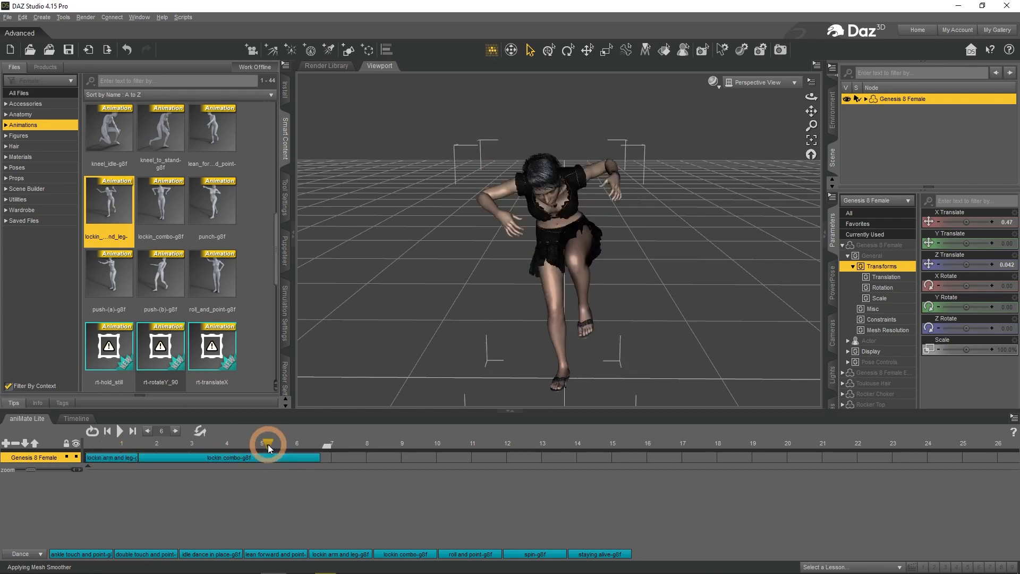
left_click(85, 444)
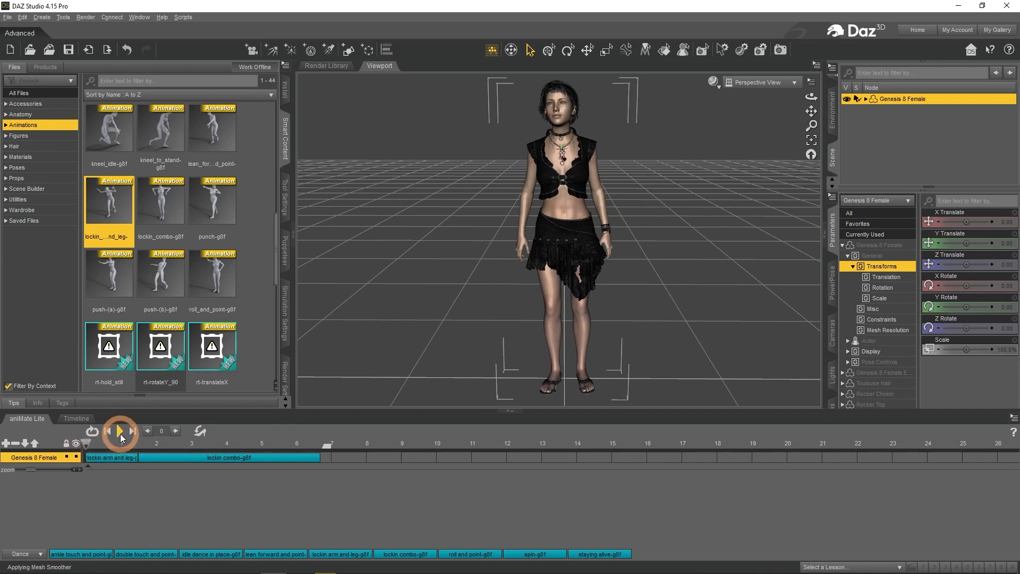
left_click(120, 431)
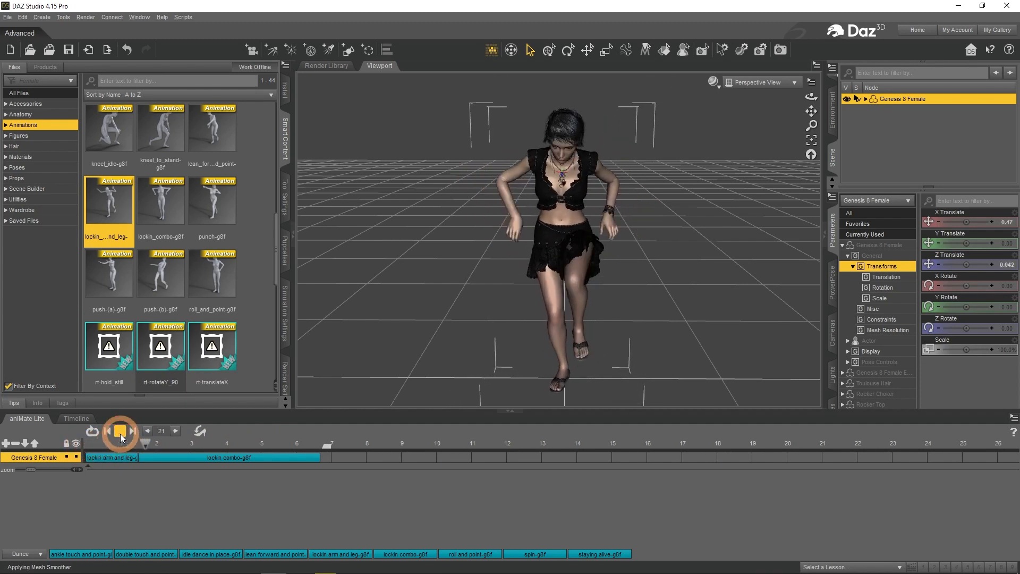
left_click(120, 430)
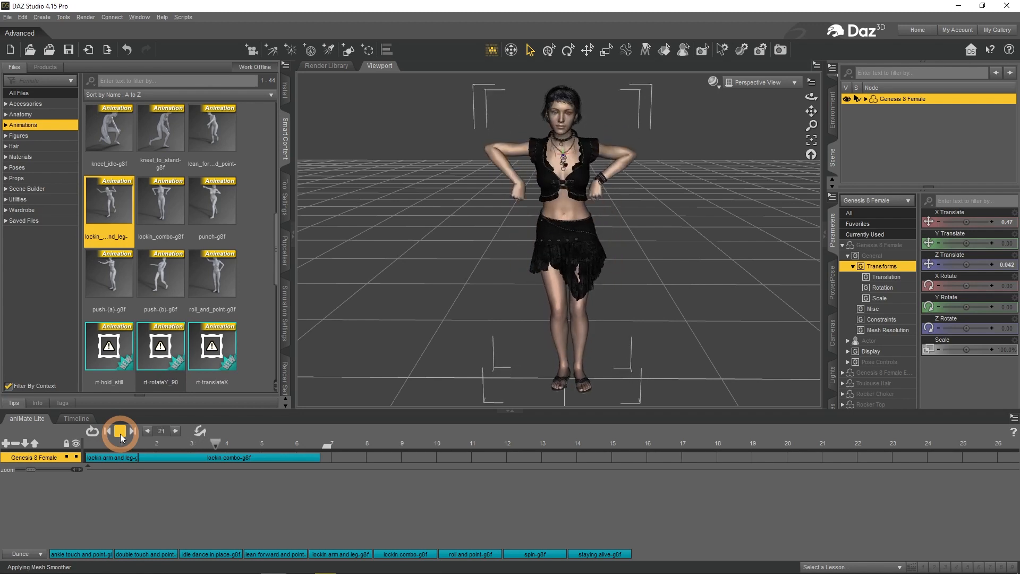
left_click(120, 431)
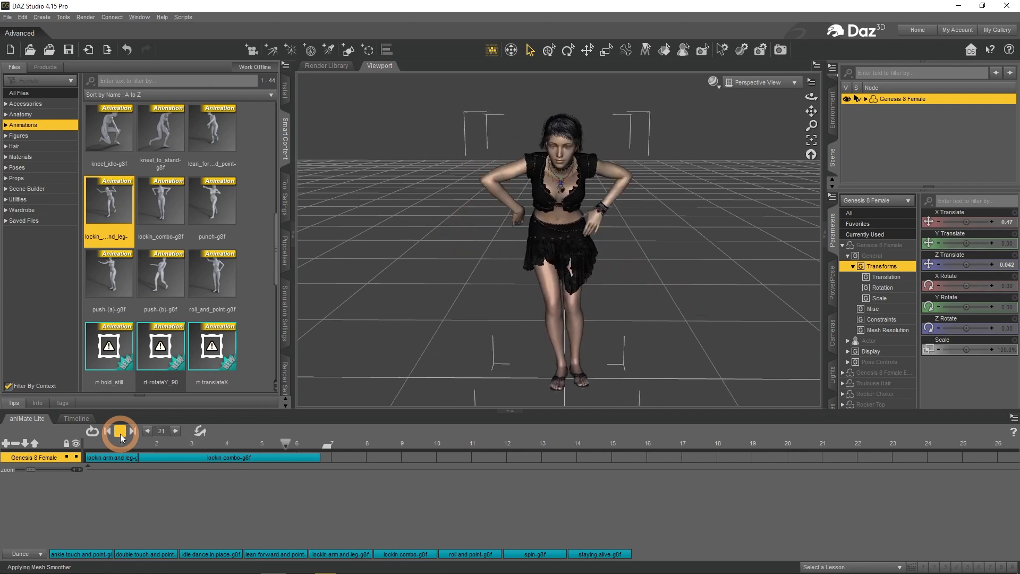
left_click(108, 431)
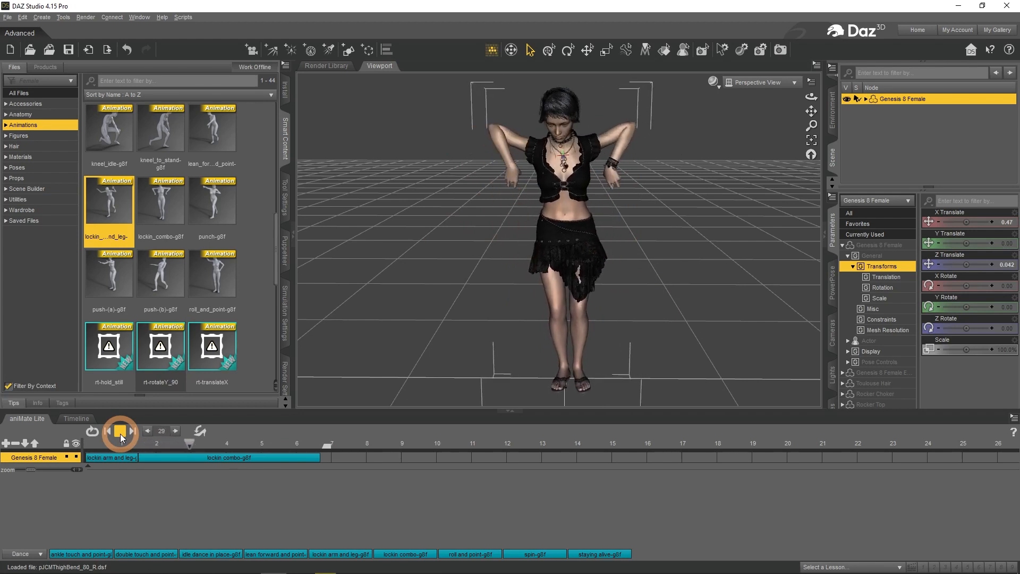
left_click(120, 431)
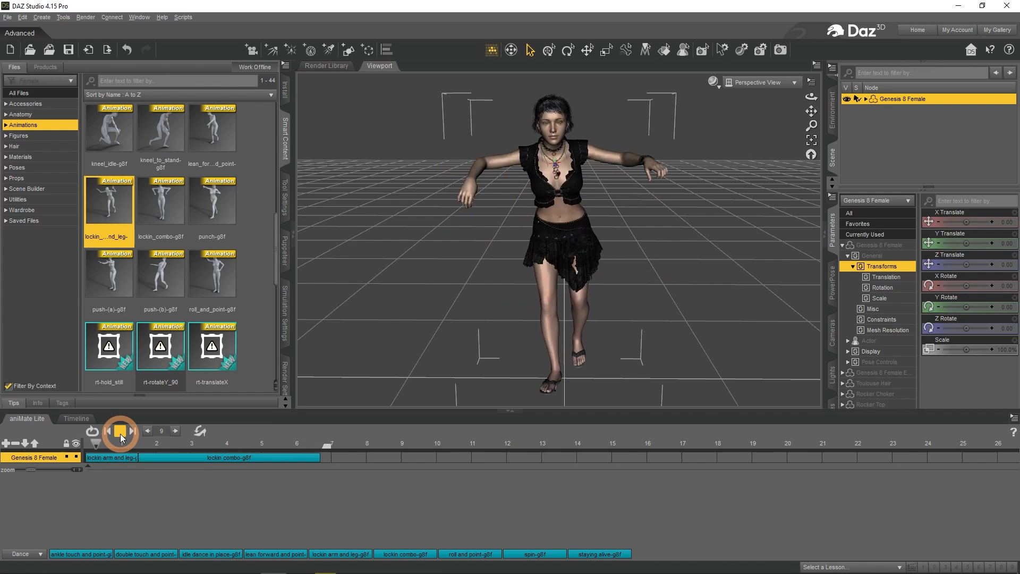
left_click(120, 431)
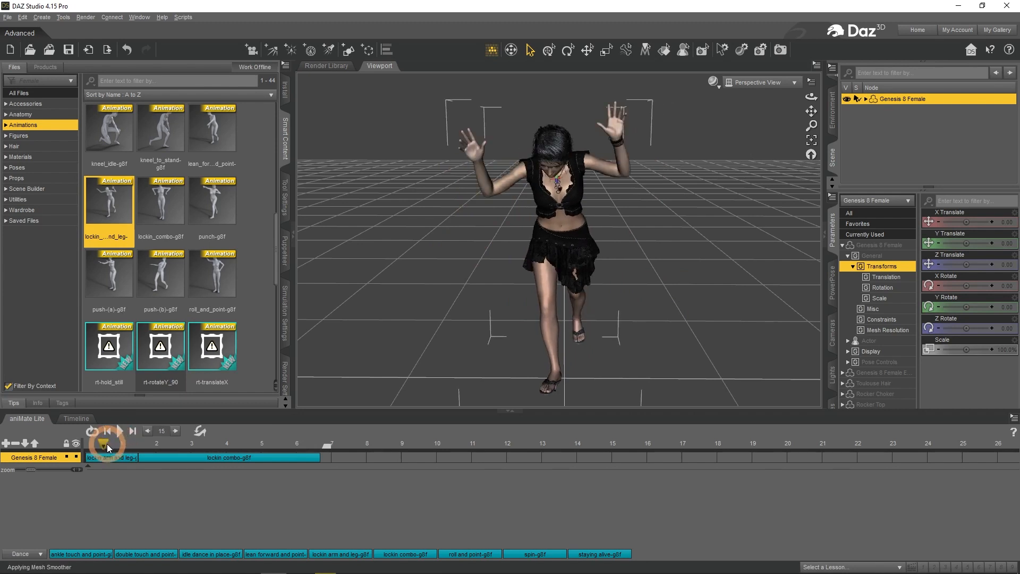
left_click(91, 430)
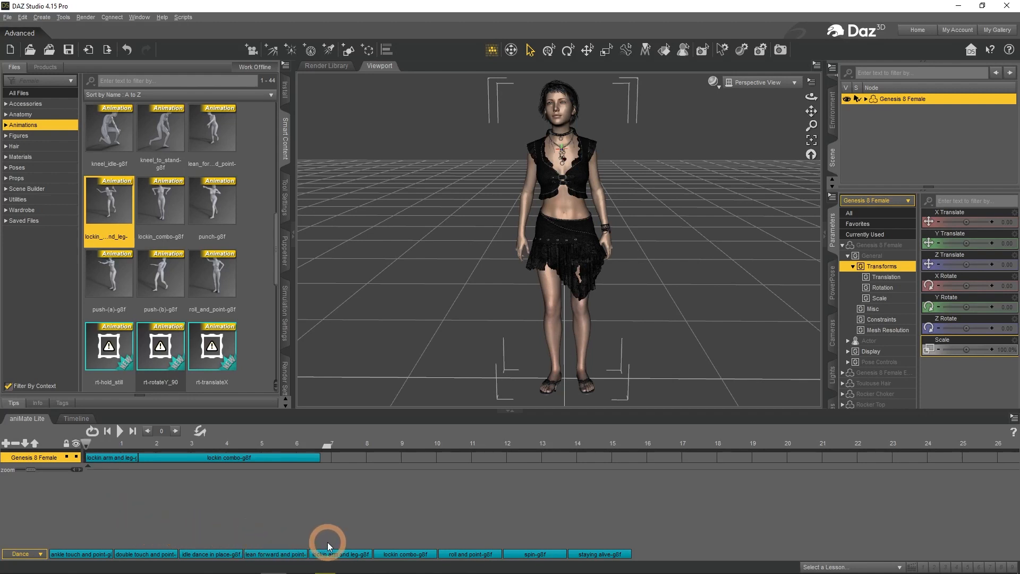
left_click(337, 445)
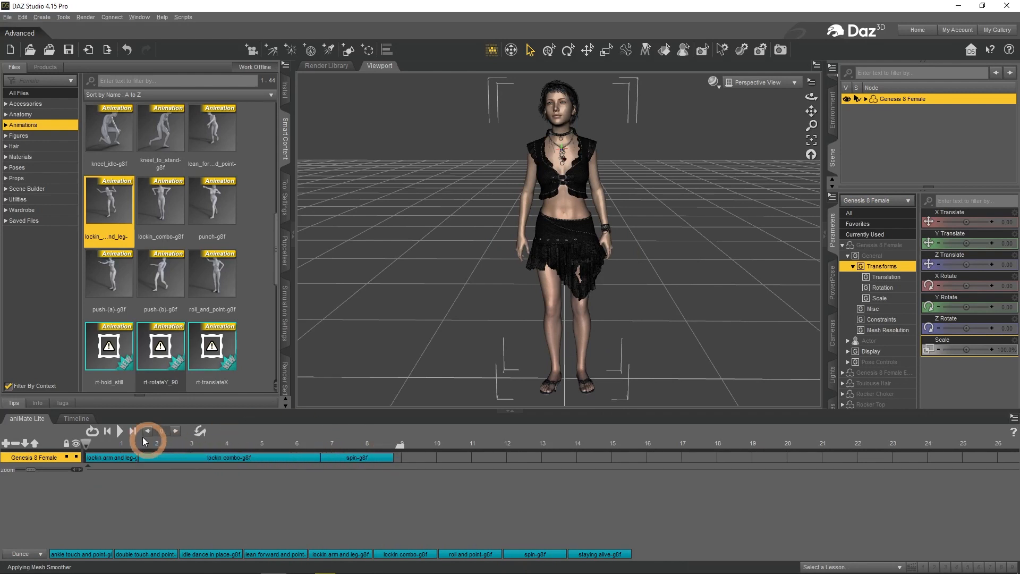
left_click(118, 430)
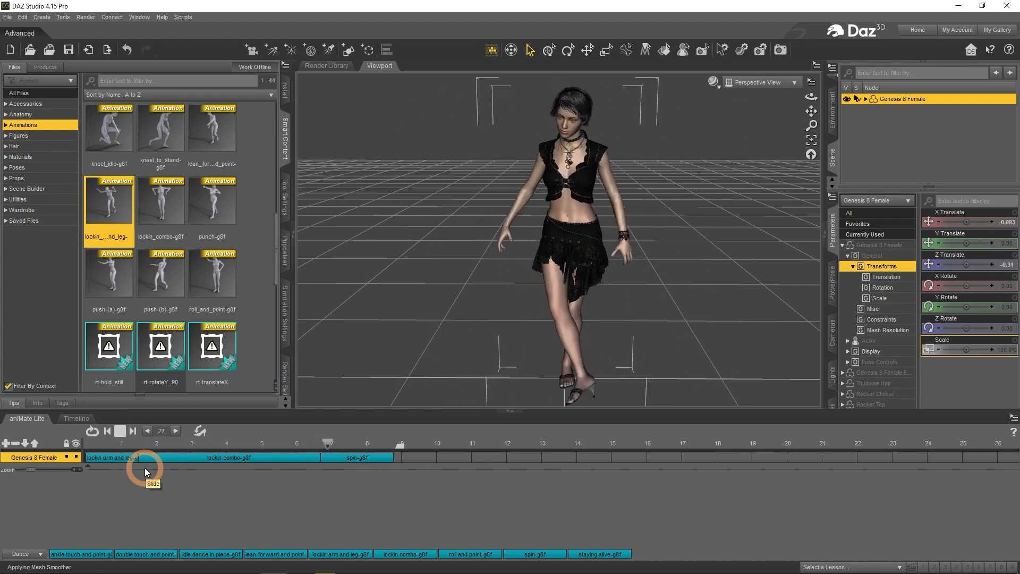
left_click(153, 443)
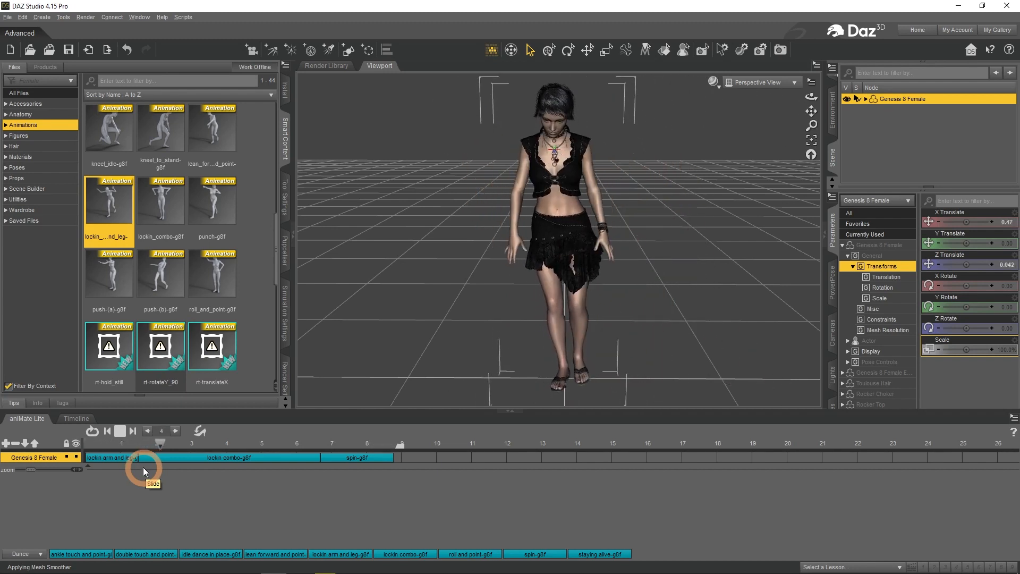
left_click(120, 433)
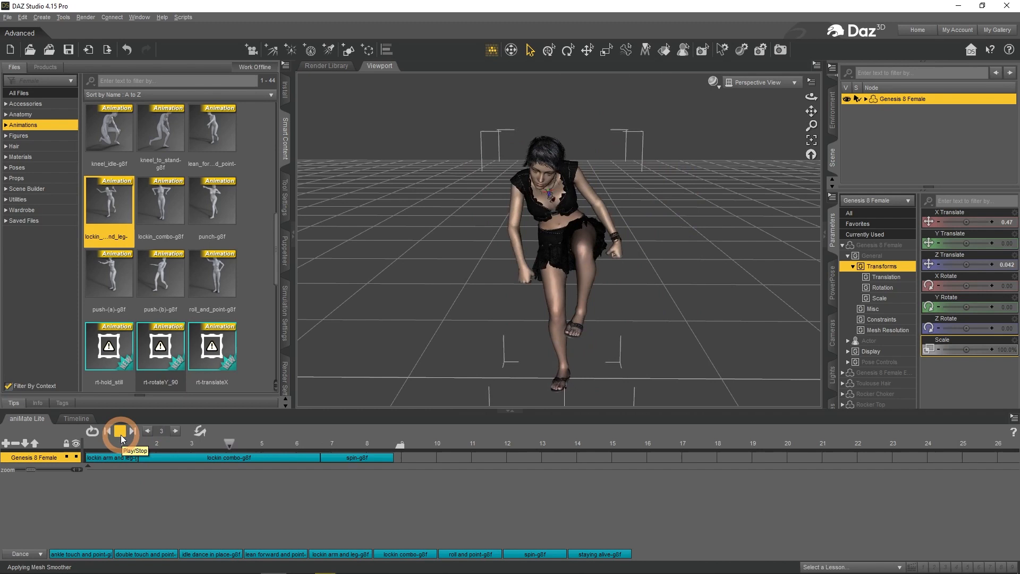
left_click(121, 430)
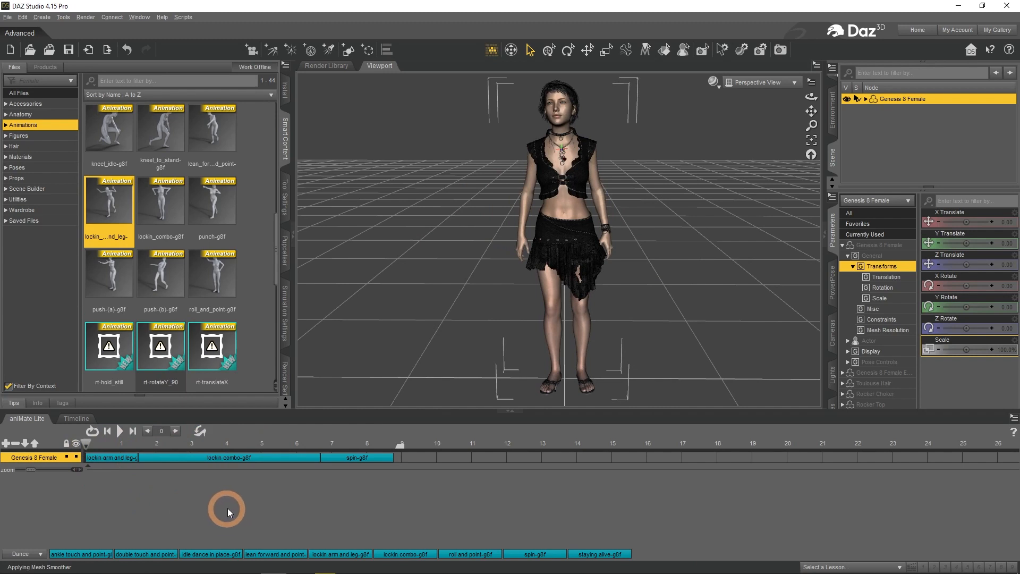
mouse_move(233, 509)
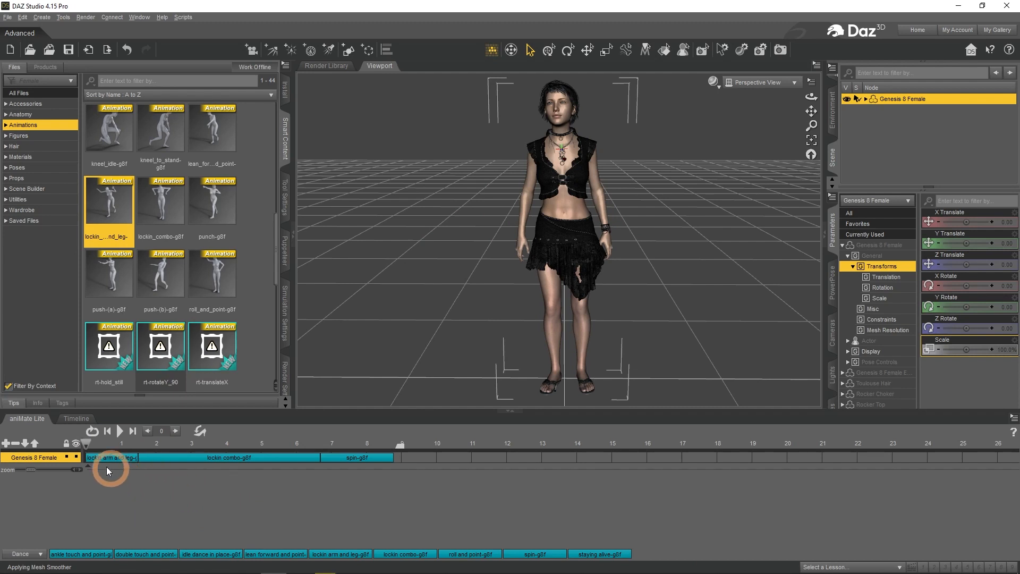
Step: Bake the aniMate dance blocks to Studio keyframes and confirm the aniMate2 prompt
right_click(419, 468)
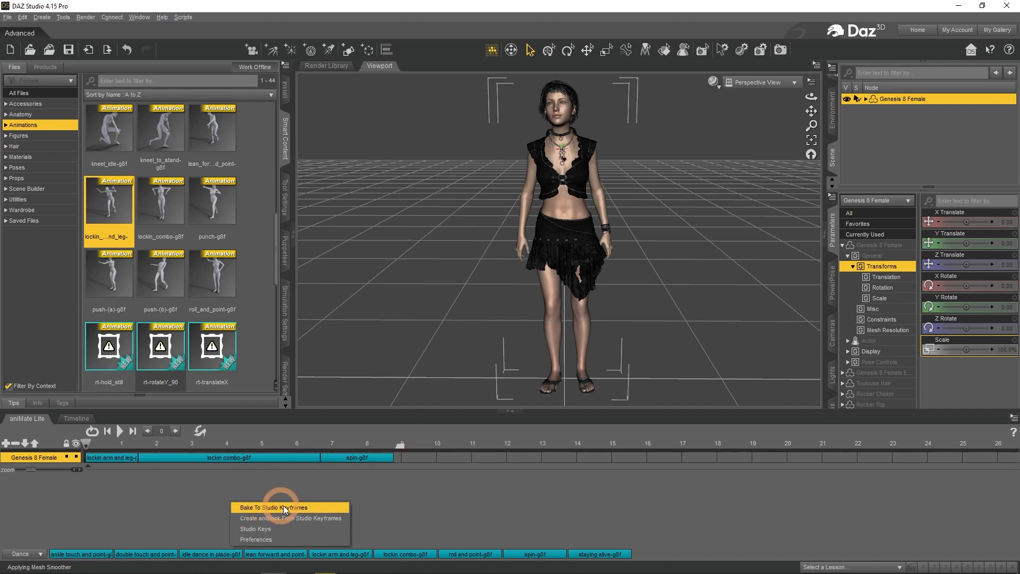
mouse_move(306, 516)
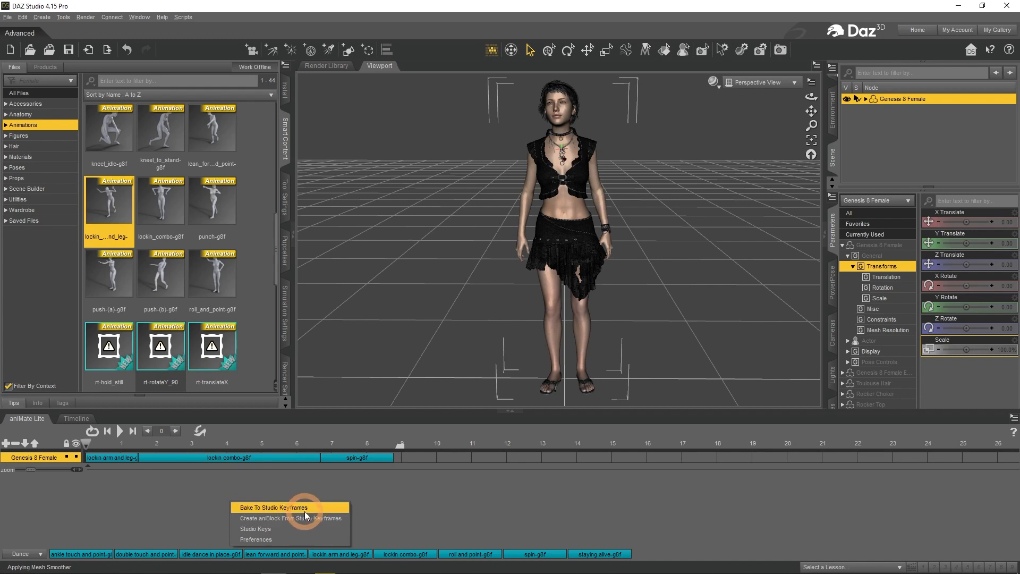
left_click(272, 506)
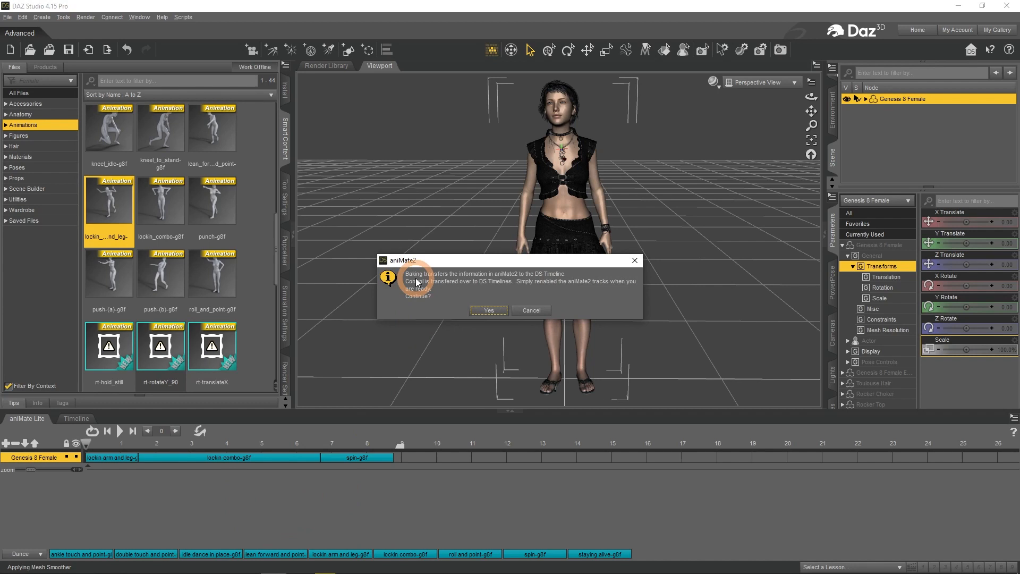
mouse_move(451, 301)
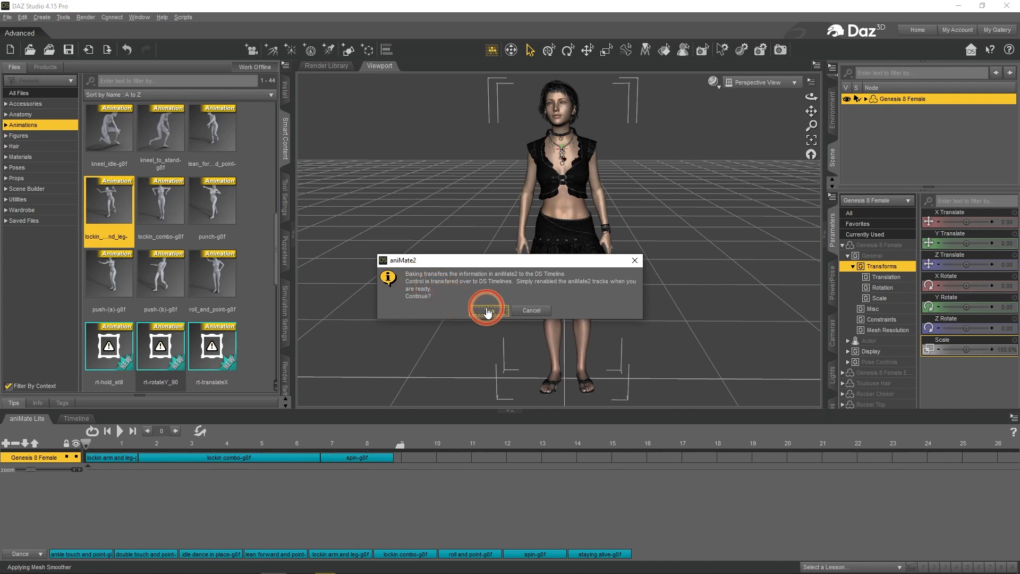
left_click(487, 310)
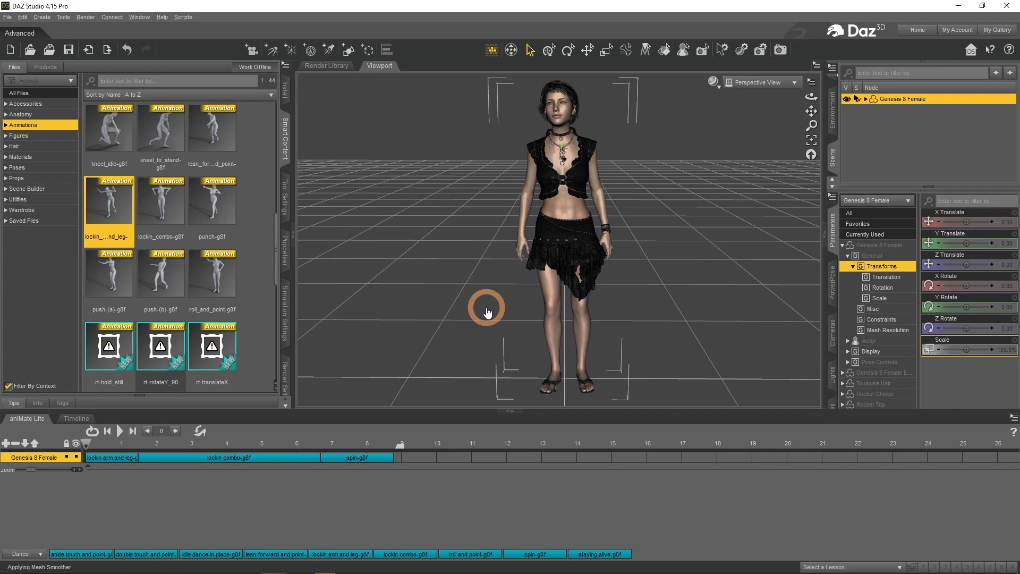
Step: Switch to the Timeline pane and play the baked dance keyframes spanning frames 0 to 264
left_click(76, 419)
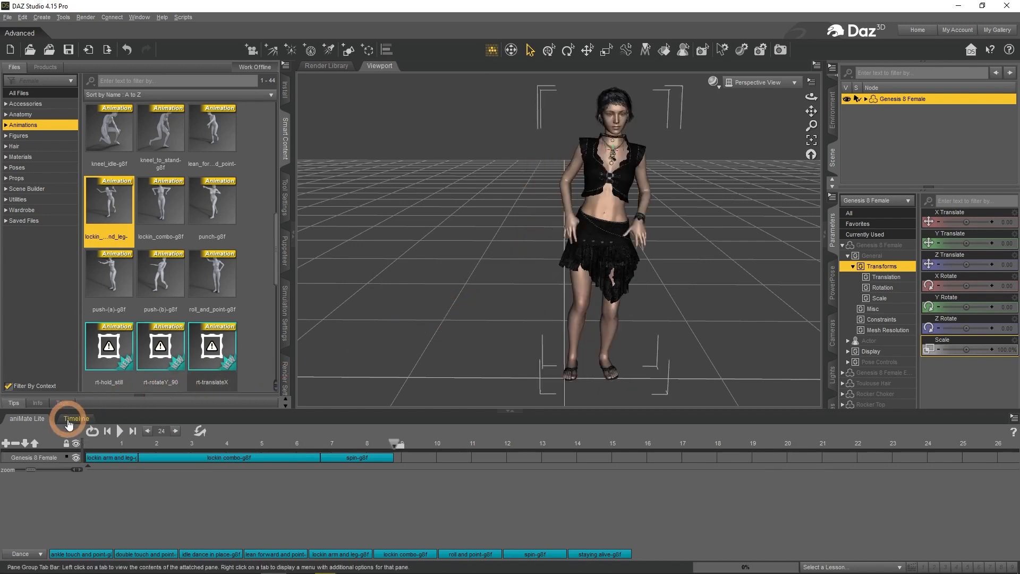
left_click(76, 418)
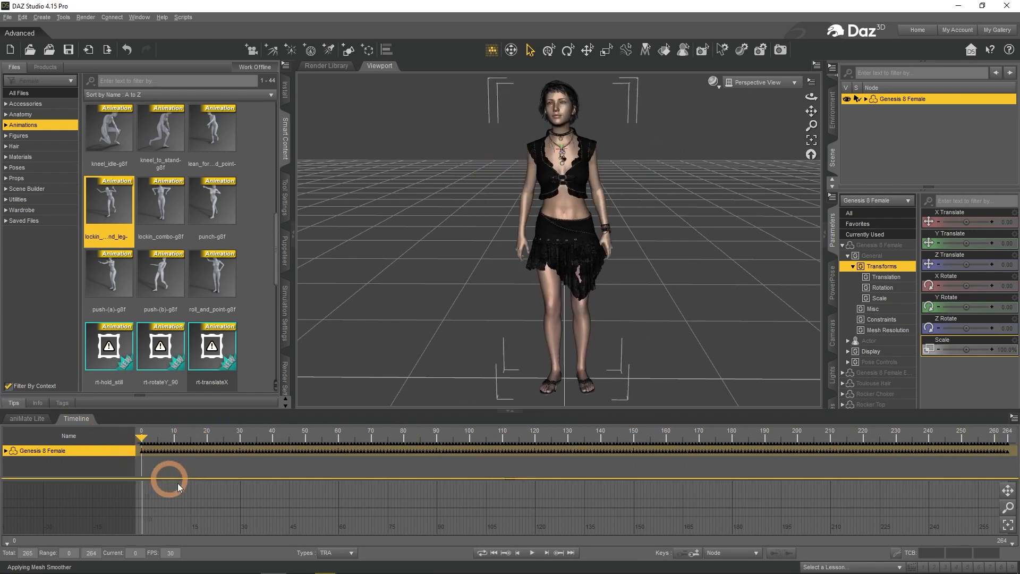
left_click(532, 553)
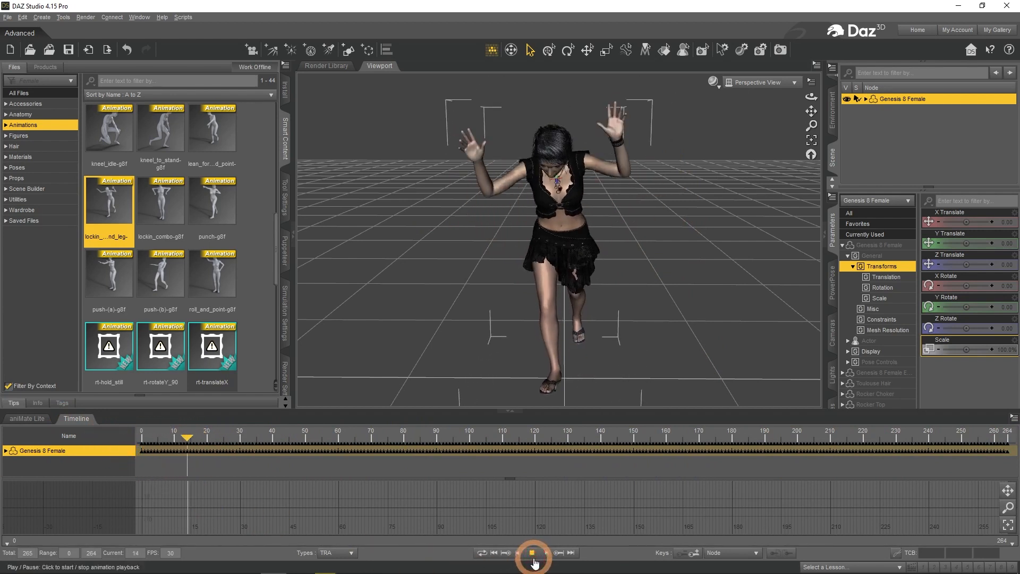
left_click(533, 555)
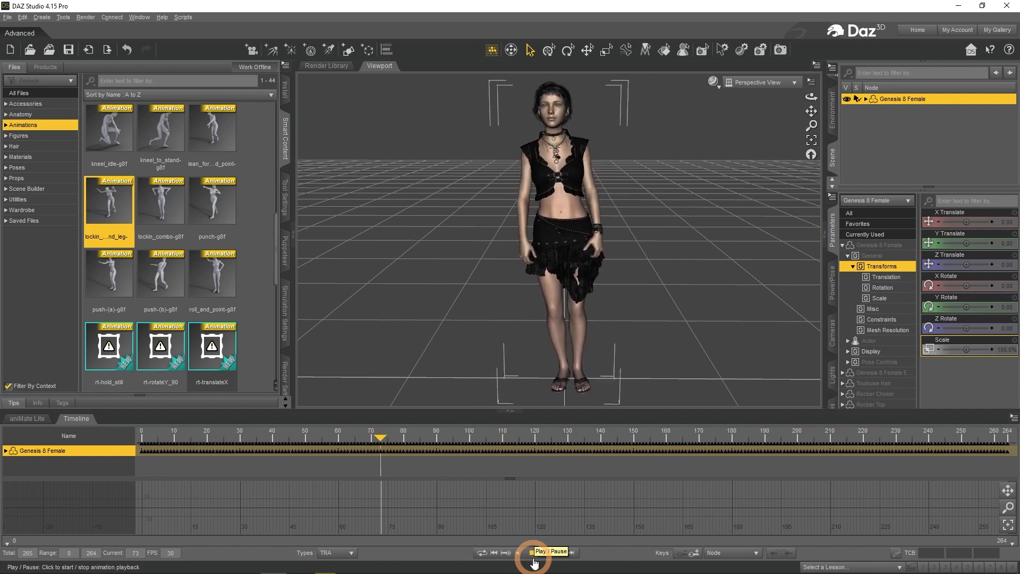
left_click(533, 551)
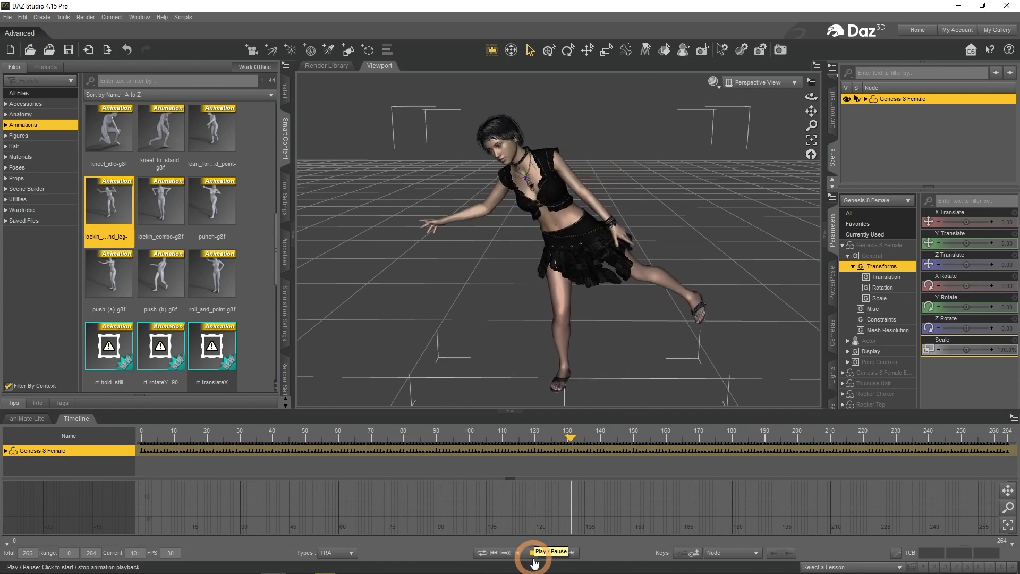
left_click(534, 555)
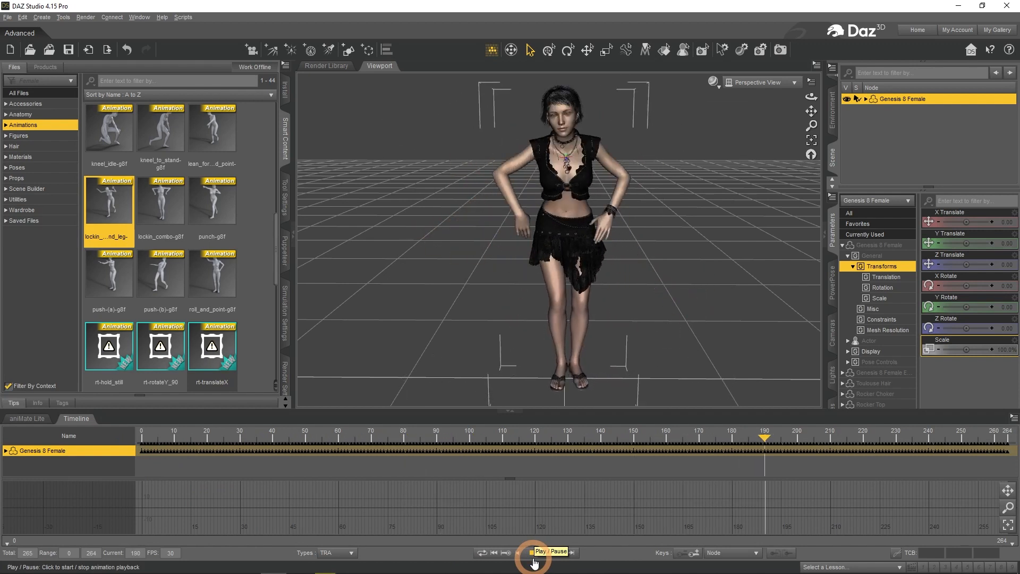
Step: Stop playback and select the figure's keyframe at frame 0
left_click(534, 556)
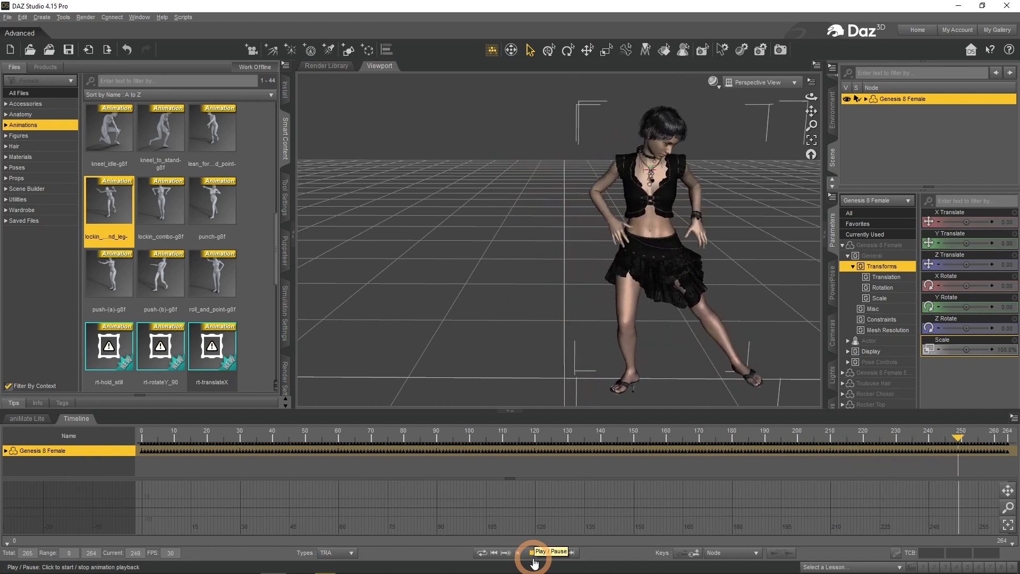
left_click(533, 556)
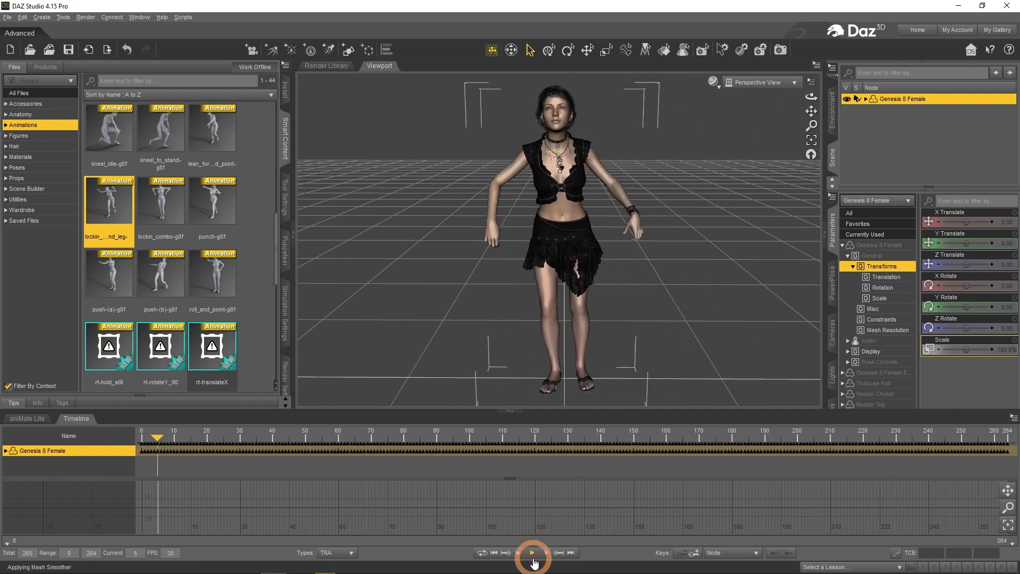
left_click(532, 553)
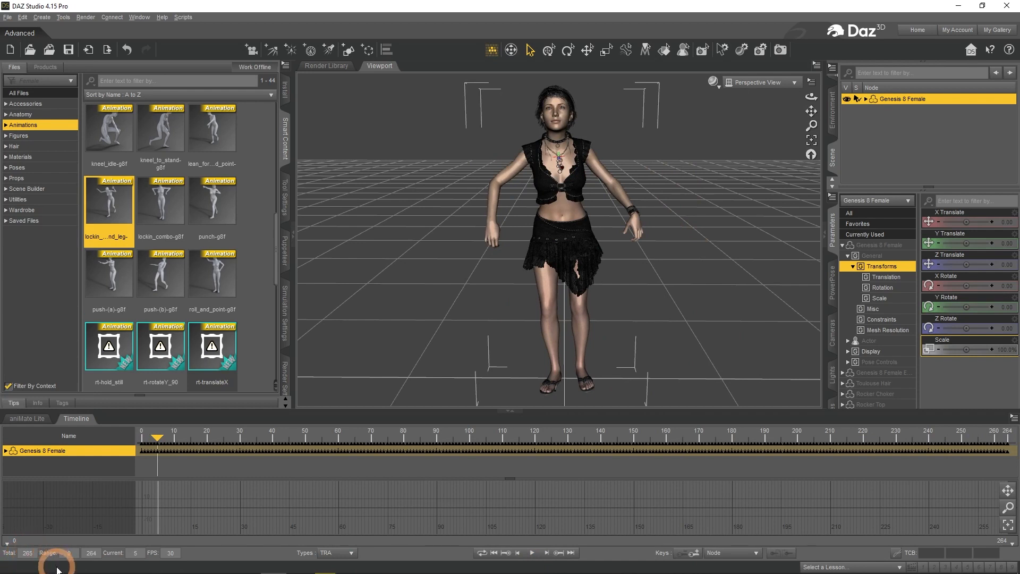
left_click(141, 432)
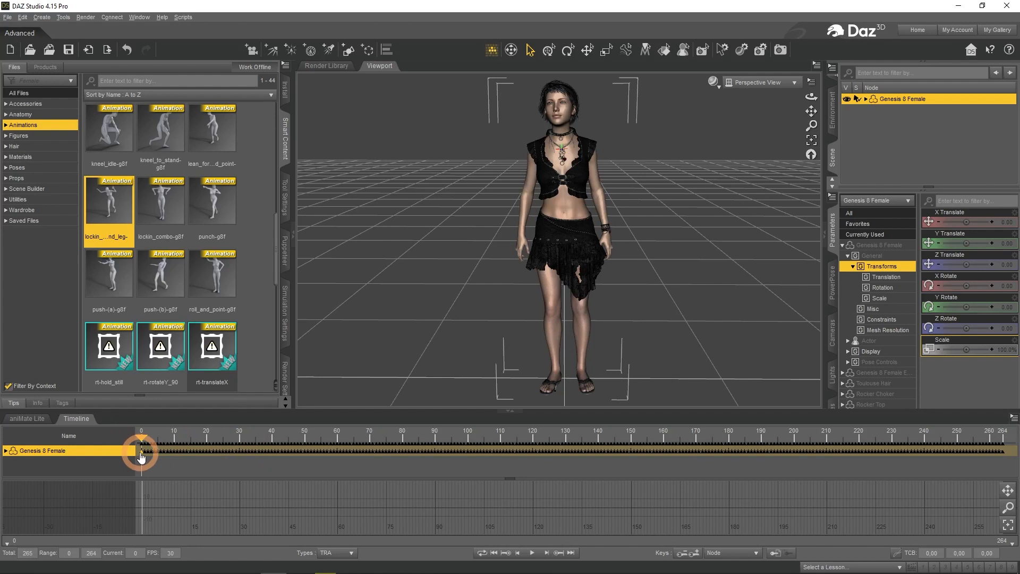
mouse_move(678, 553)
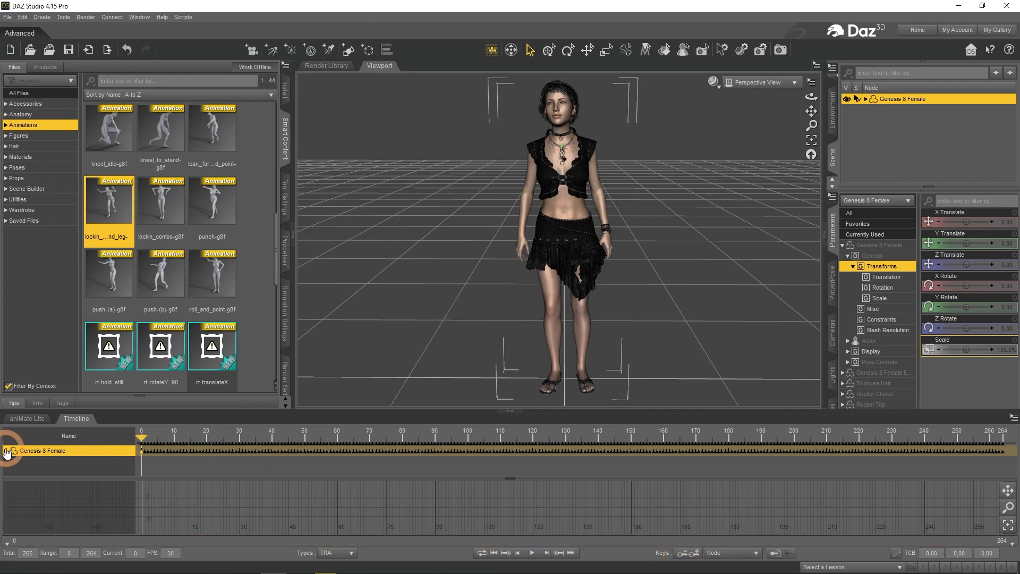
Step: Expand Genesis 8 Female's Hip and neck/head bone tracks and select the Lower Jaw track
left_click(9, 450)
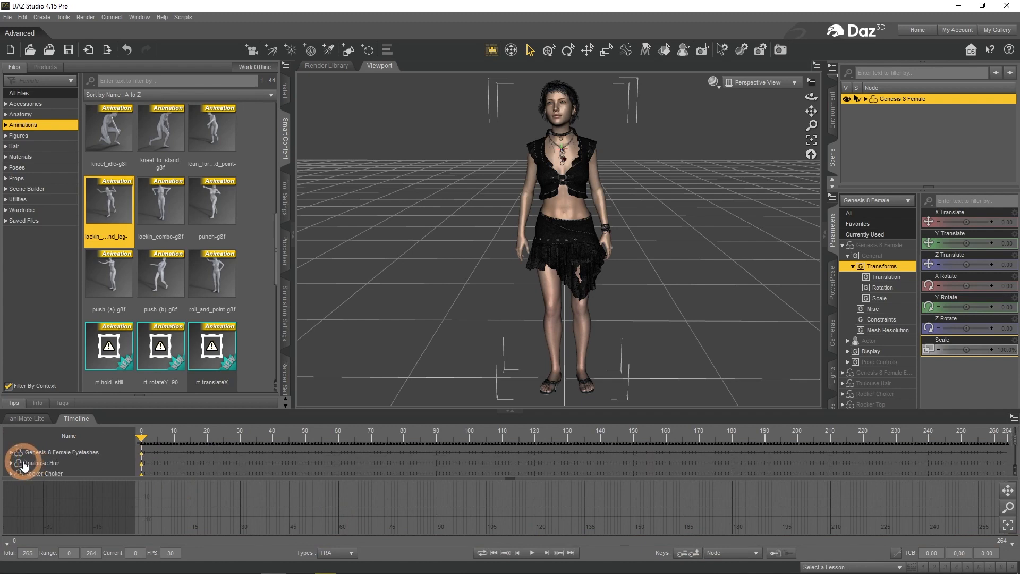
left_click(13, 453)
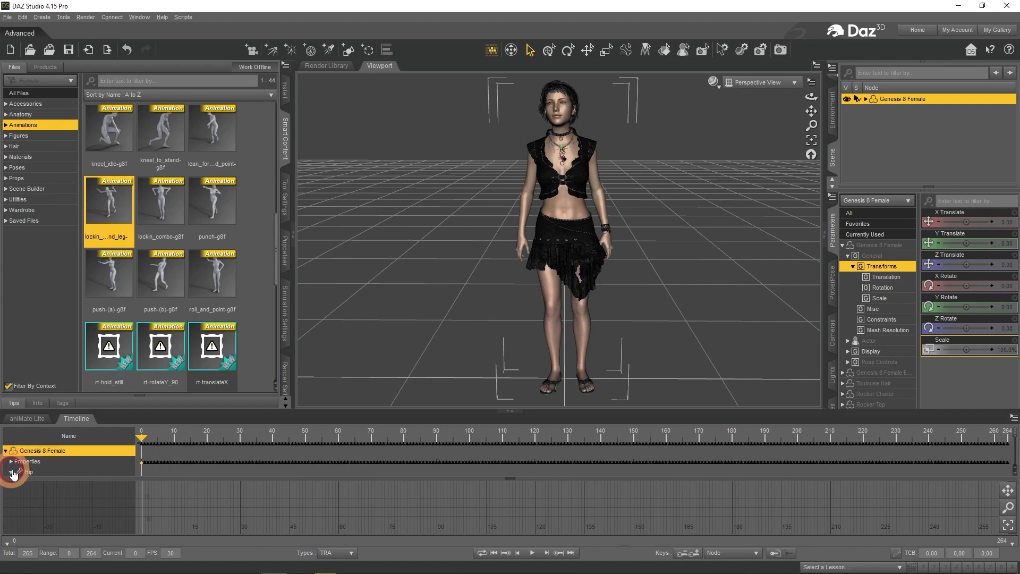
left_click(12, 450)
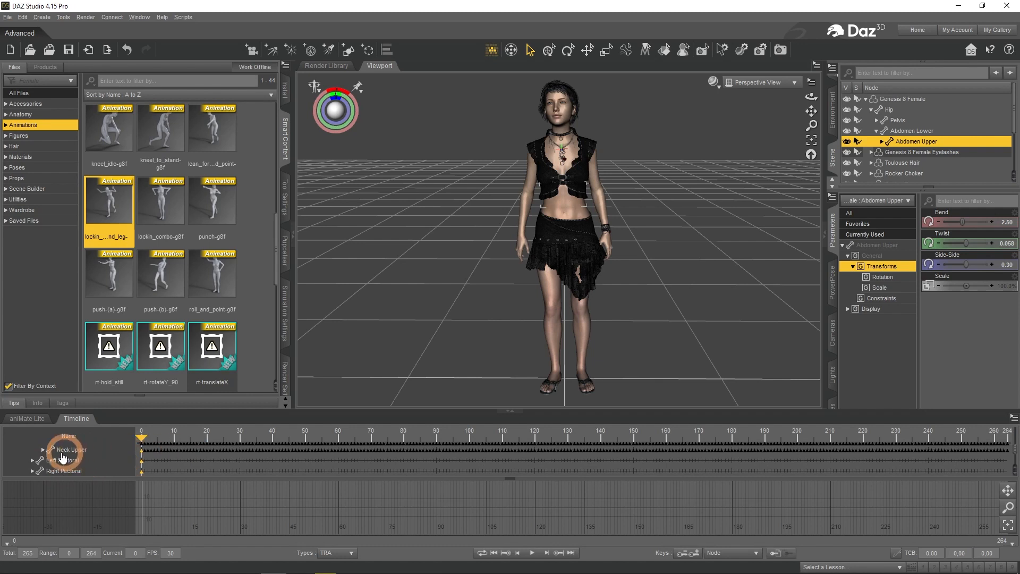
left_click(51, 447)
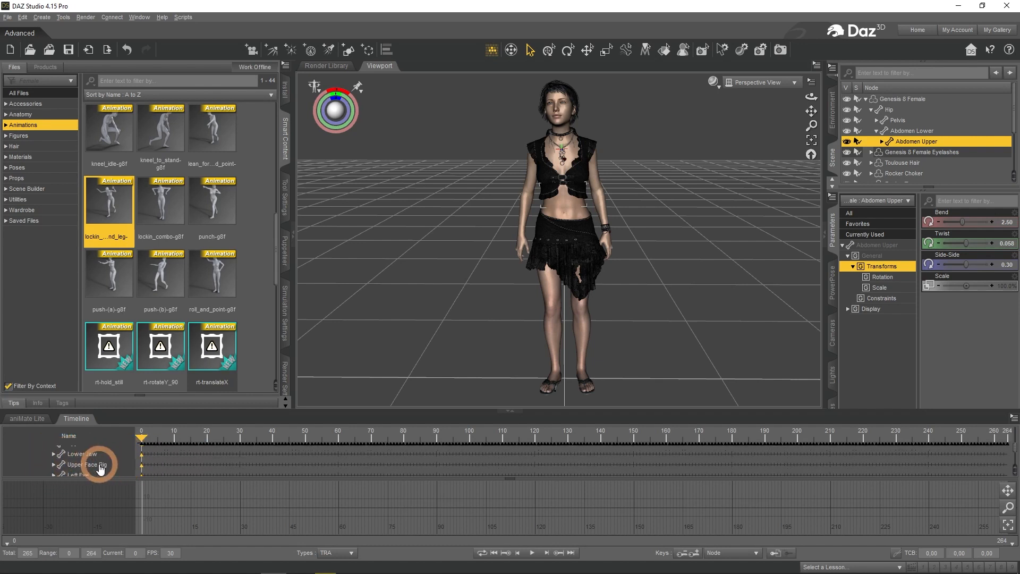
scroll("down", 3)
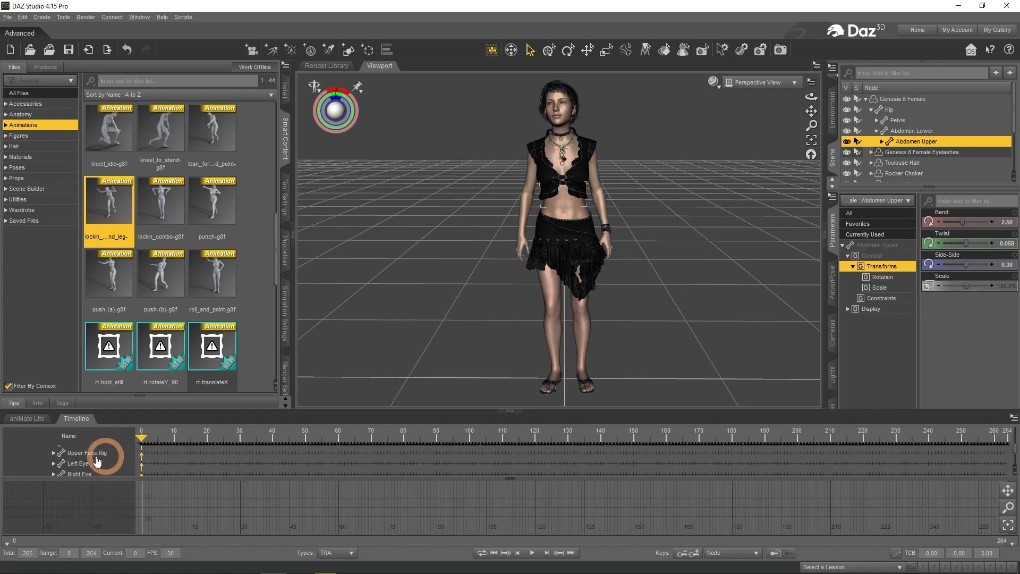
scroll("down", 3)
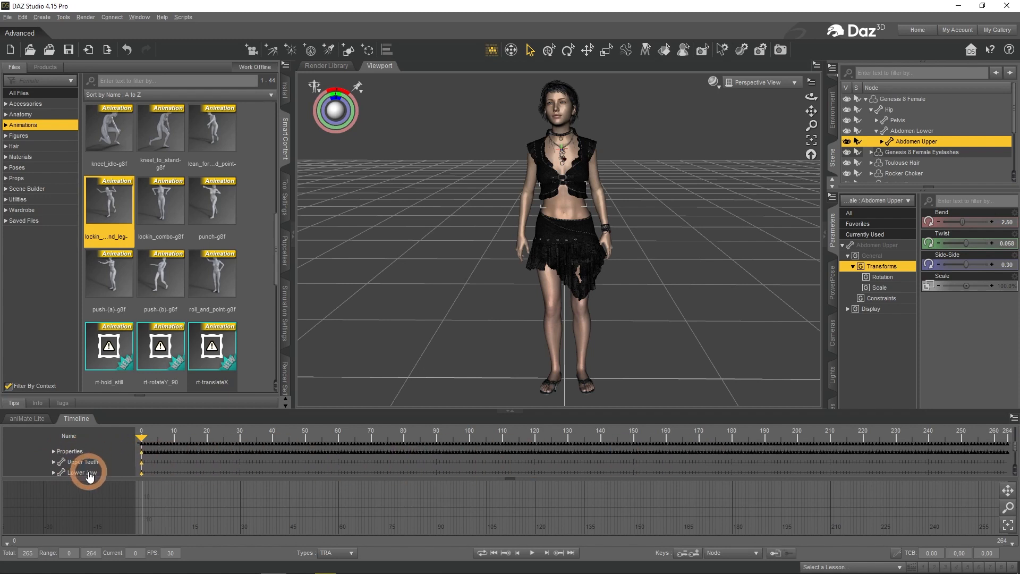
left_click(78, 472)
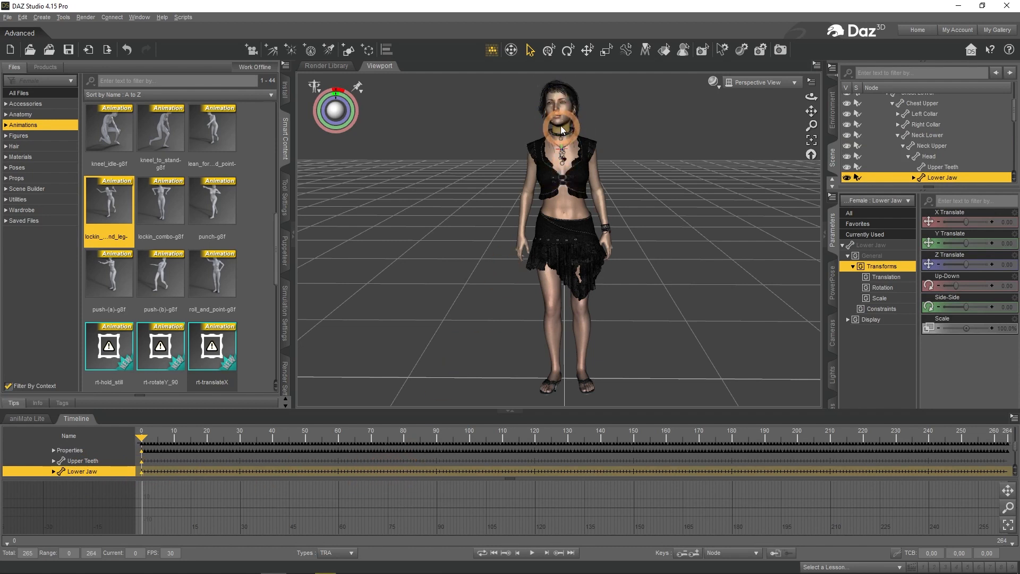
Step: Keyframe the Lower Jaw rotation along the 264-frame dance and replay it to check the jaw
left_click(142, 436)
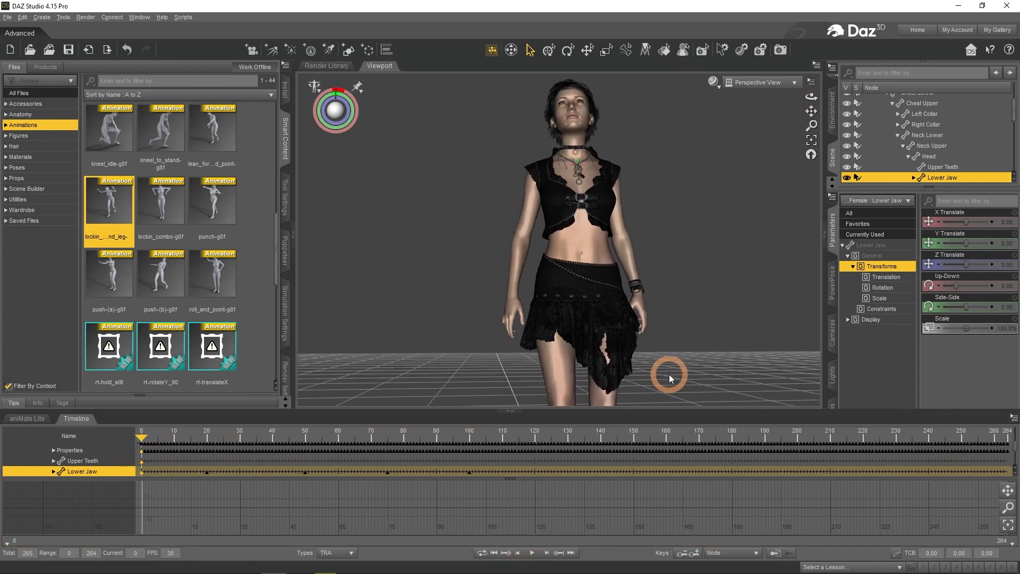
left_click(532, 553)
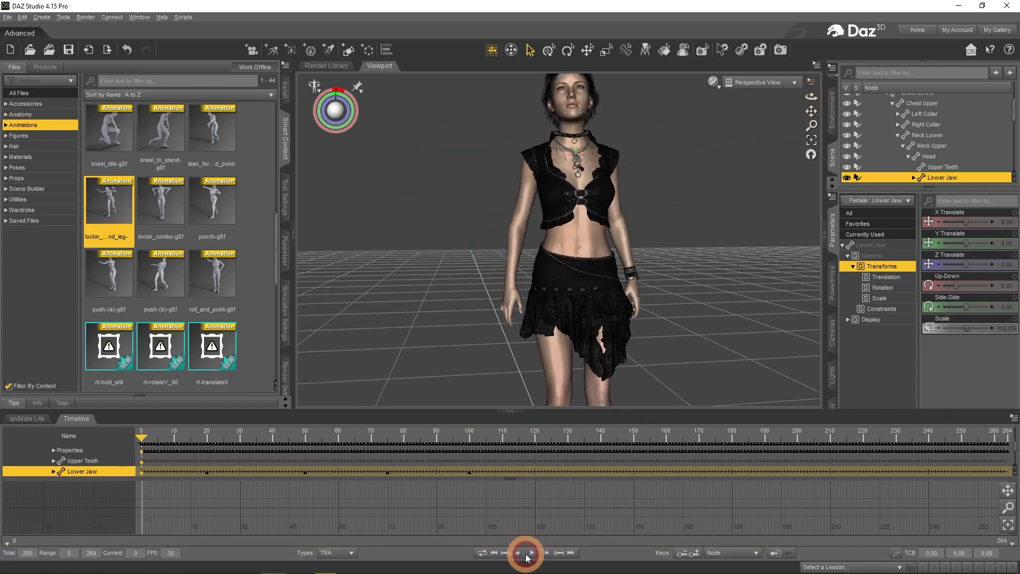
left_click(527, 553)
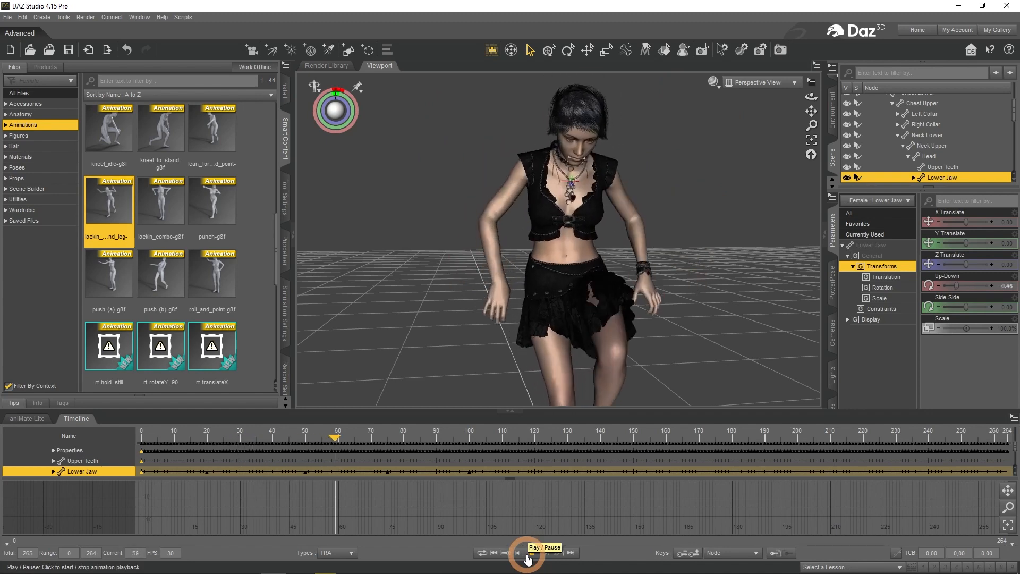
left_click(527, 556)
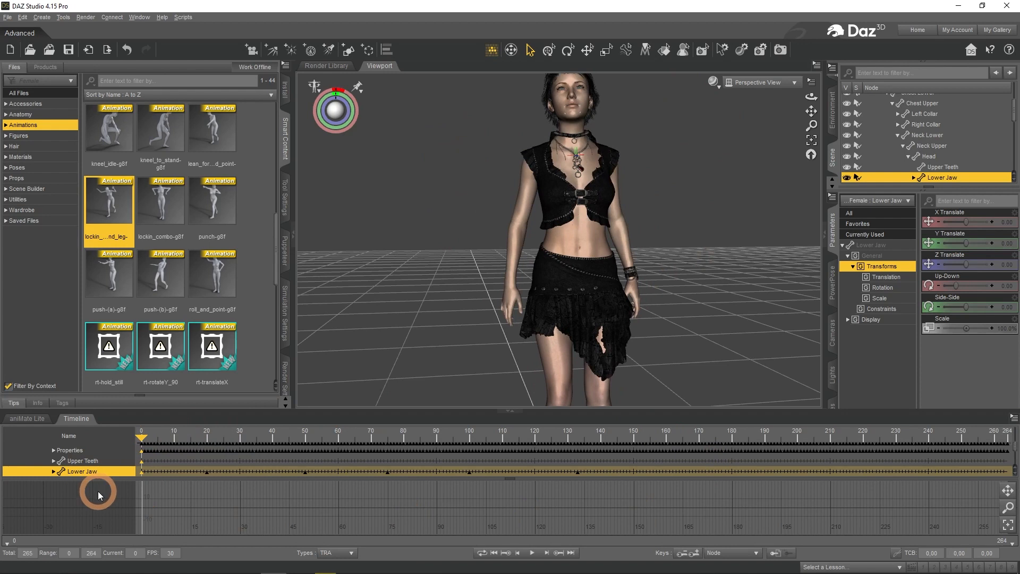
Step: Create an aniBlock from the Studio keyframes with Transform to Object's POV, Translation and Rotation
left_click(26, 418)
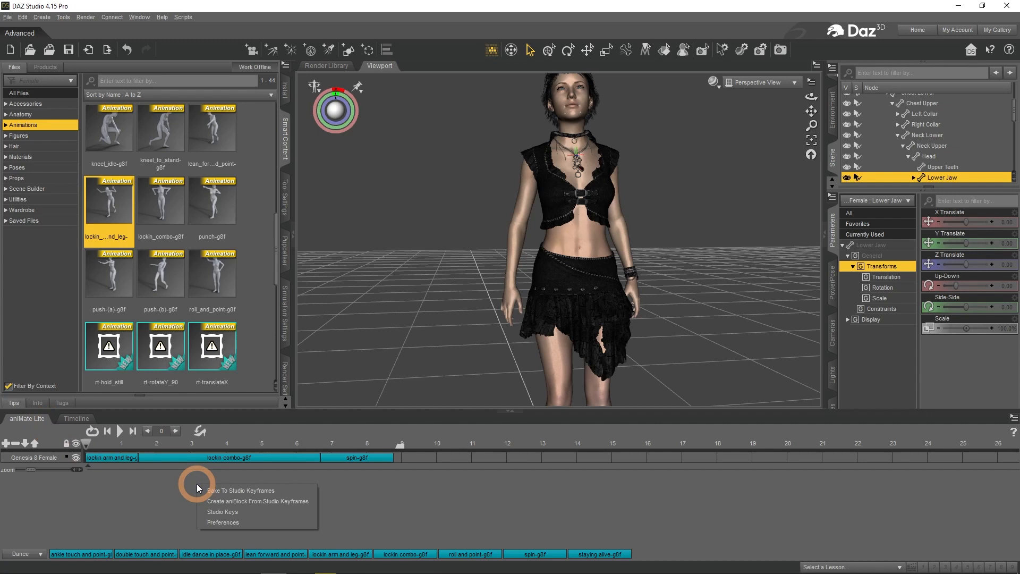
mouse_move(258, 500)
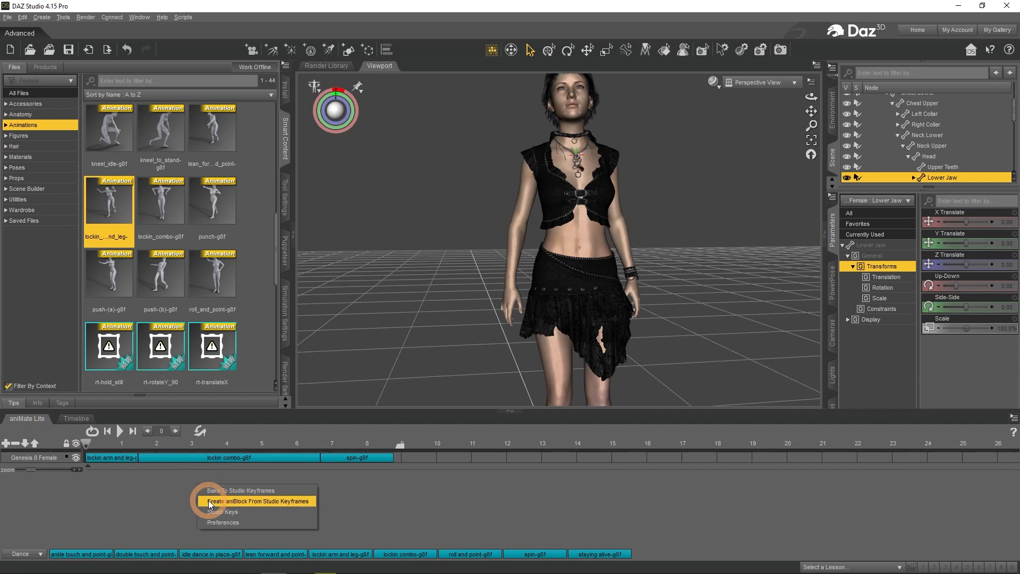
left_click(259, 501)
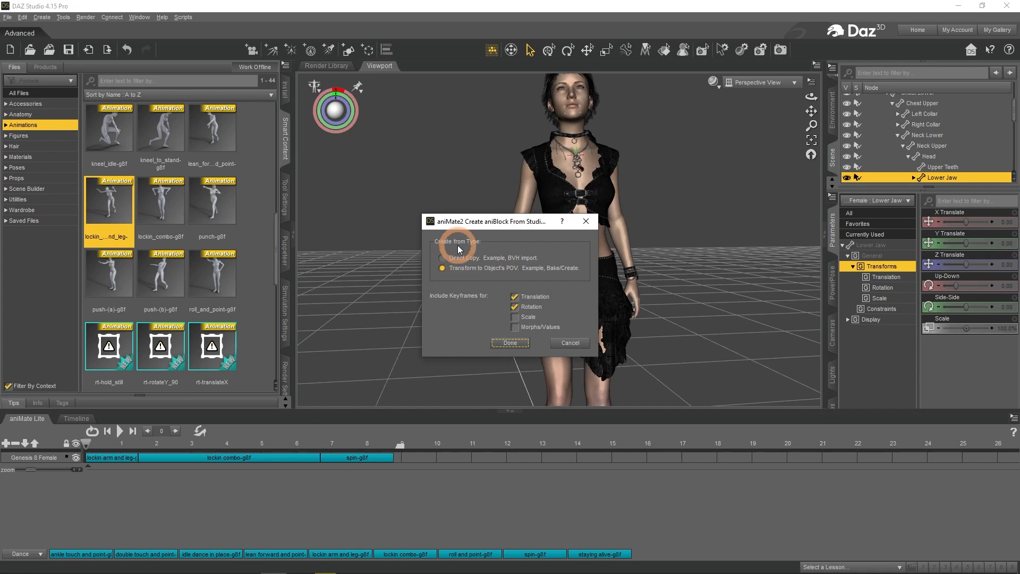
mouse_move(545, 251)
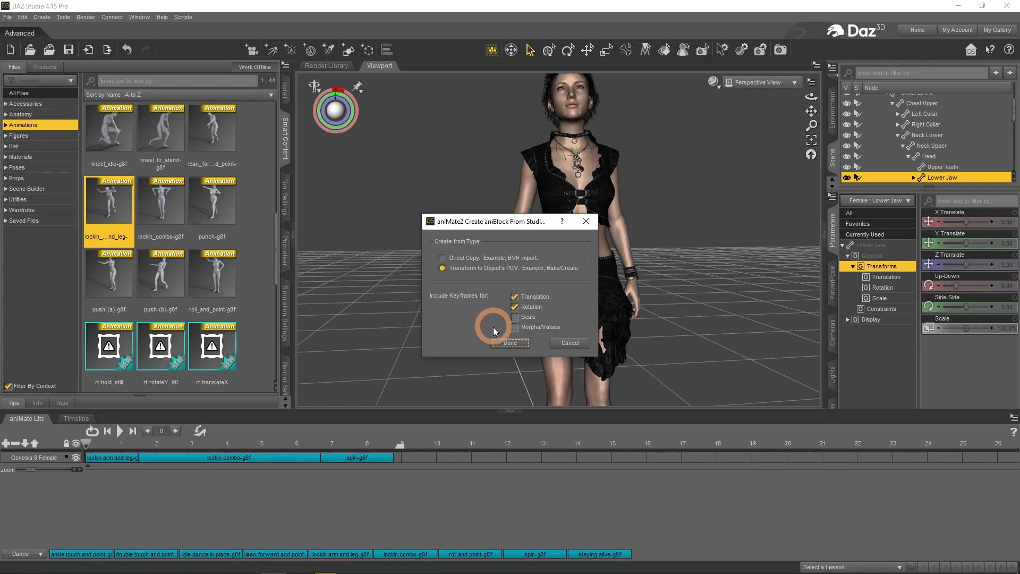
left_click(509, 343)
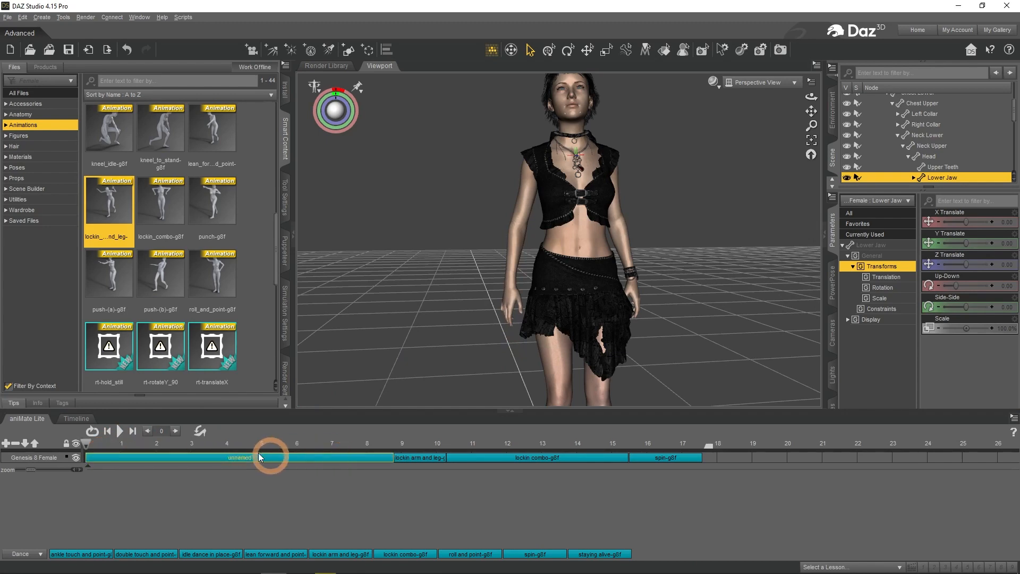
left_click(120, 430)
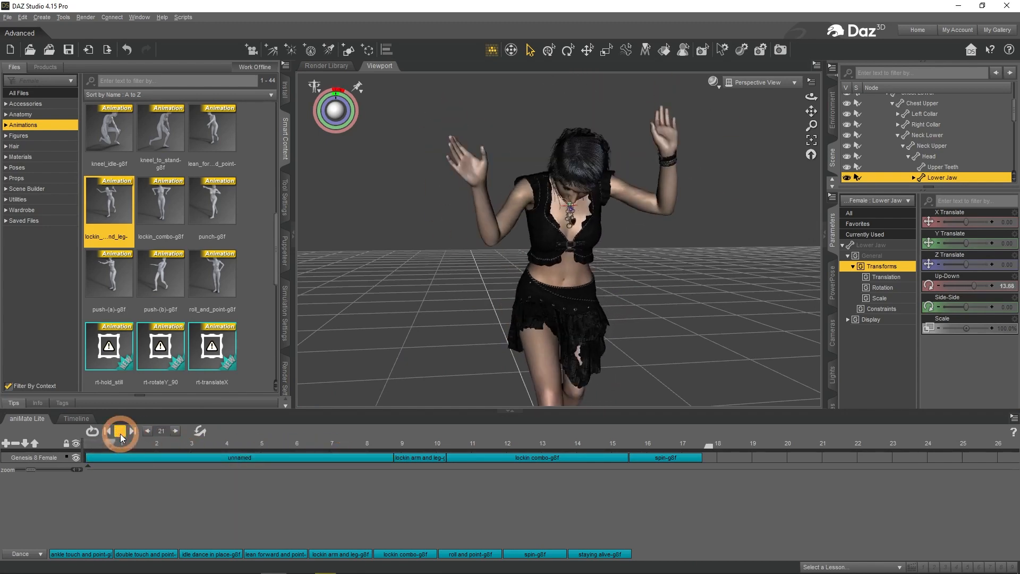
left_click(120, 432)
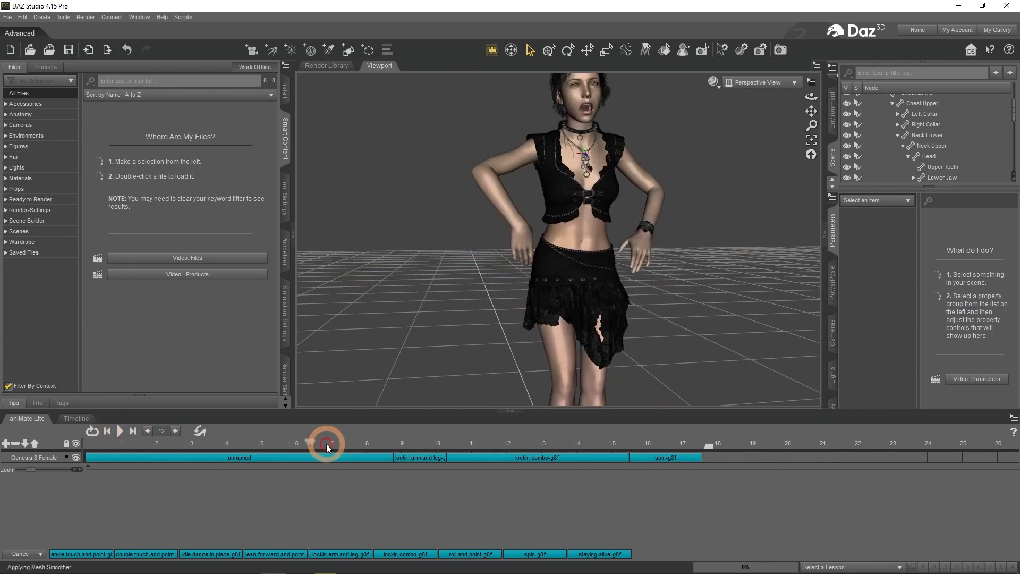
left_click(326, 443)
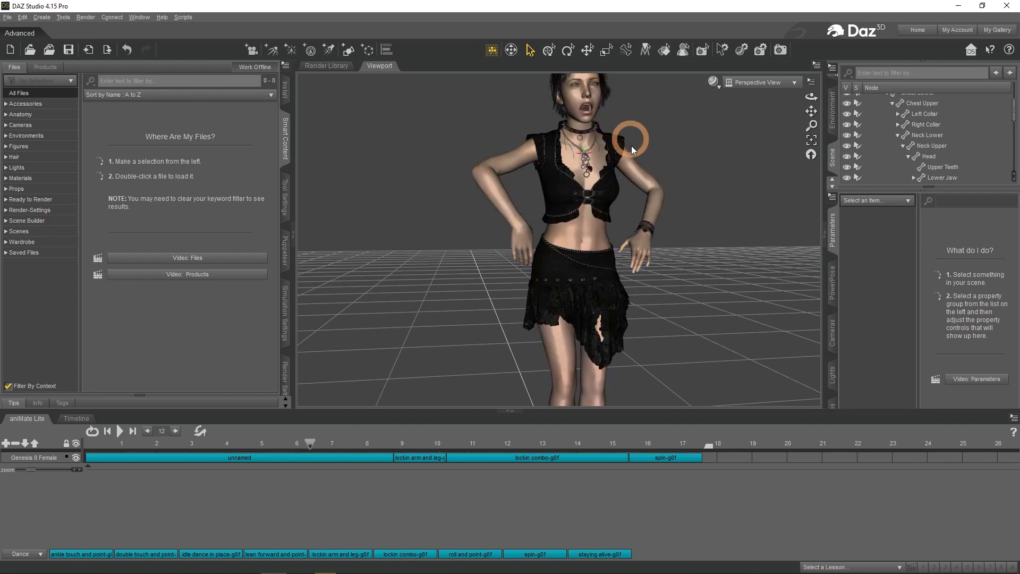
left_click(159, 448)
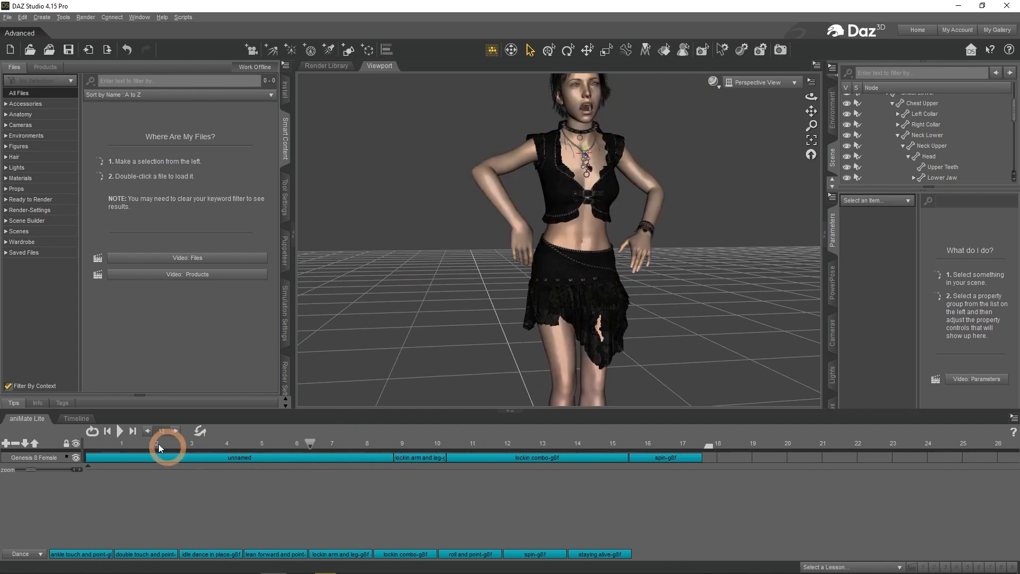
left_click(120, 431)
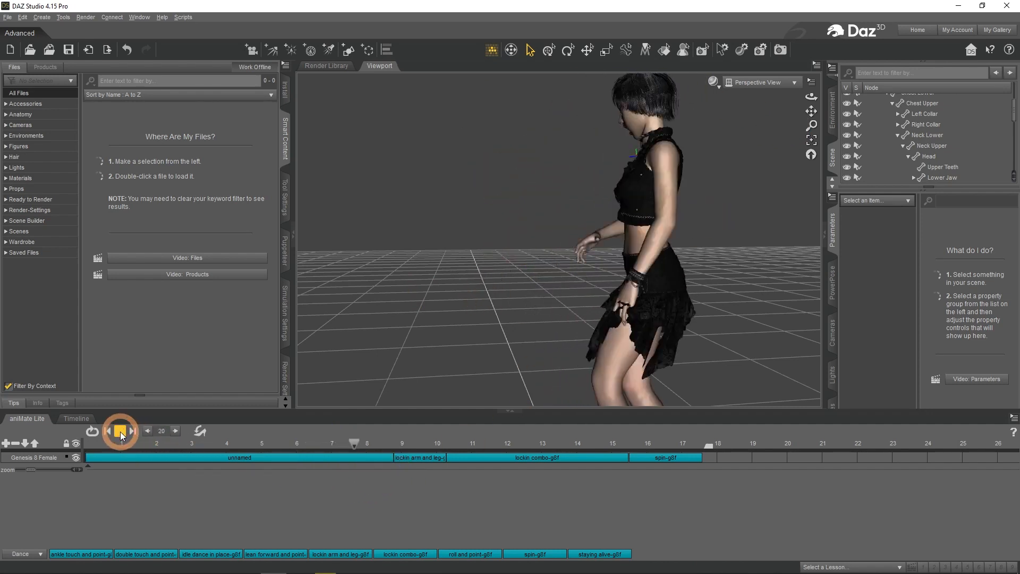
left_click(120, 431)
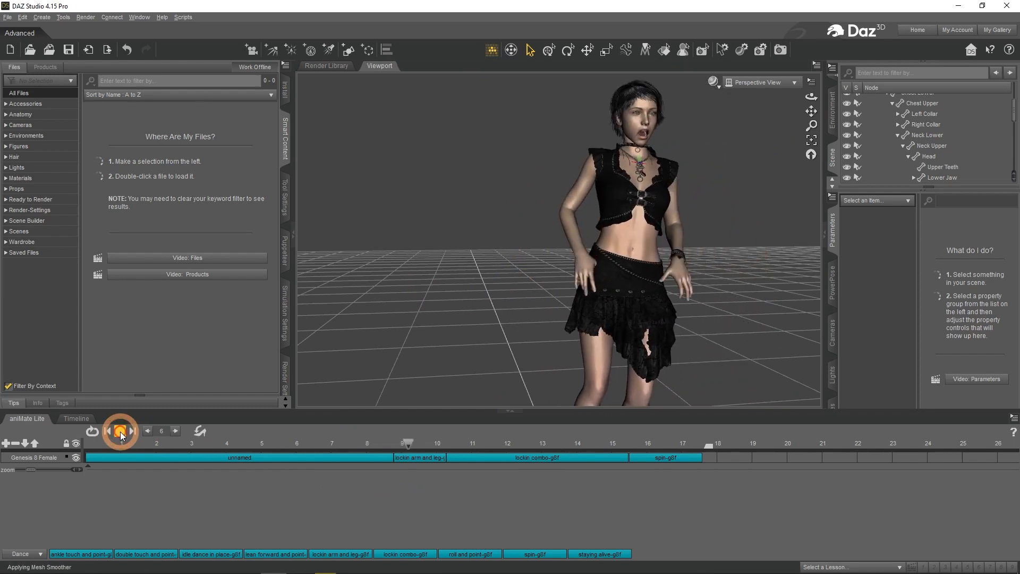
left_click(120, 431)
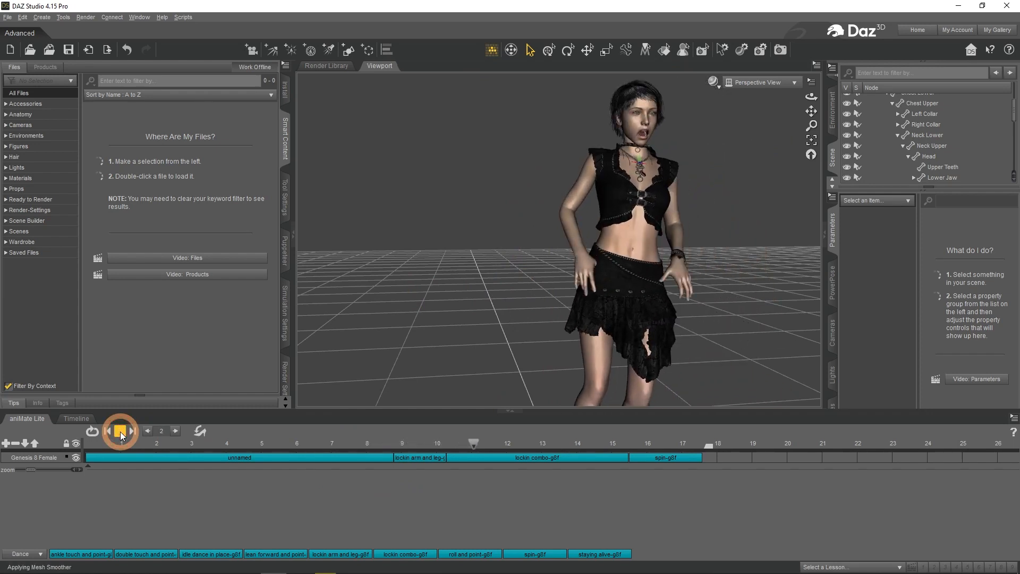
left_click(120, 430)
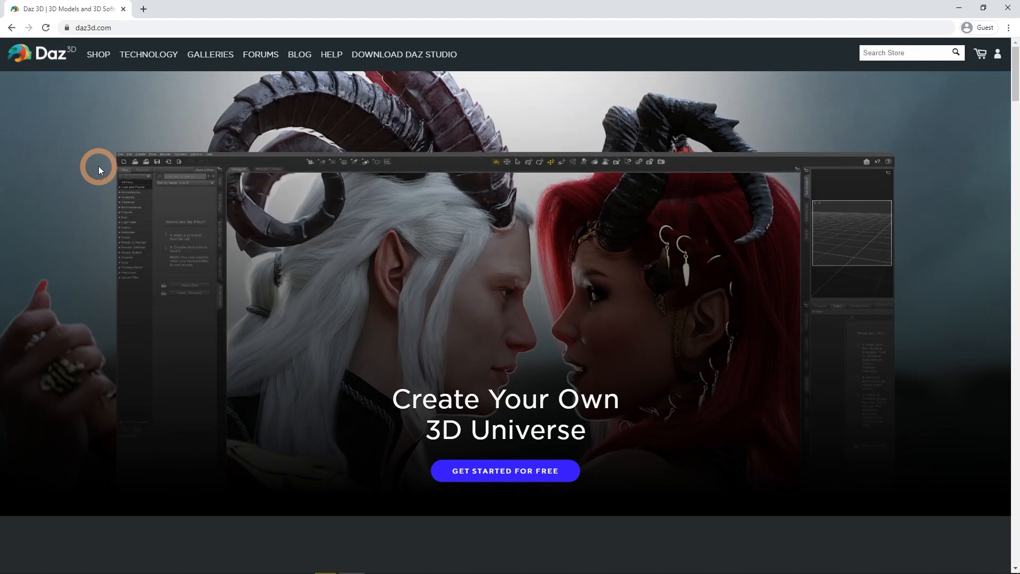
Step: Browse the Shop to the aniMate2 product page and enlarge its preview images
left_click(98, 54)
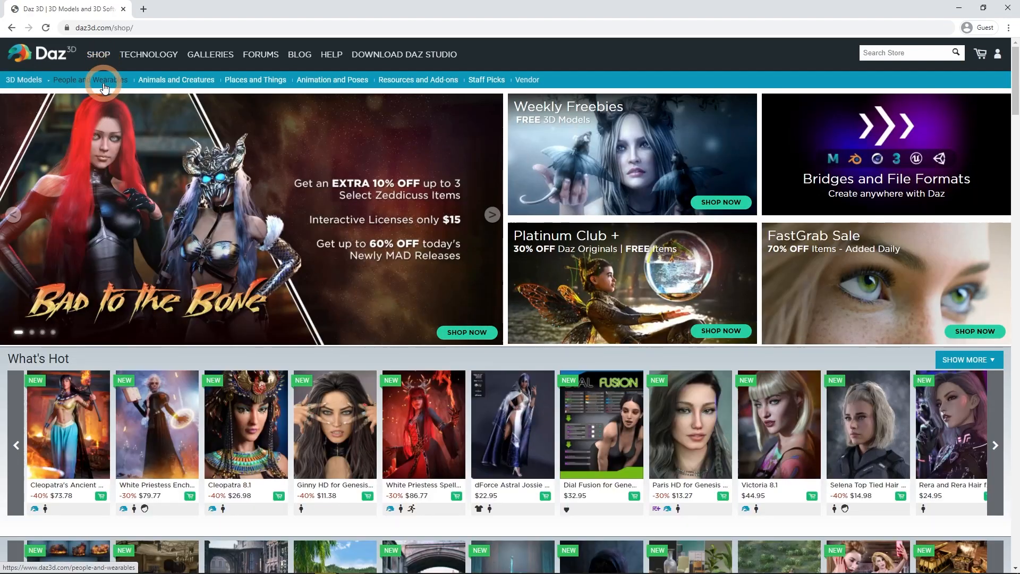
mouse_move(103, 88)
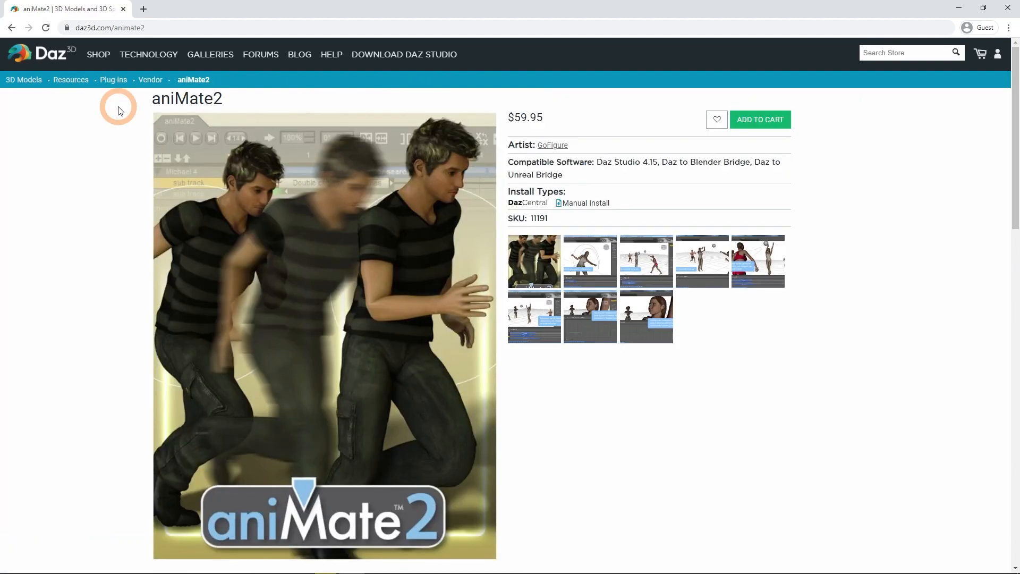
mouse_move(120, 150)
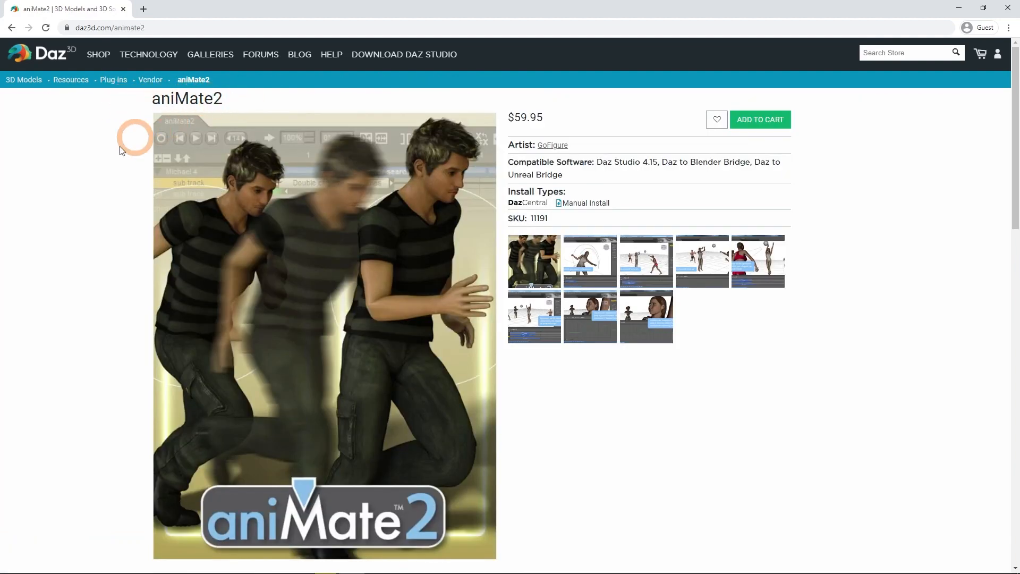
scroll("down", 3)
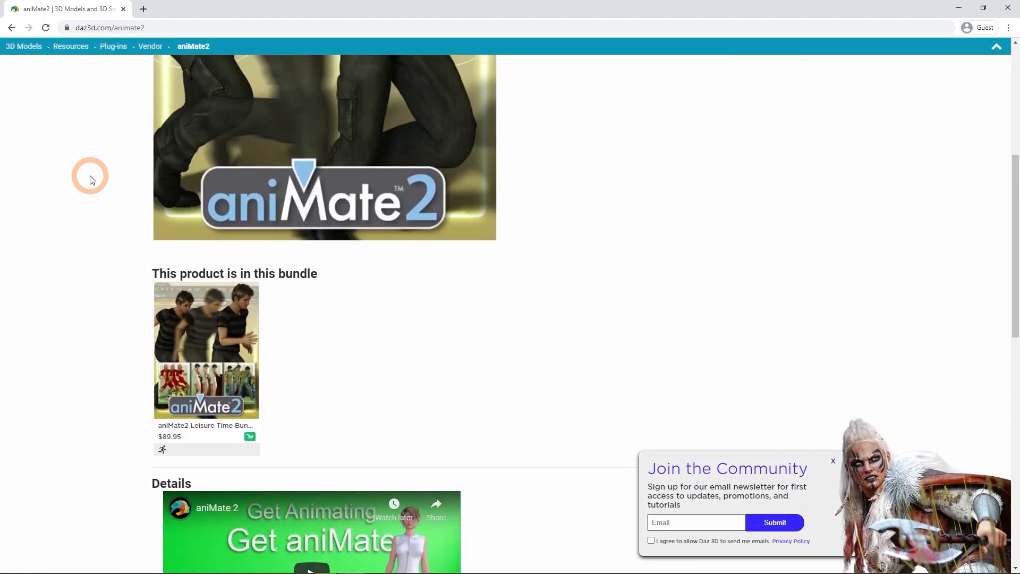
scroll("down", 3)
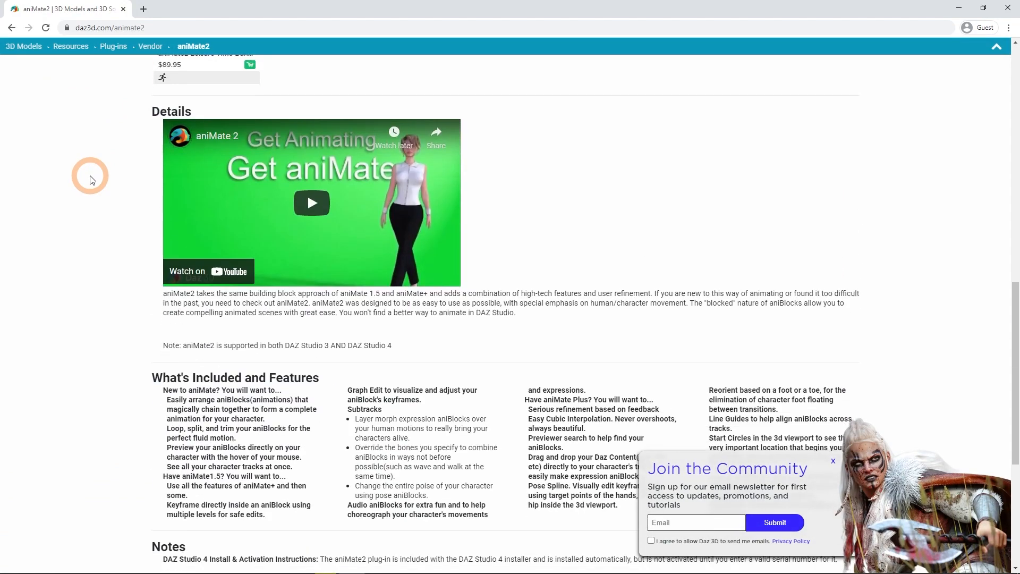
mouse_move(534, 331)
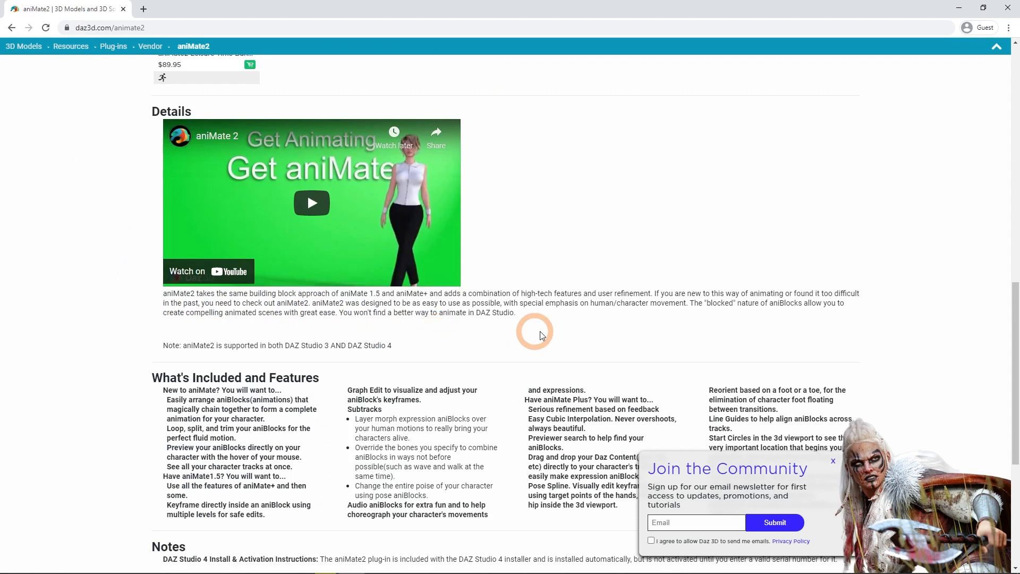
scroll("up", 3)
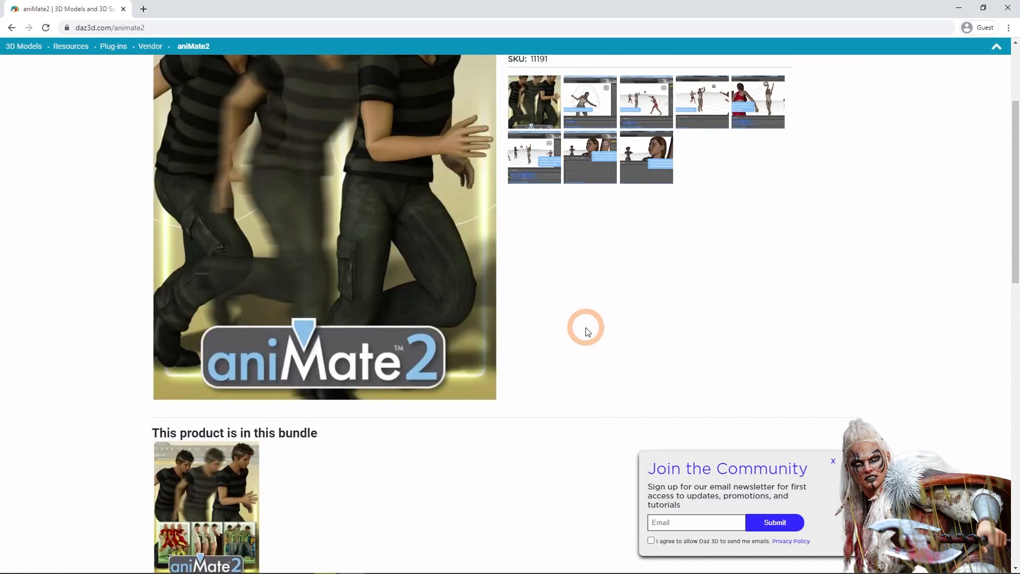
left_click(323, 227)
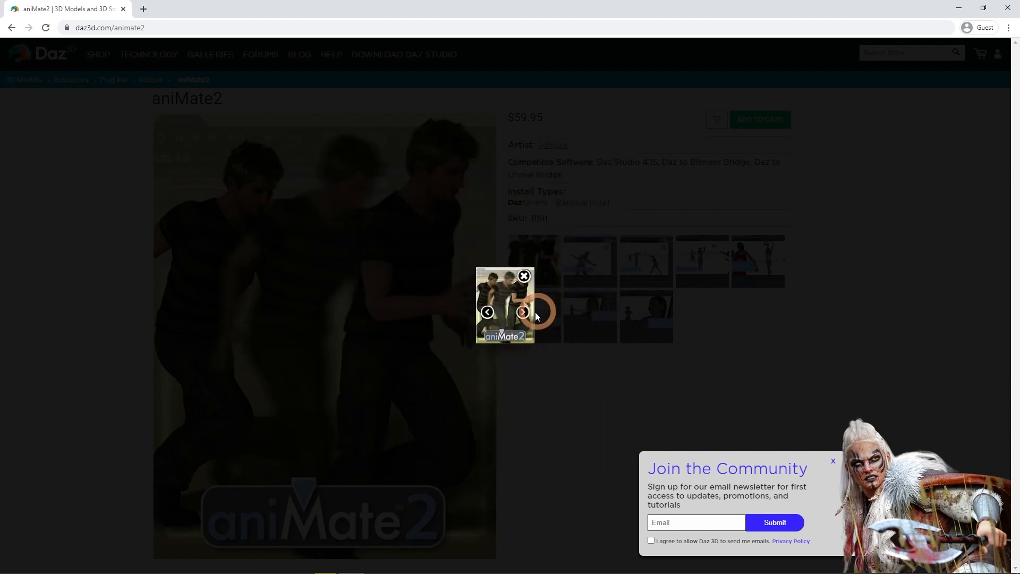
left_click(523, 313)
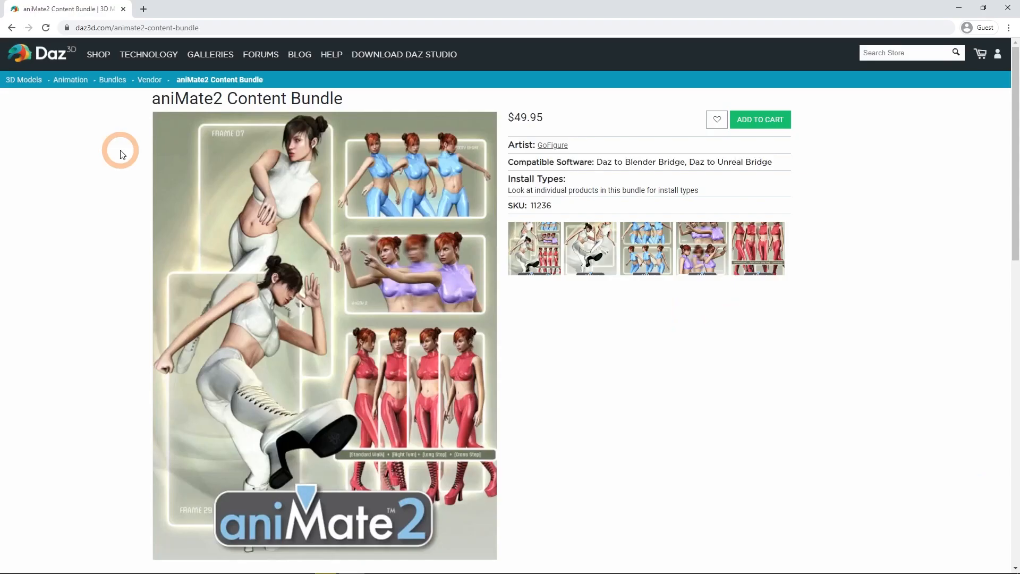
Step: View the aniMate2 Content Bundle page and step through its preview image gallery
scroll("down", 3)
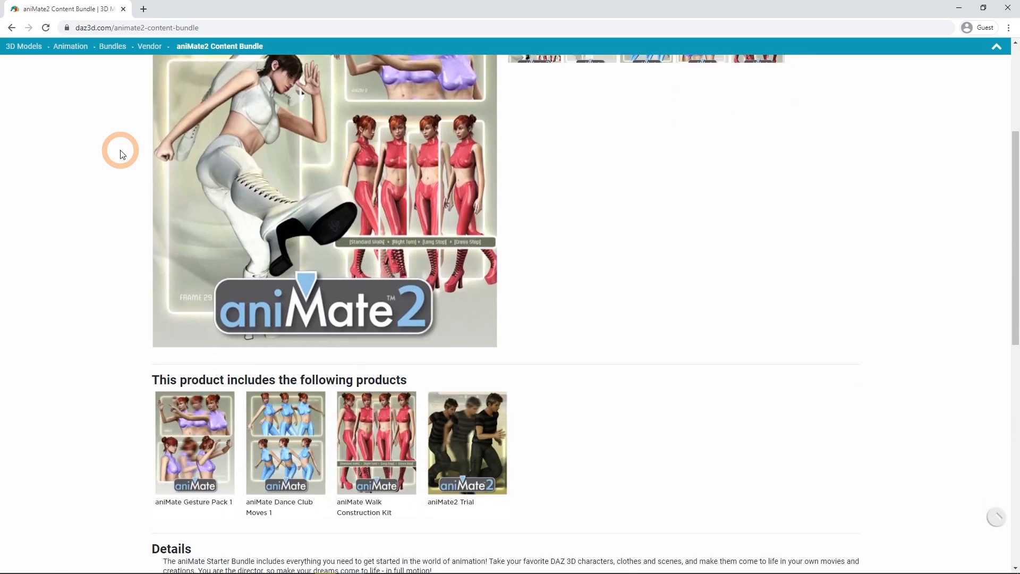
scroll("down", 3)
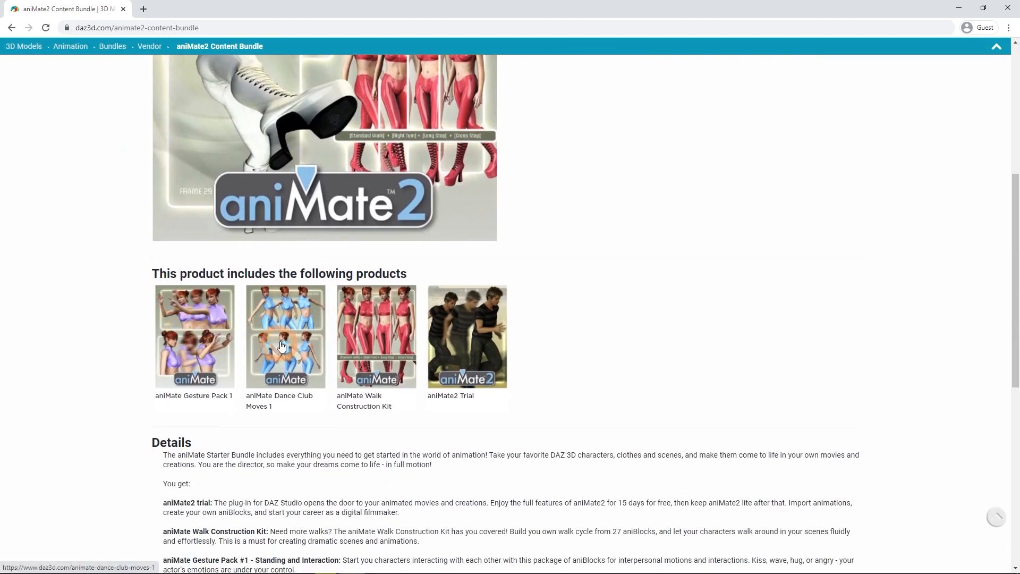
mouse_move(456, 404)
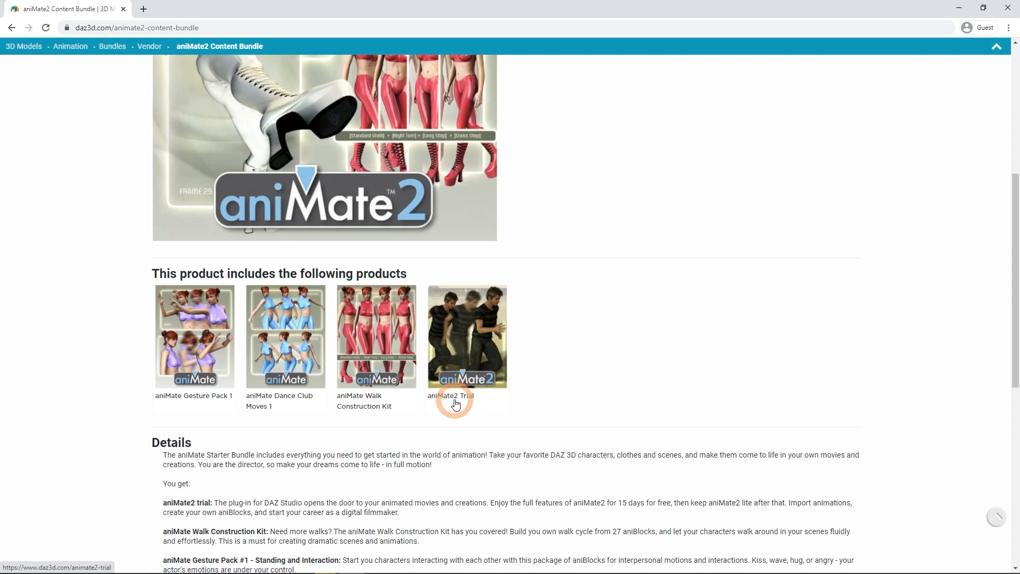
scroll("down", 3)
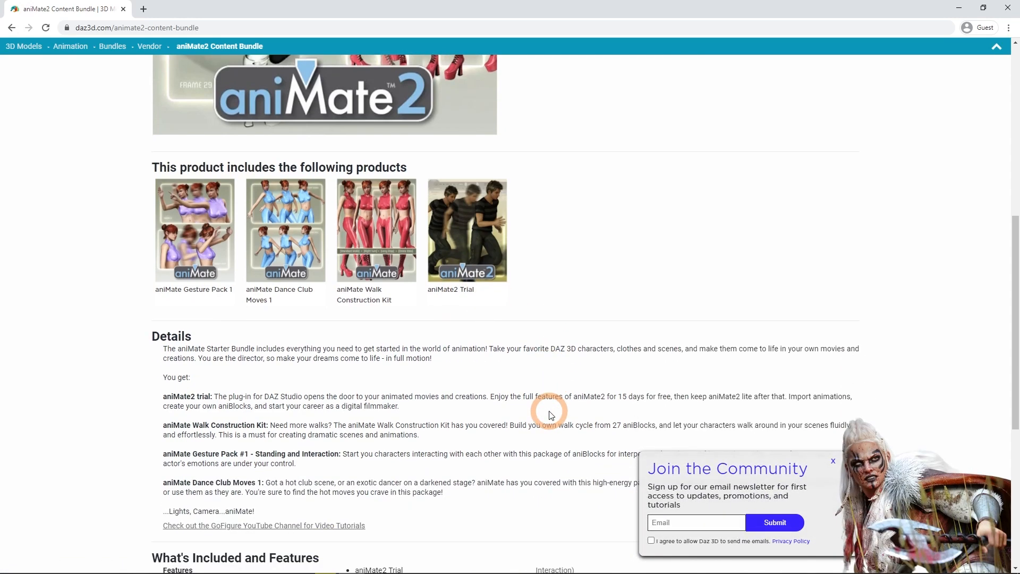
scroll("up", 3)
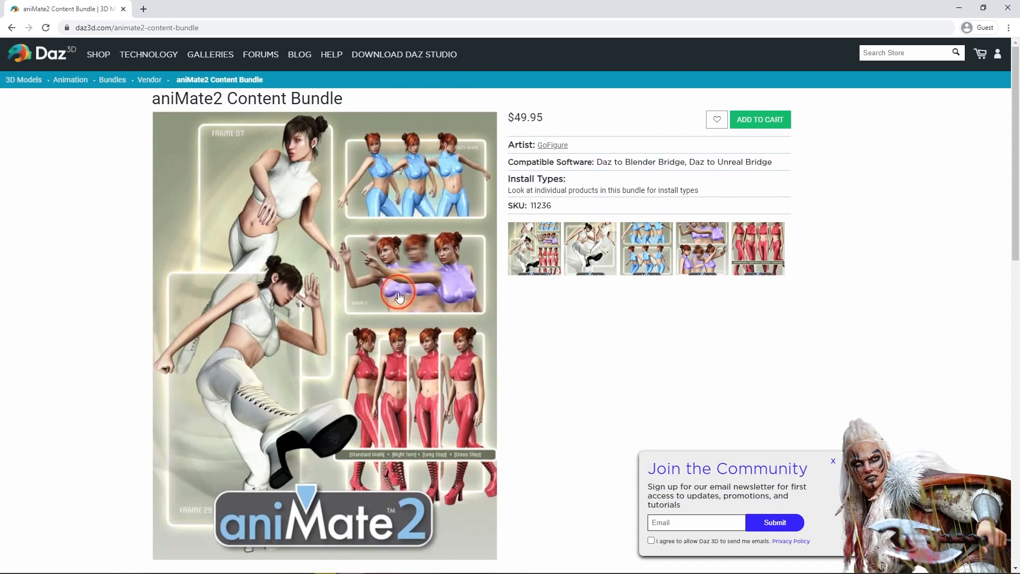
left_click(398, 297)
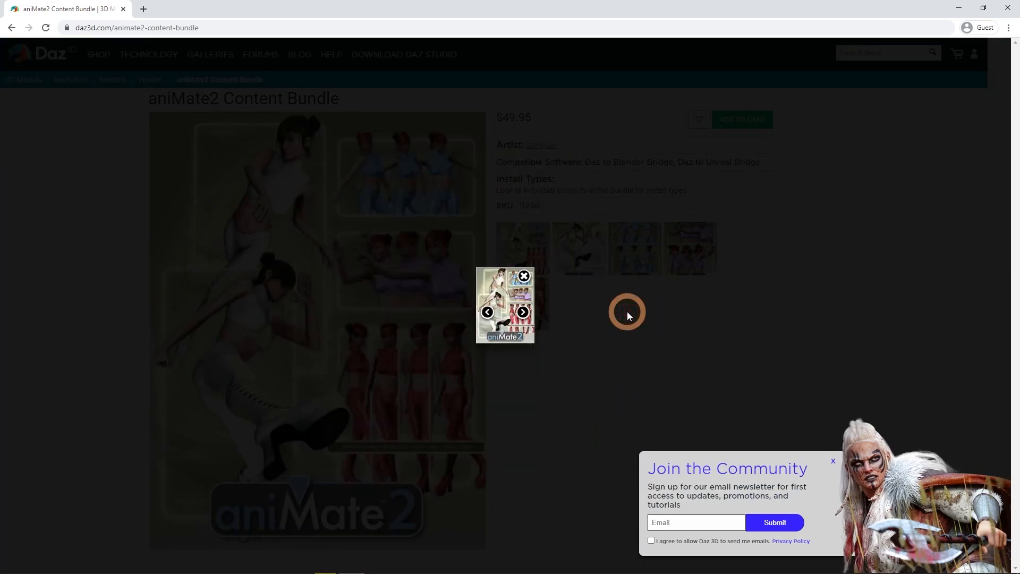
left_click(504, 305)
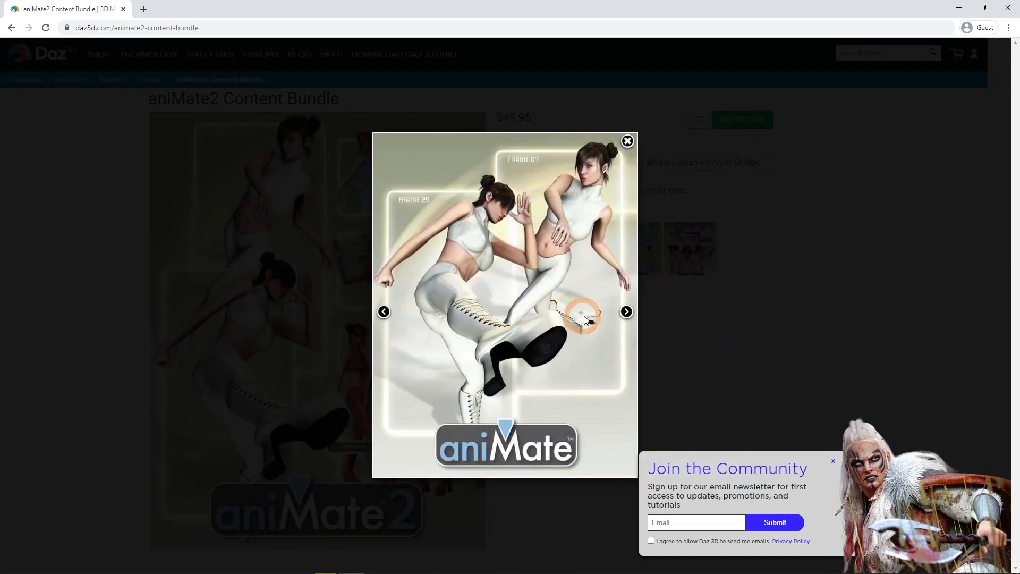
left_click(624, 311)
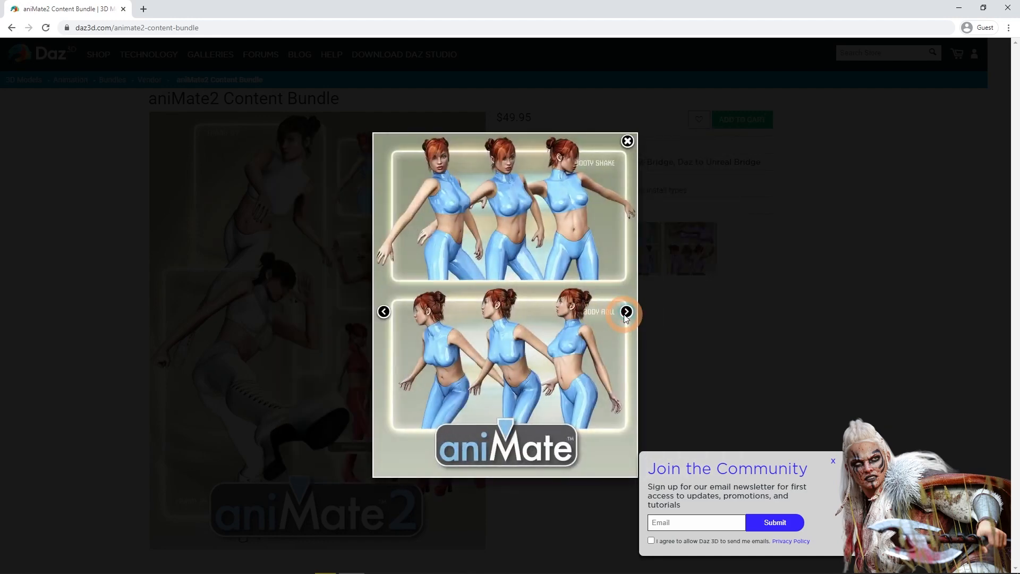
left_click(625, 312)
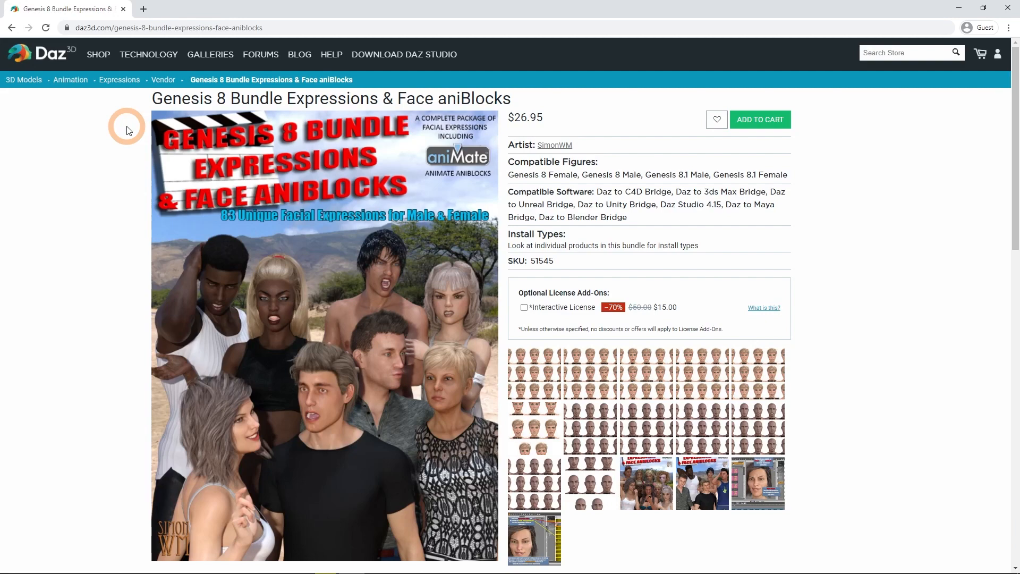
Step: Page through the female expression previews, dismissing the newsletter popup along the way
scroll("down", 3)
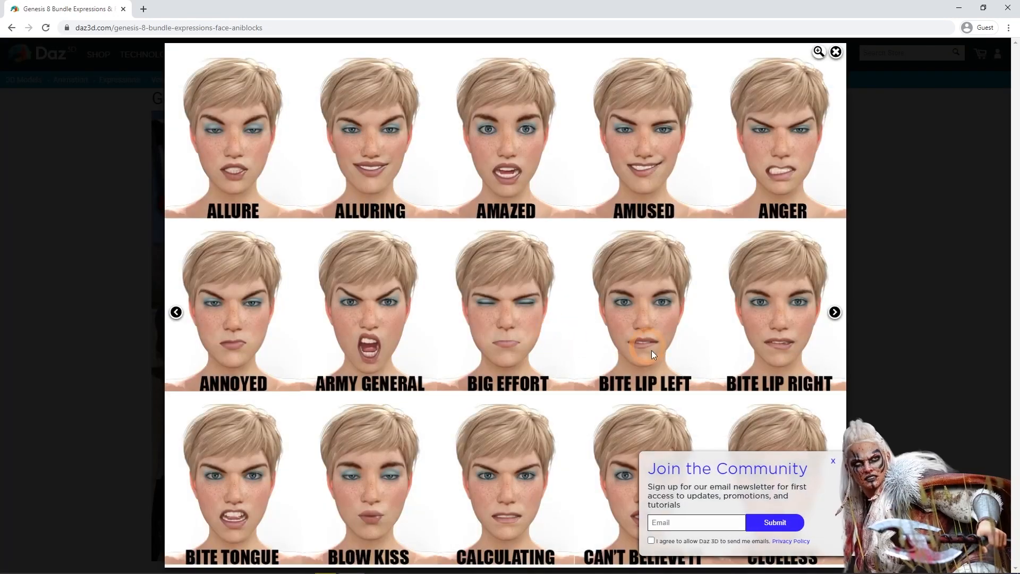
left_click(835, 312)
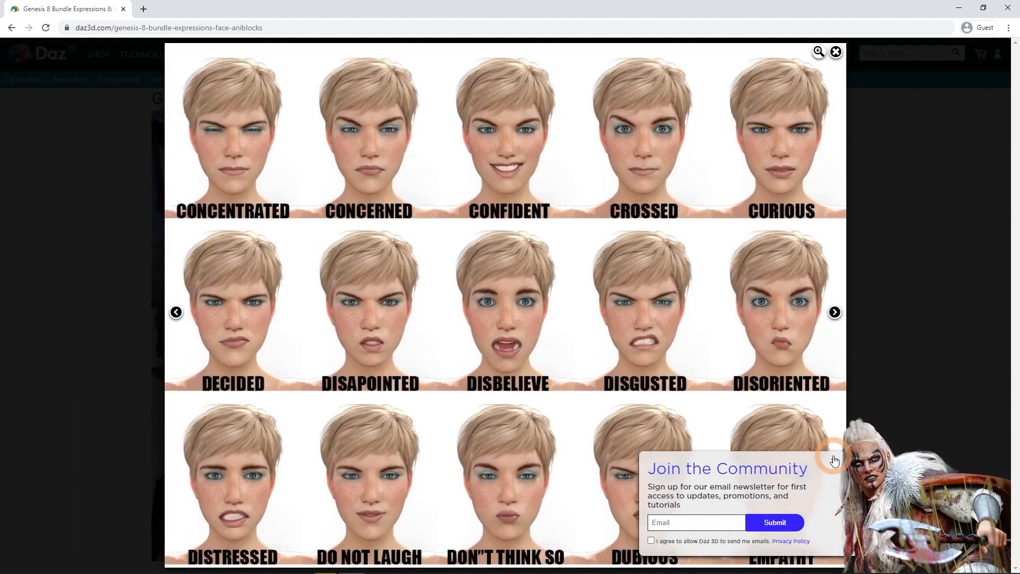
left_click(836, 311)
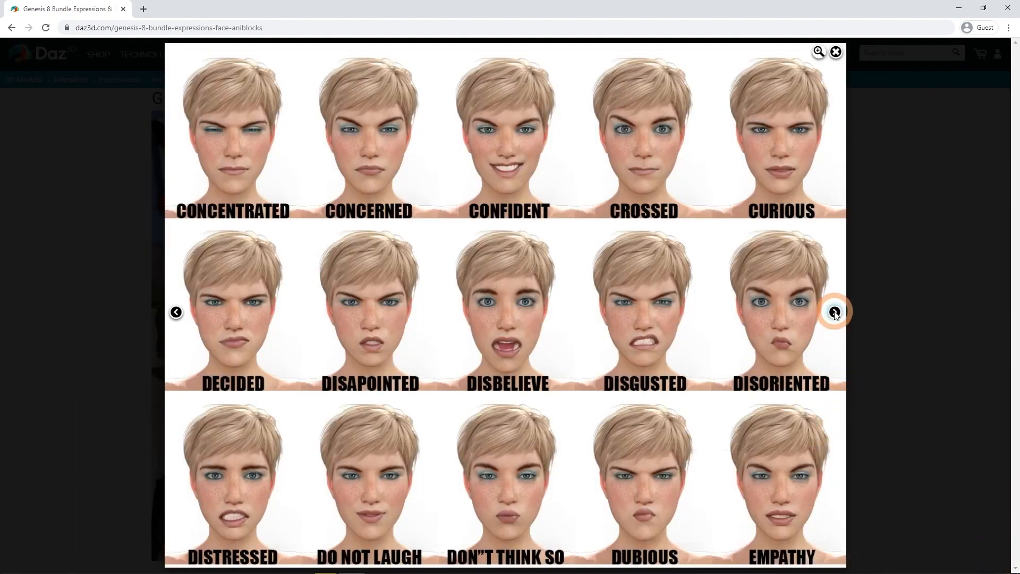
left_click(835, 311)
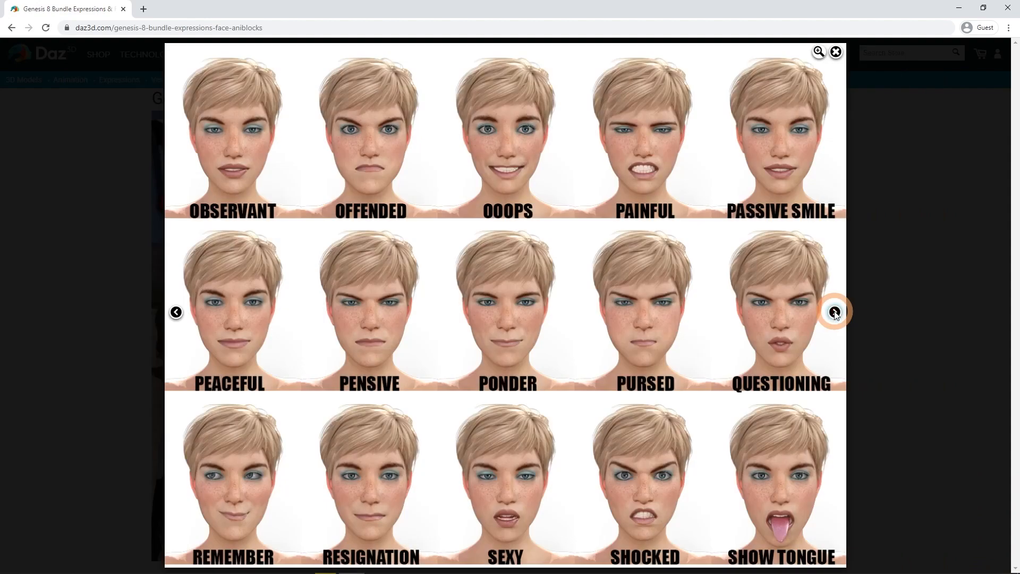
left_click(835, 312)
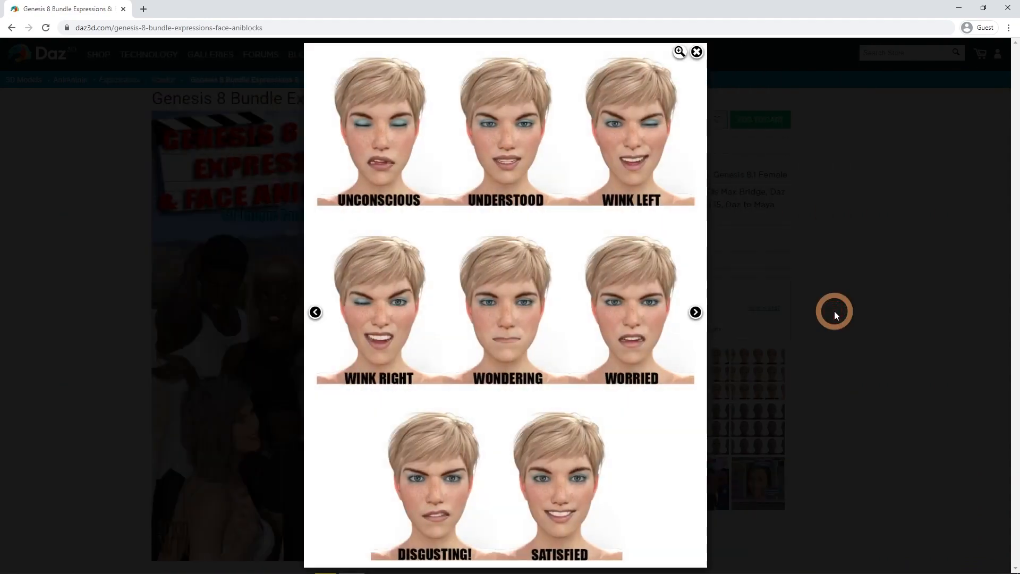
Step: View the male expression previews, then close the gallery back to the product page
left_click(695, 312)
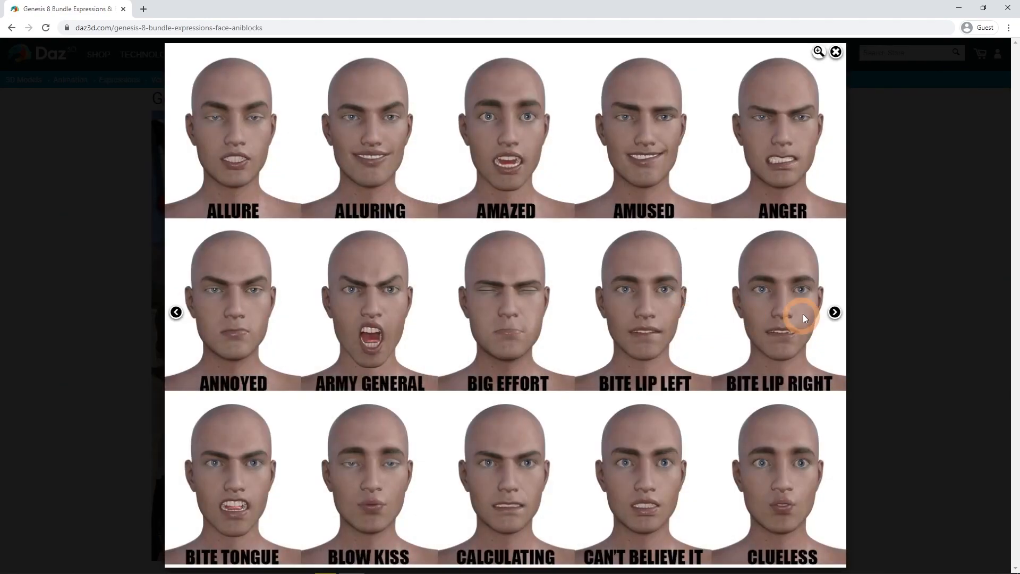
left_click(835, 313)
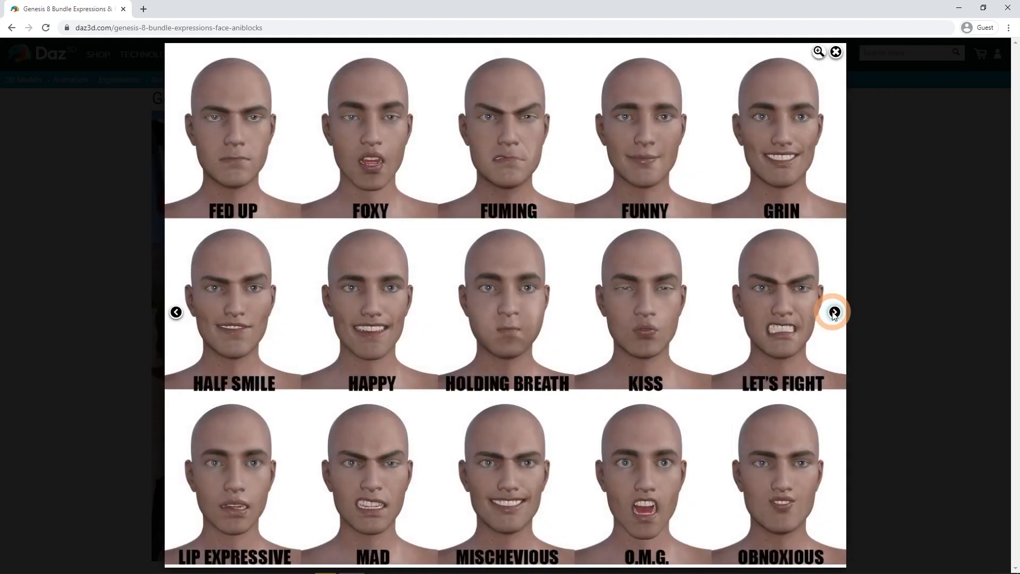
left_click(836, 52)
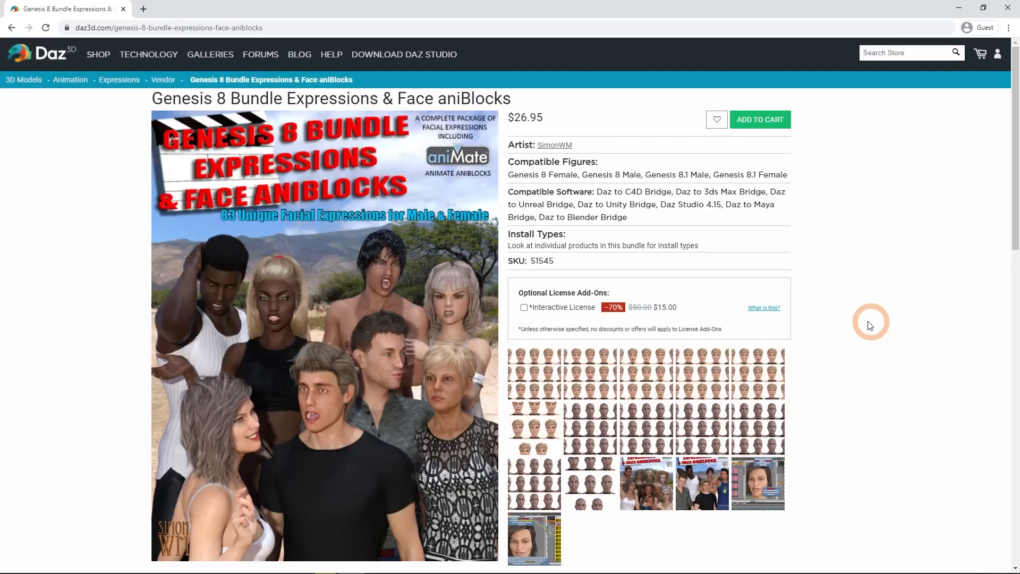
scroll("down", 3)
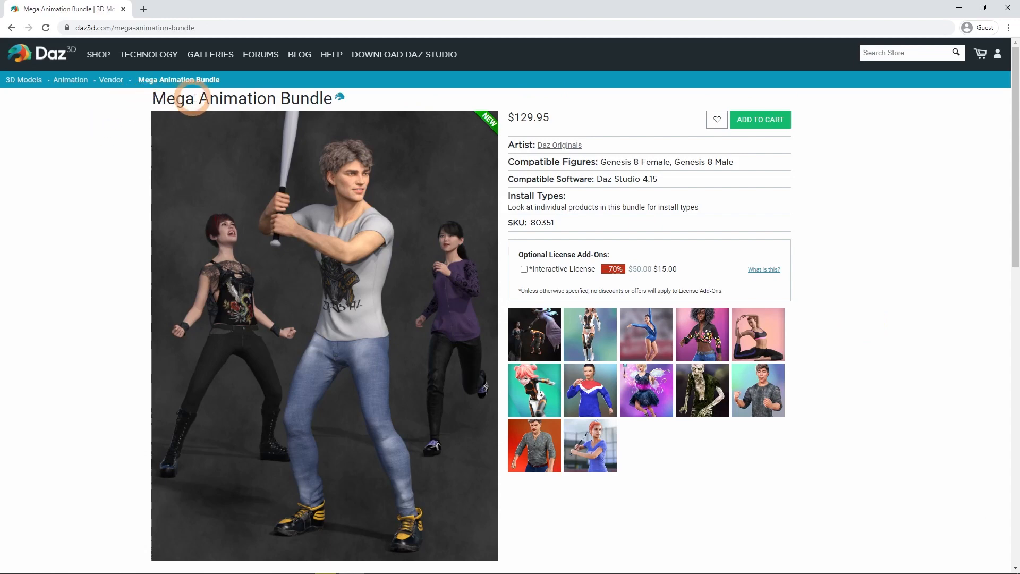
mouse_move(641, 128)
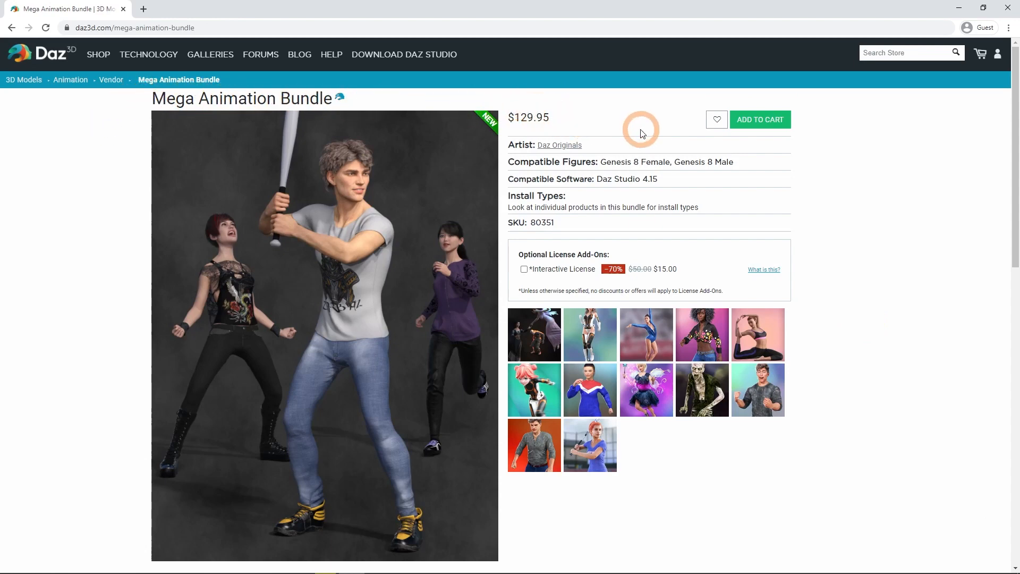
Step: Flip through the Mega Animation Bundle's preview gallery up to the fairy animation image
scroll("down", 3)
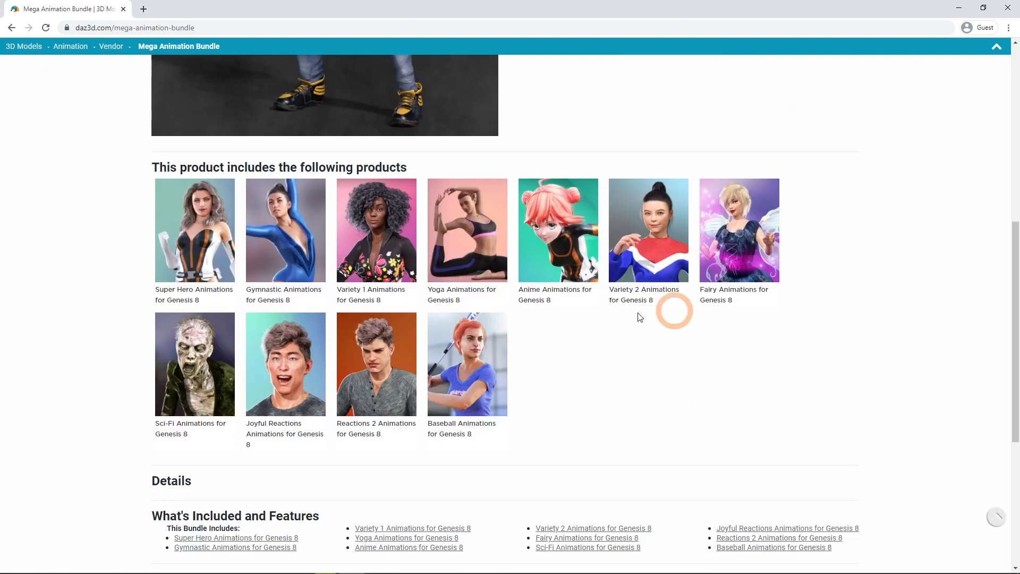
mouse_move(729, 264)
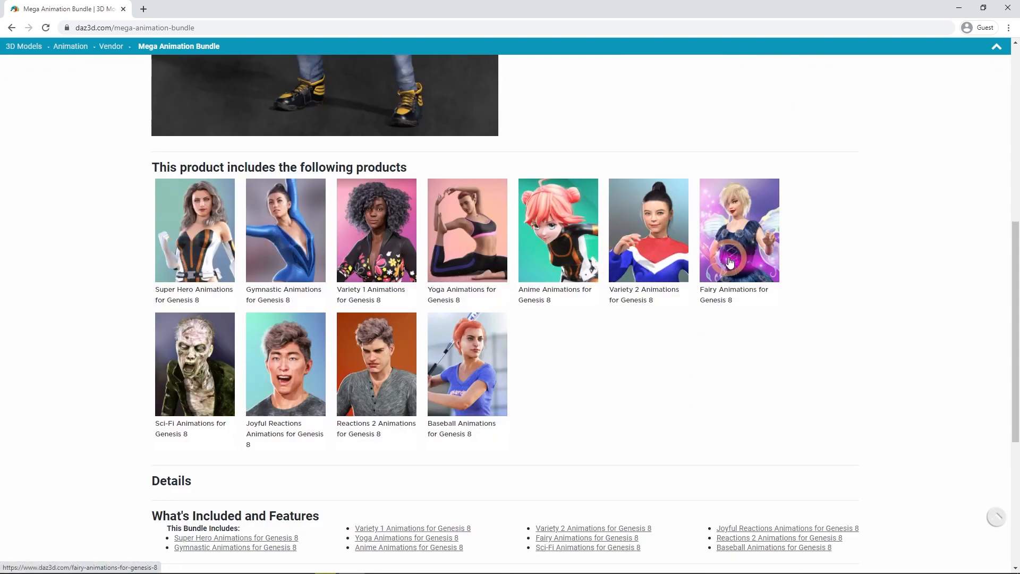
mouse_move(801, 364)
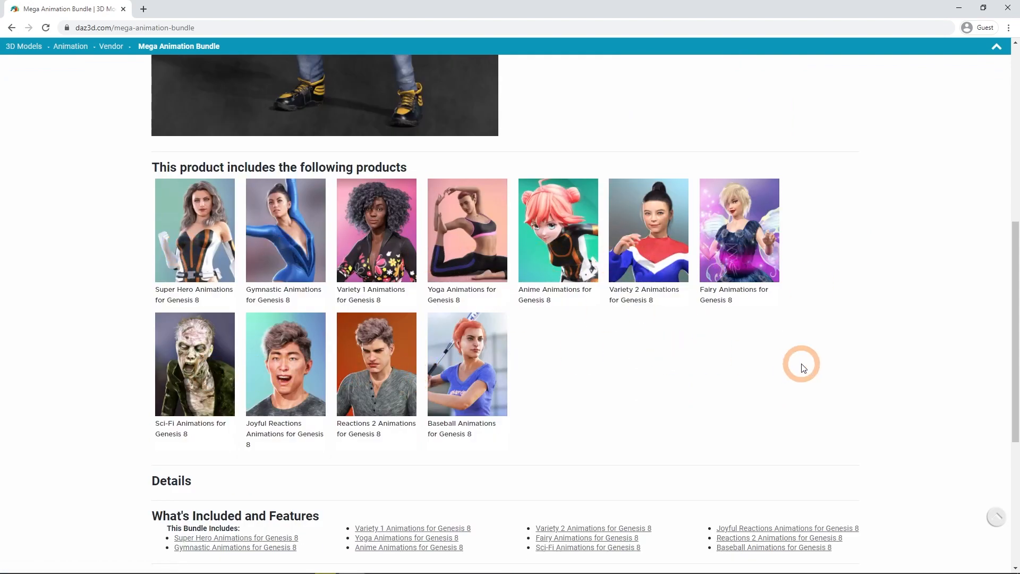
scroll("up", 3)
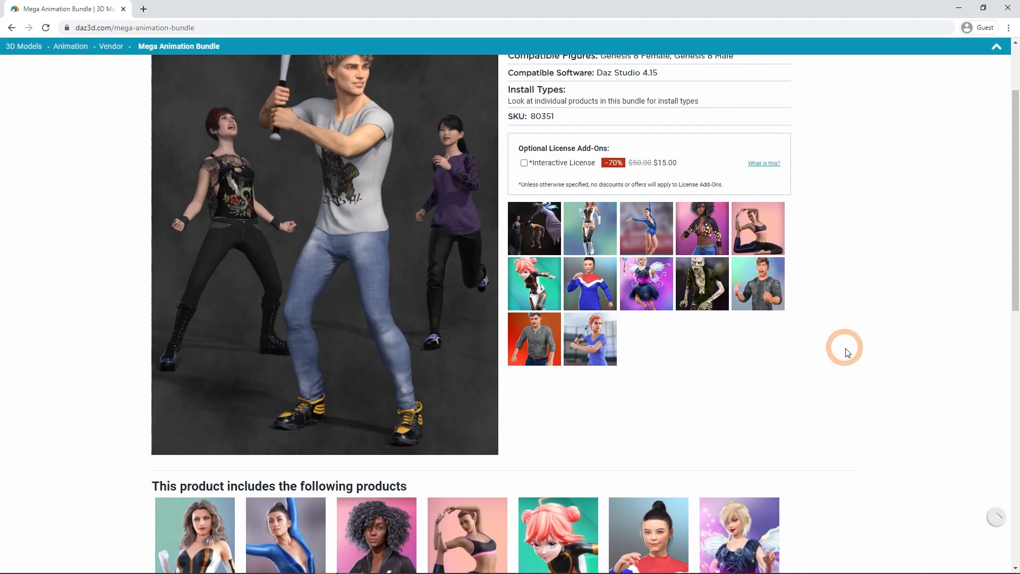
scroll("up", 3)
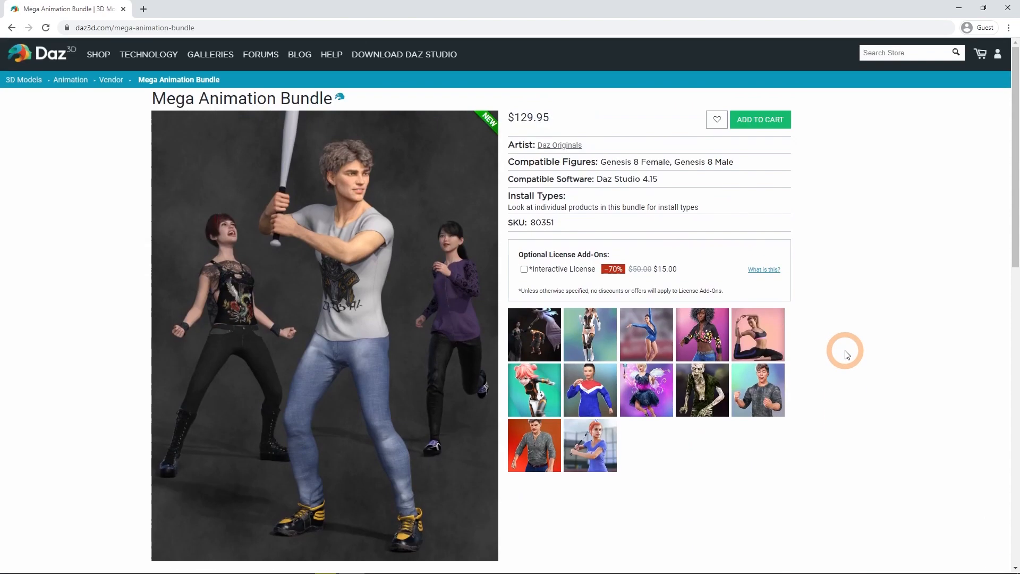
left_click(589, 335)
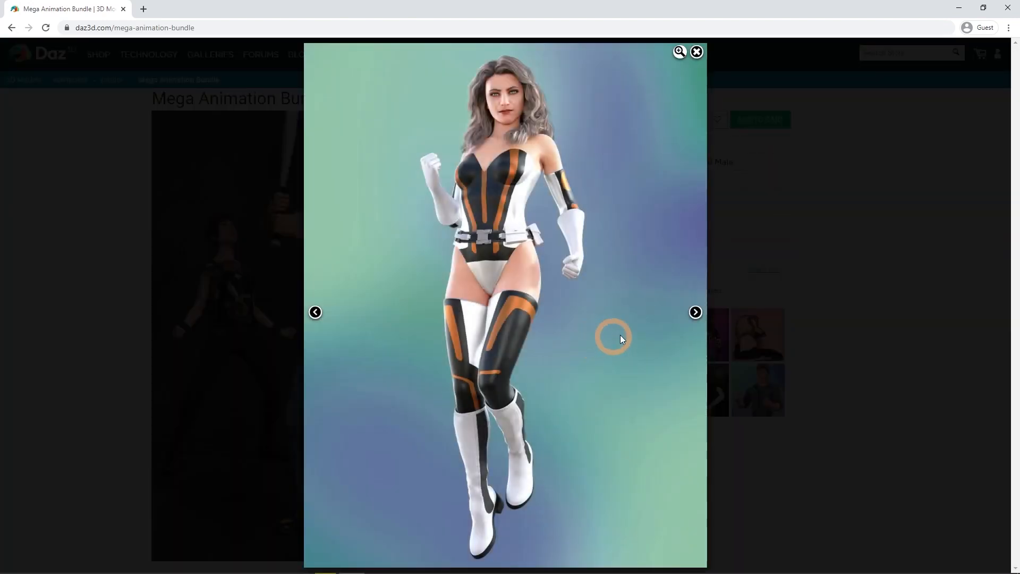
left_click(694, 312)
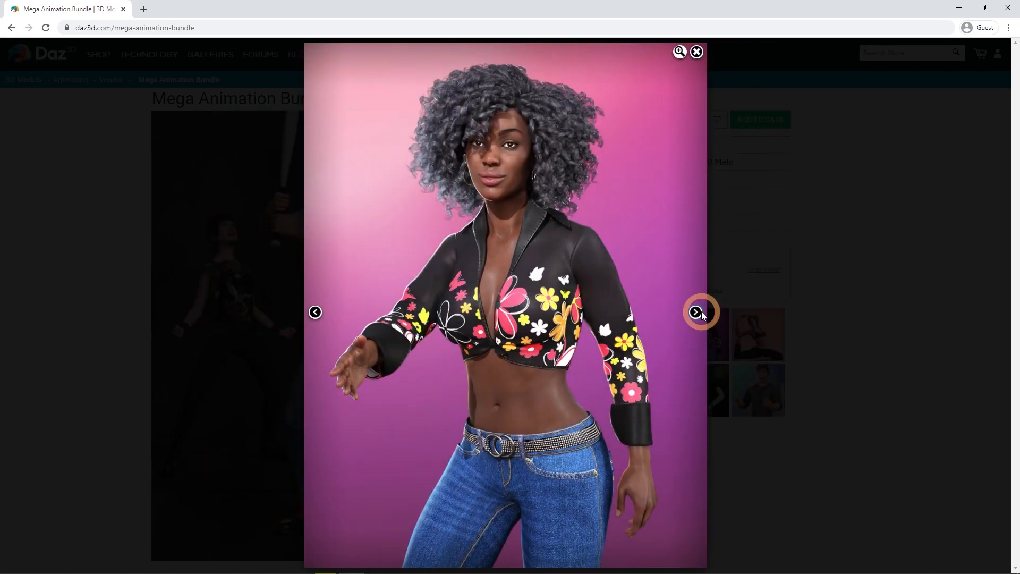
left_click(695, 312)
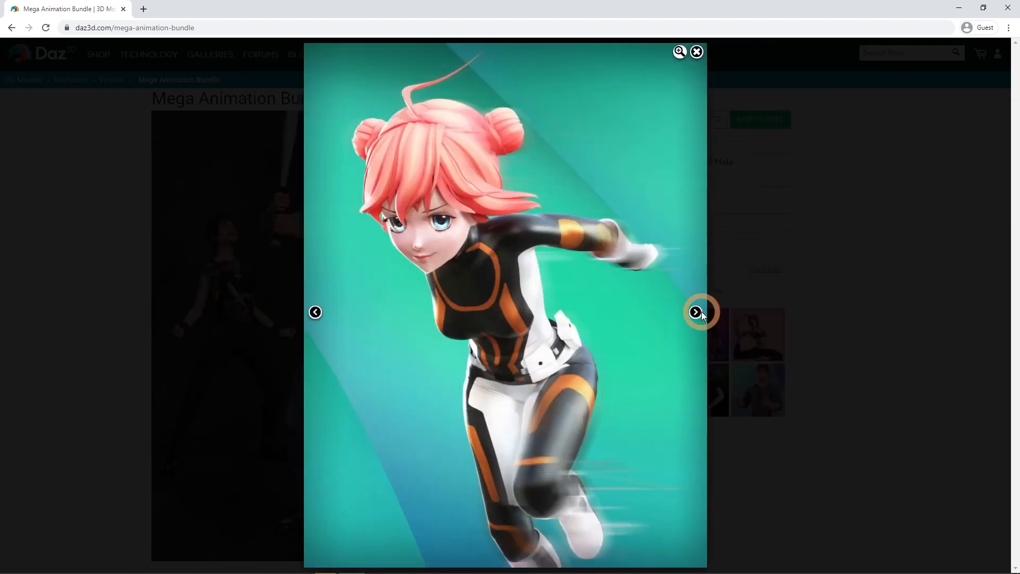
left_click(695, 311)
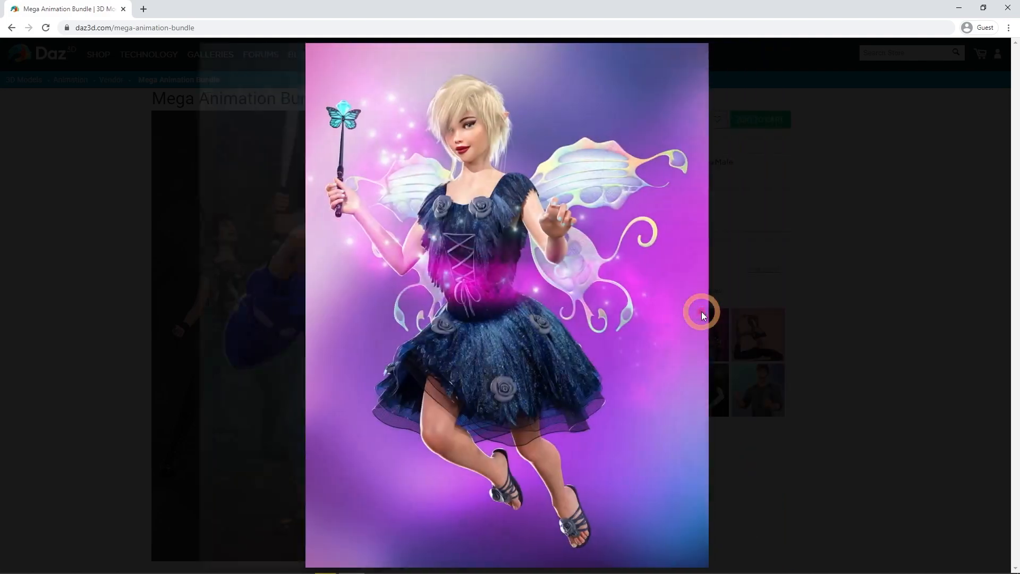
left_click(695, 311)
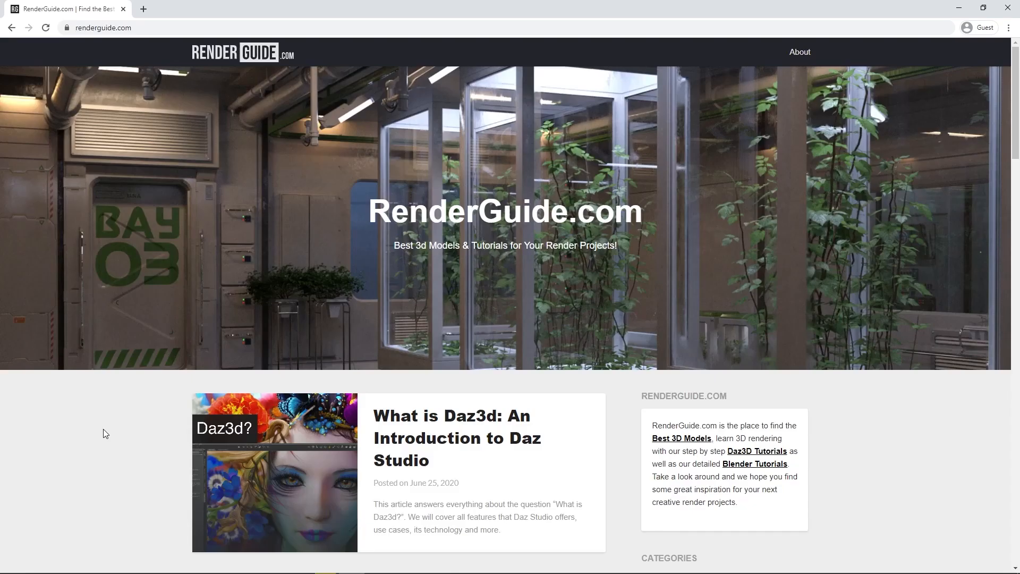
mouse_move(520, 180)
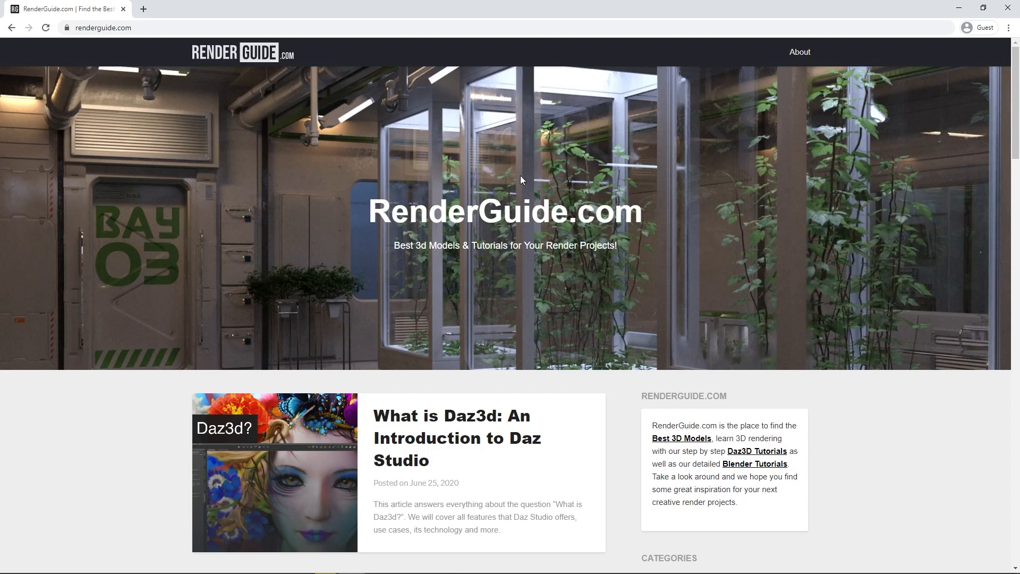
scroll("down", 3)
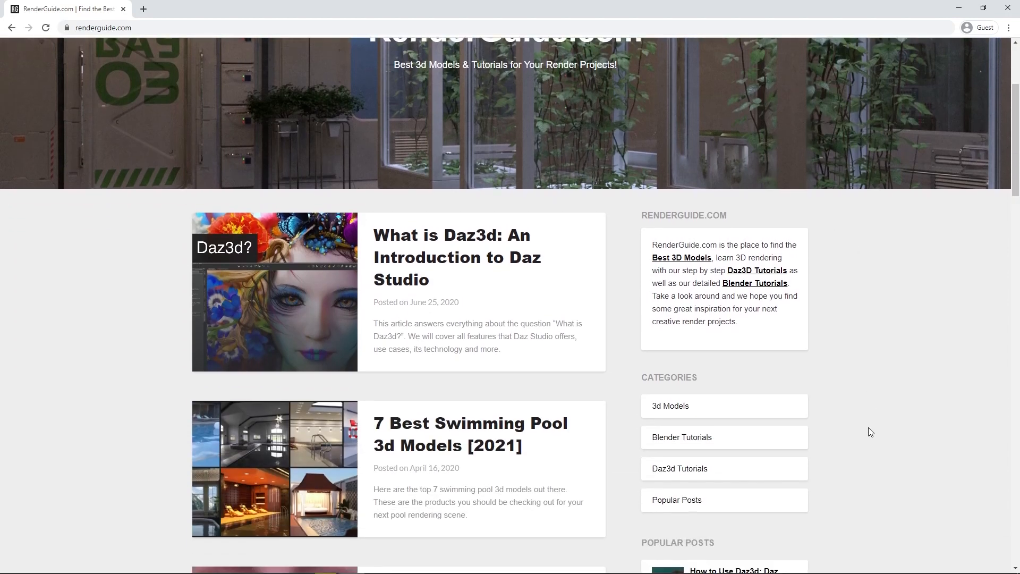
scroll("down", 3)
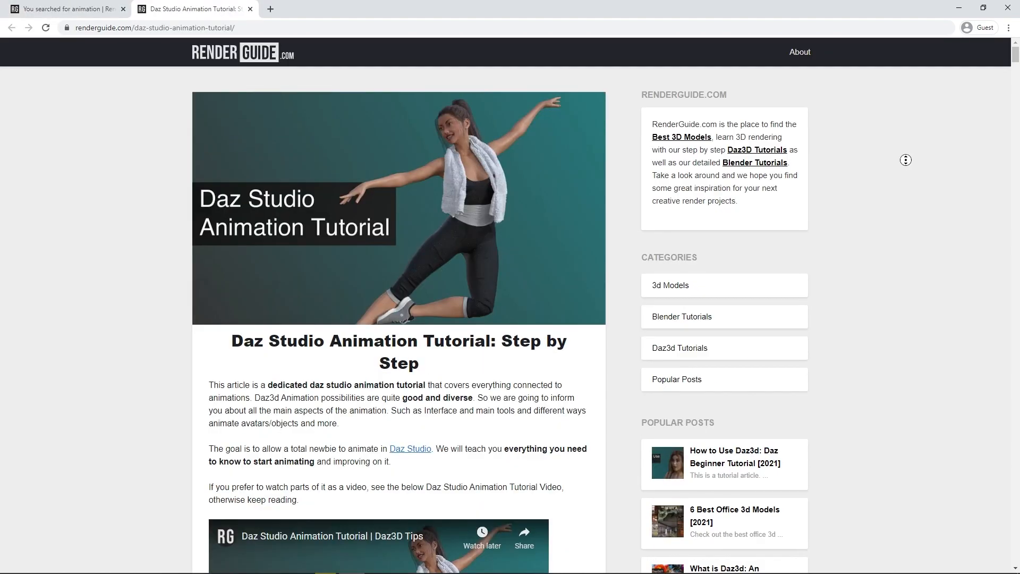
Step: Read the animation tutorial down past camera animation to the Rotation Daz3d Animation section
scroll("down", 3)
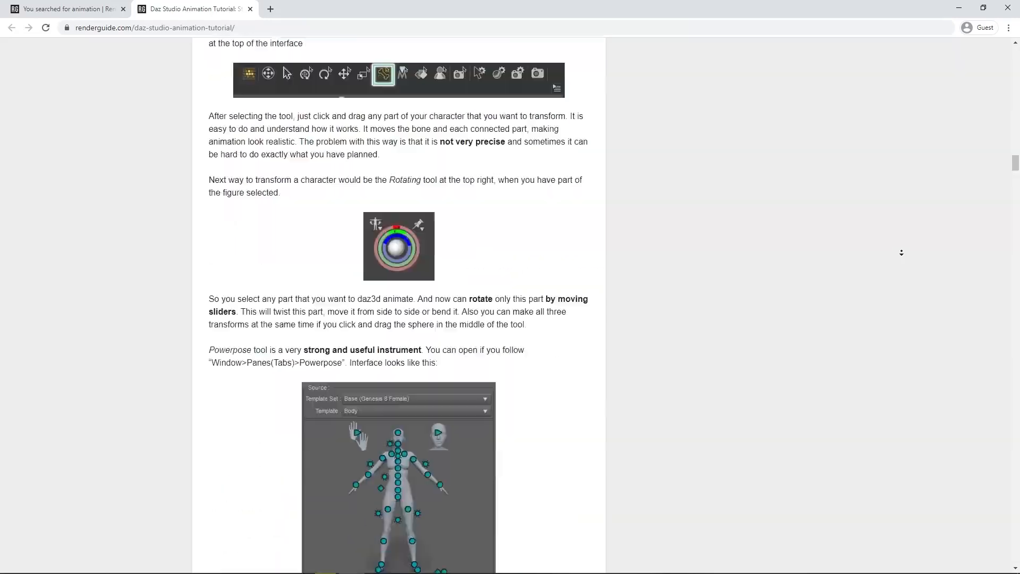
scroll("down", 3)
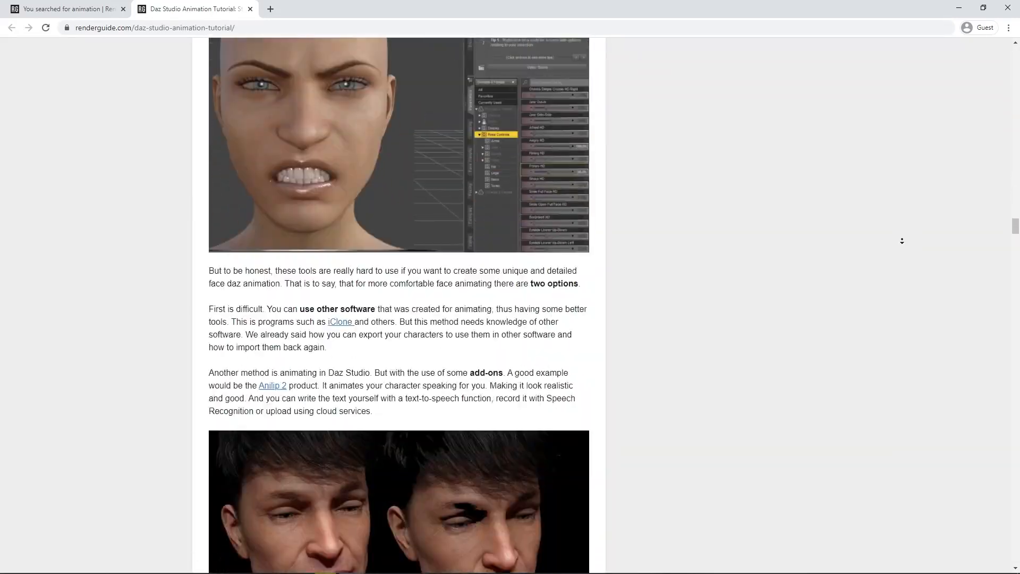
scroll("down", 3)
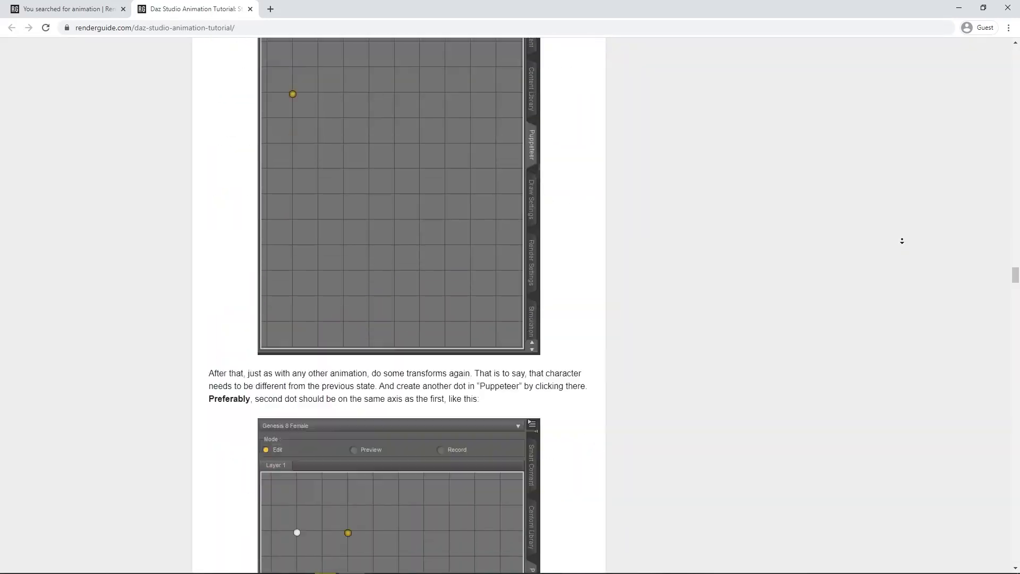
scroll("down", 3)
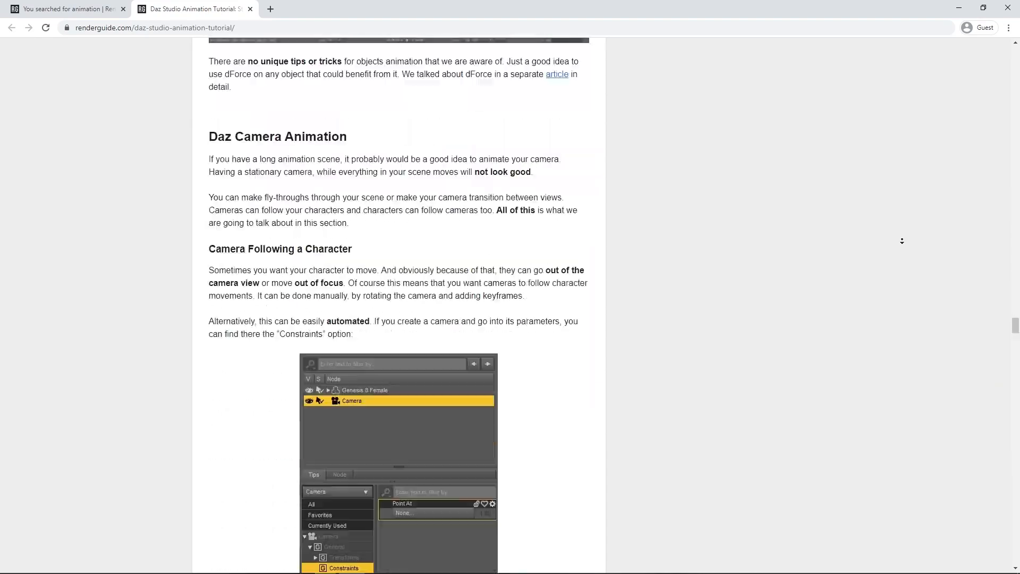
scroll("down", 3)
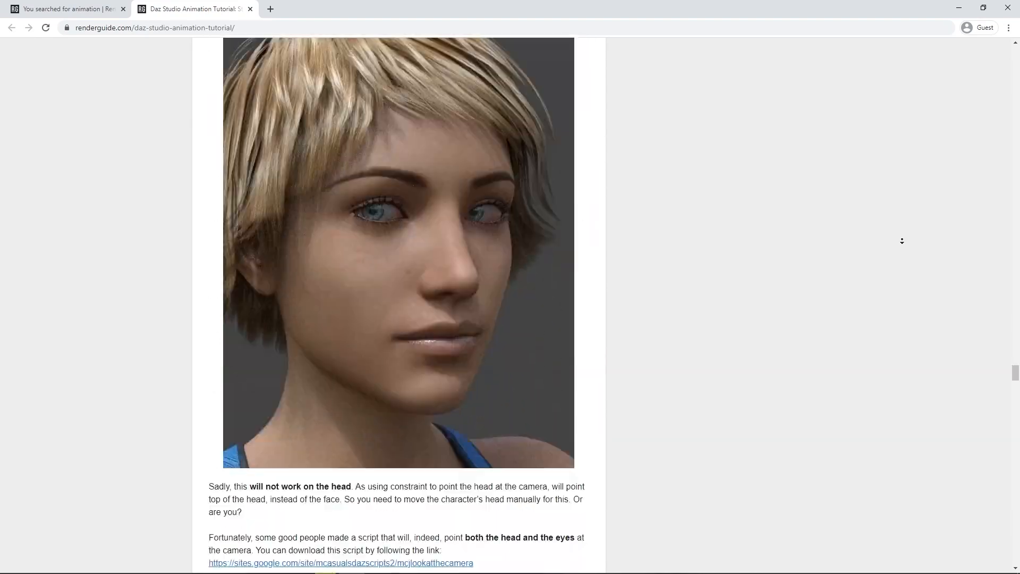
scroll("down", 3)
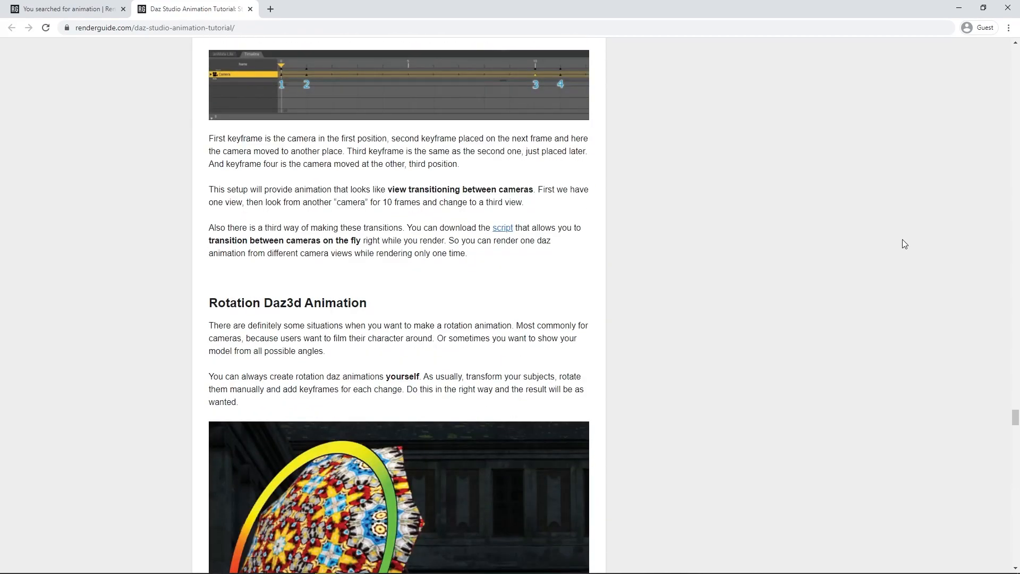